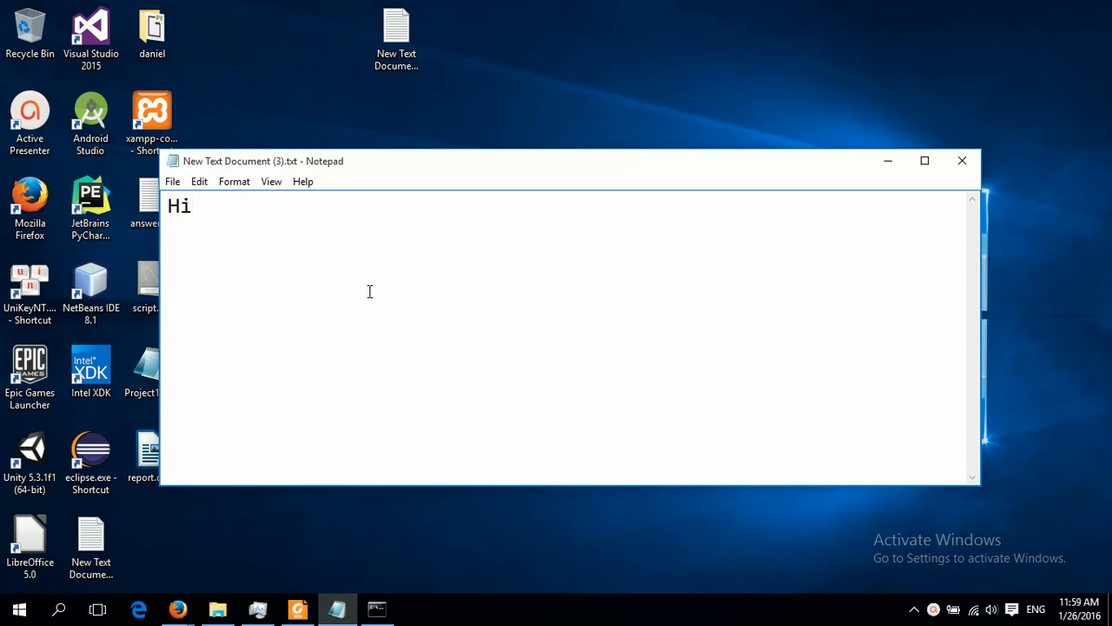
Type the greeting and 'You must have problem with scala installation', fixing the typo.
{"action": "type", "text": ", every"}
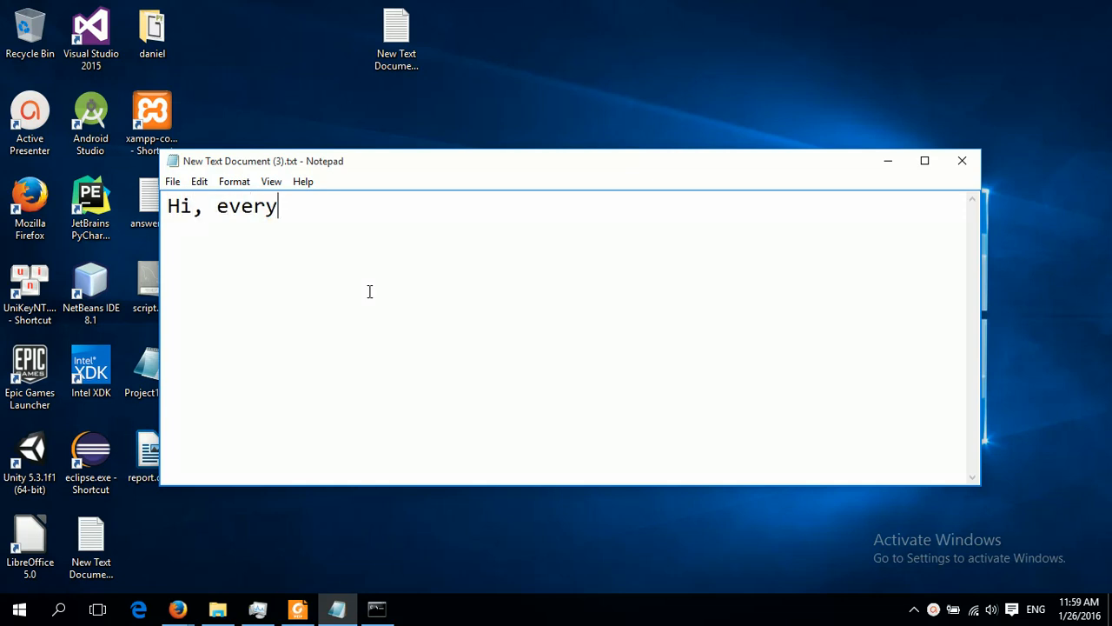
{"action": "type", "text": "one"}
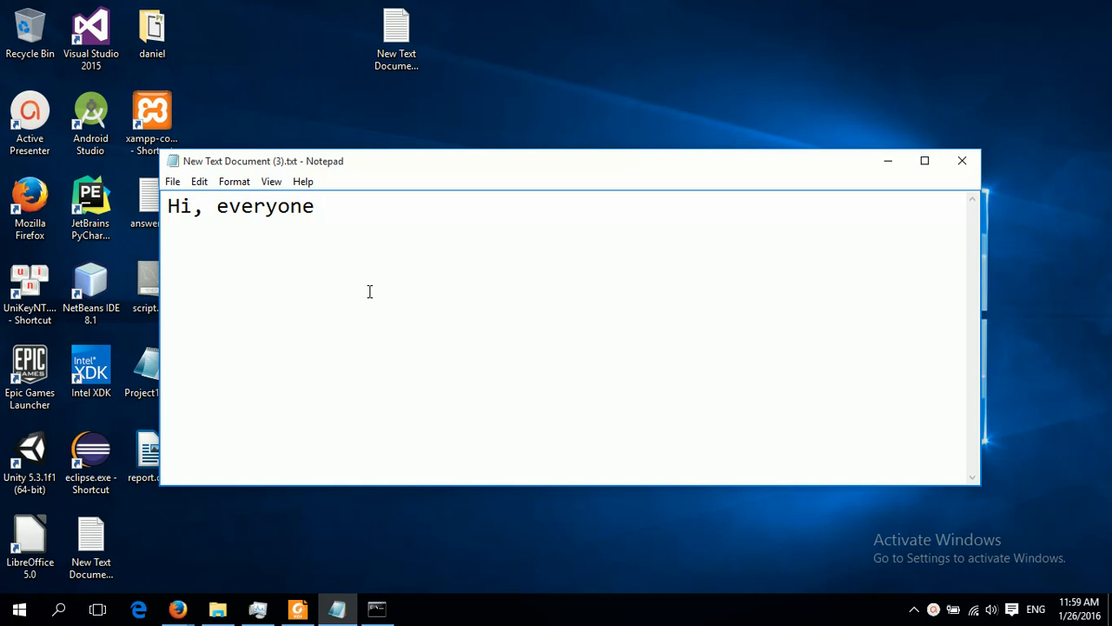
{"action": "type", "text": "You mus"}
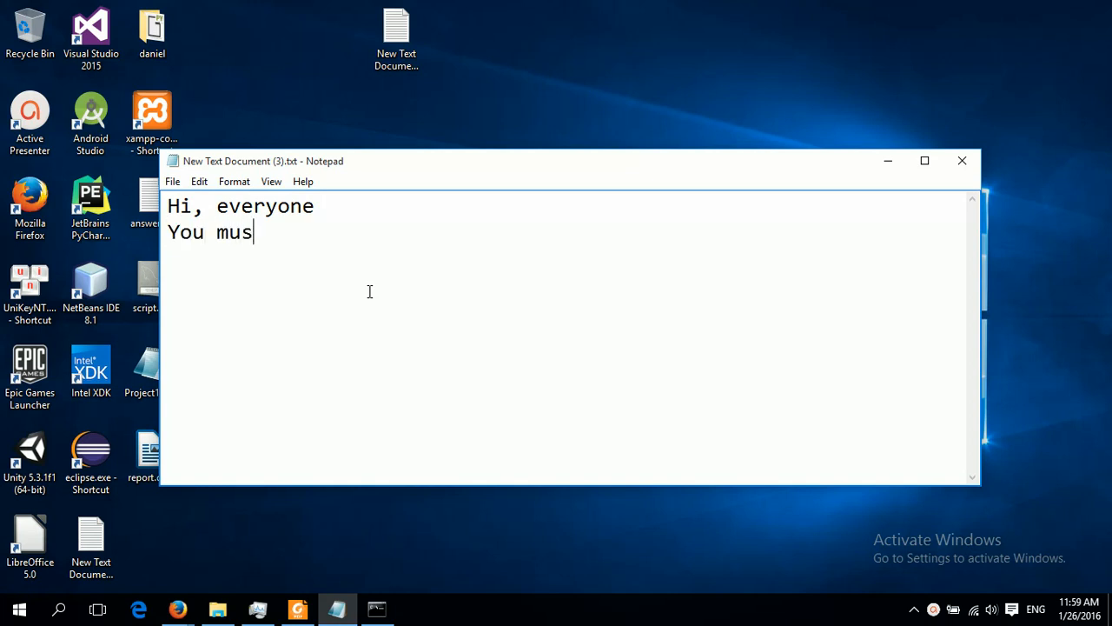
{"action": "type", "text": "t have prob"}
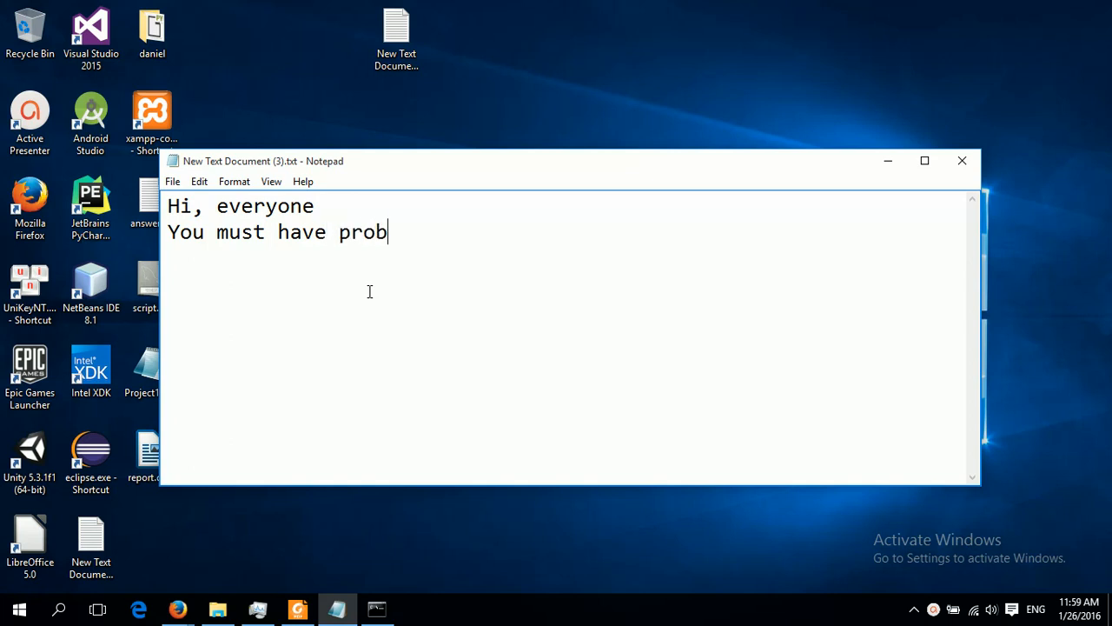
{"action": "type", "text": "lem with"}
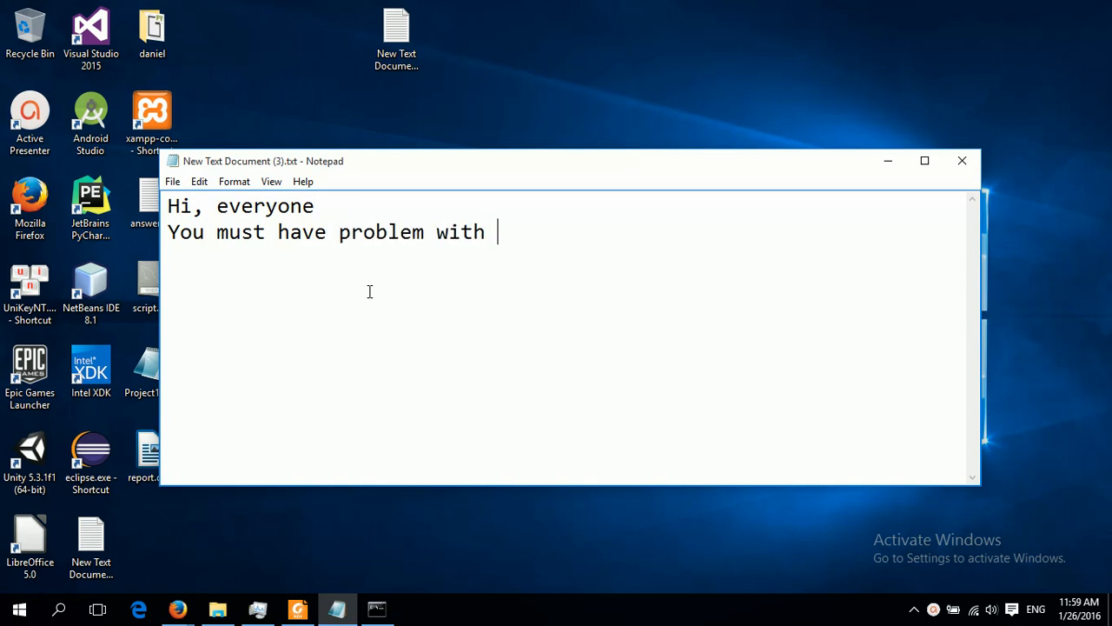
{"action": "type", "text": "sca"}
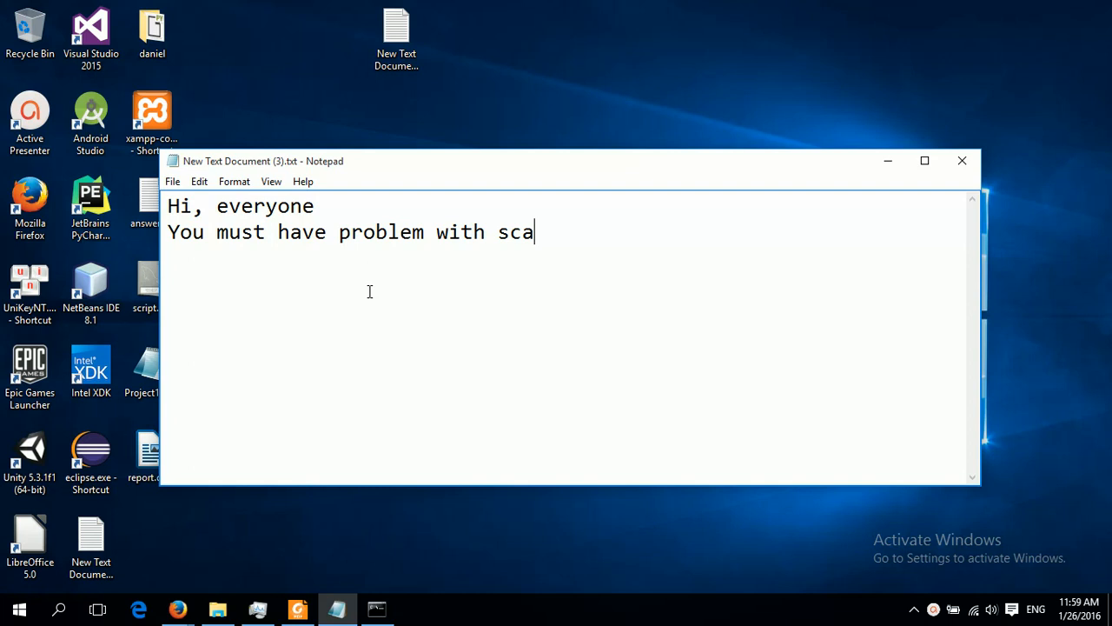
{"action": "type", "text": "la instal"}
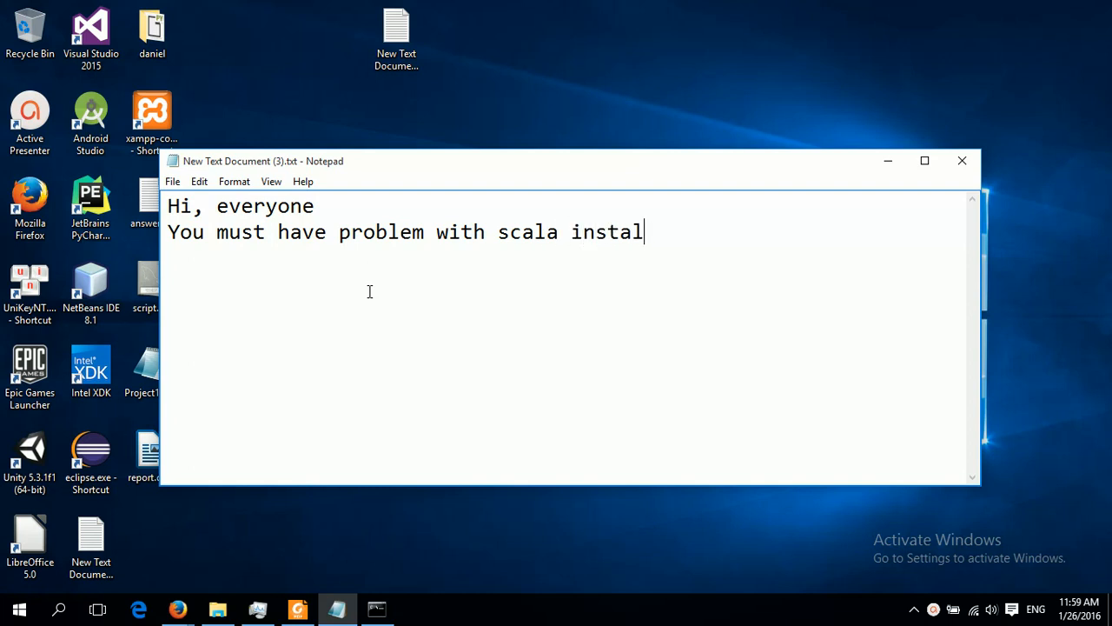
{"action": "type", "text": "ion"}
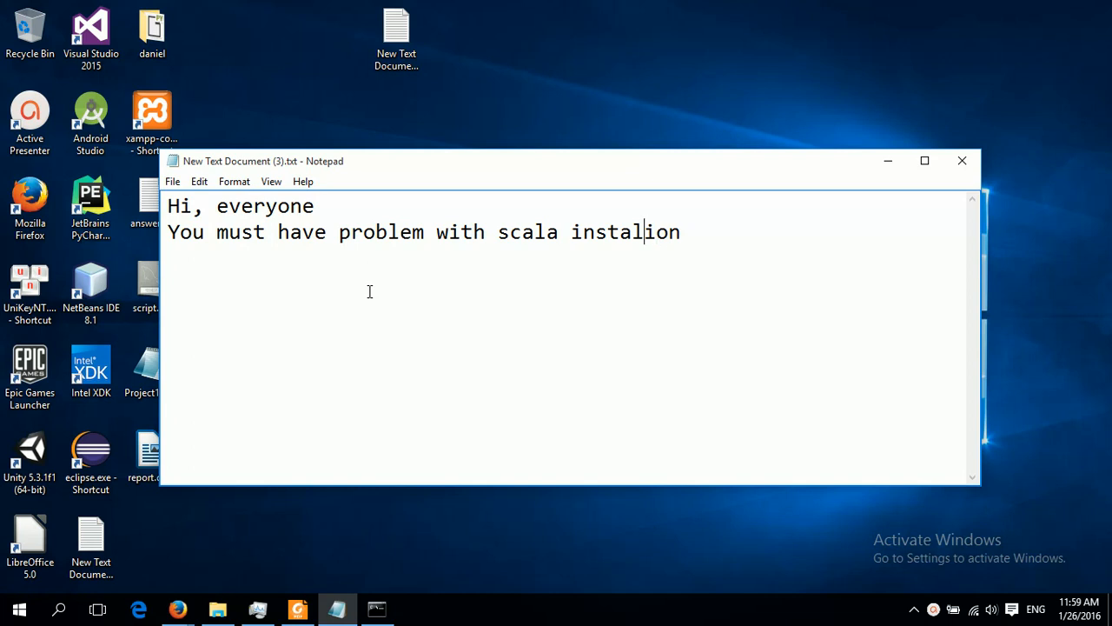
{"action": "key", "text": "Backspace"}
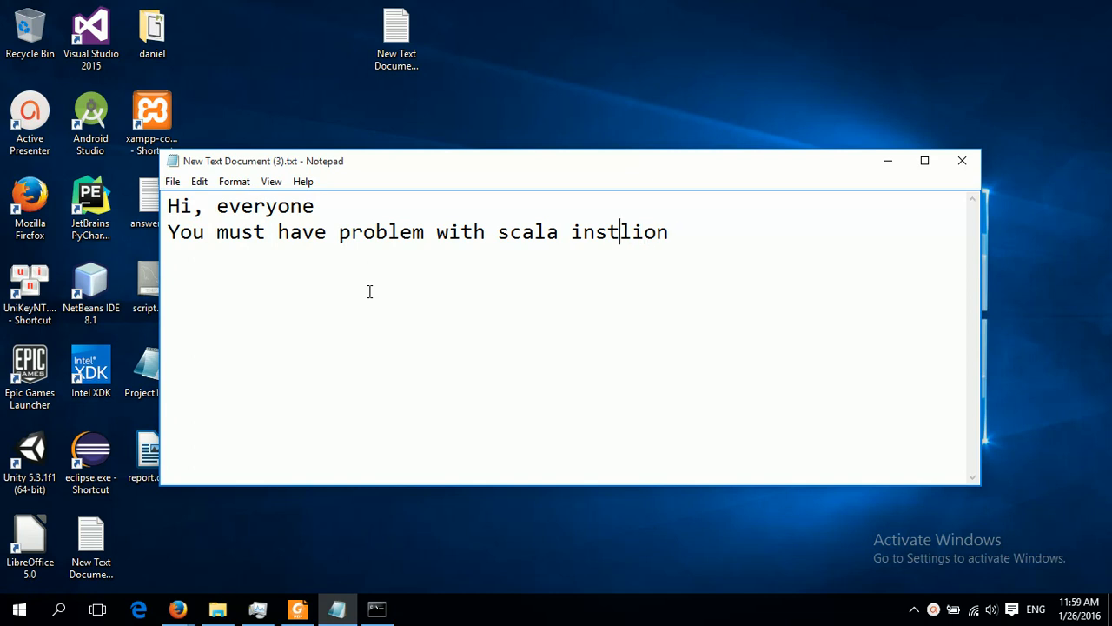
{"action": "type", "text": "ation"}
{"action": "type", "text": "y"}
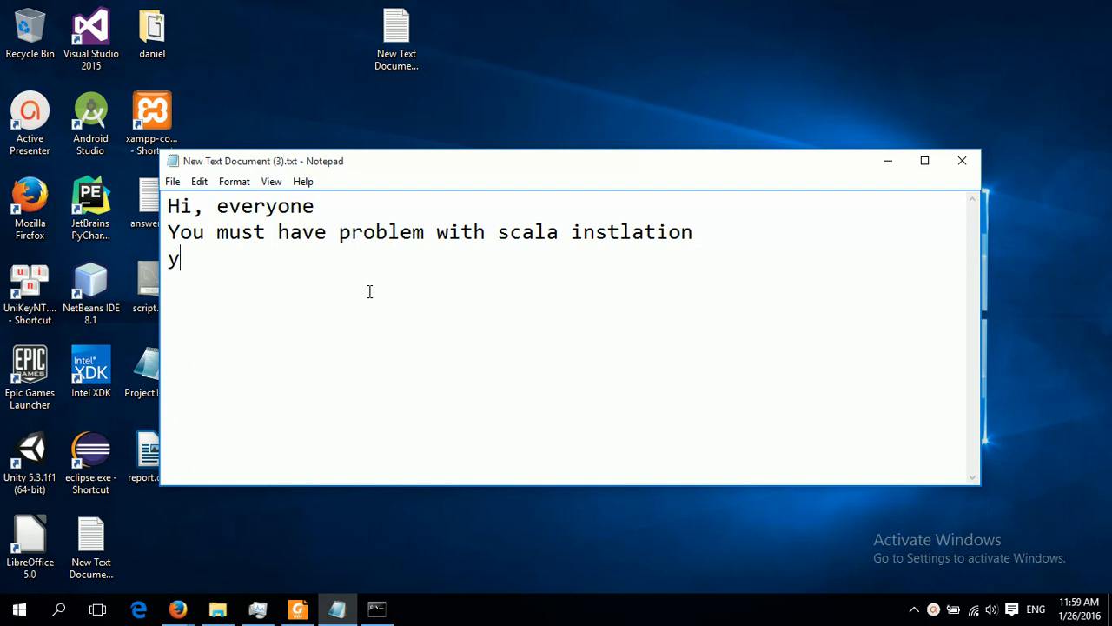
Add 'you have installed it but when you try to run scala from your command prompt'.
{"action": "type", "text": "ou have inst"}
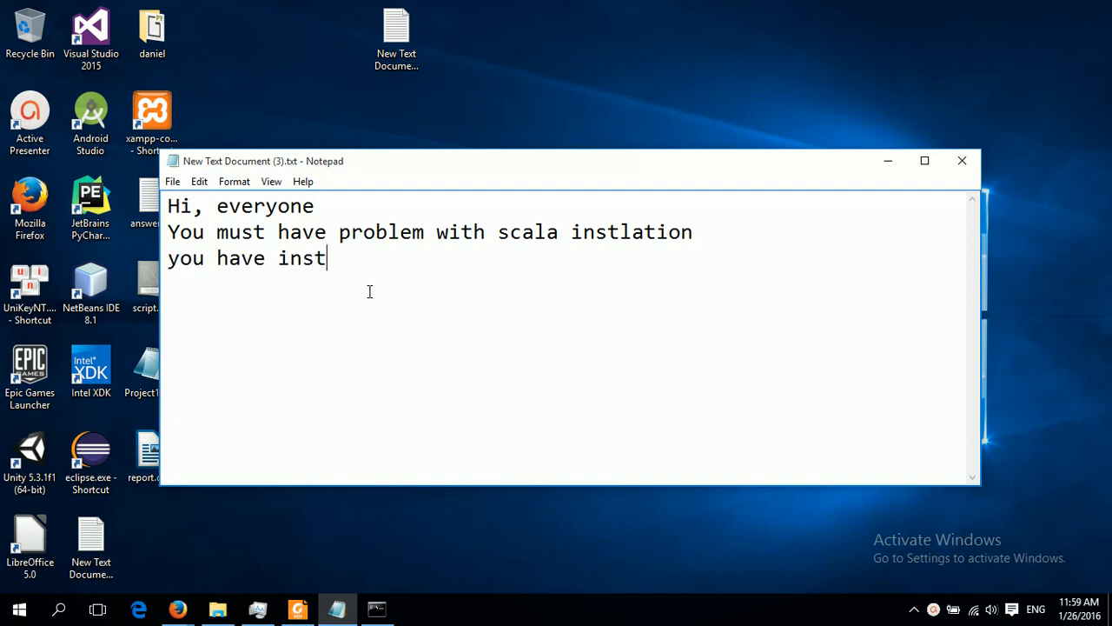
{"action": "type", "text": "all"}
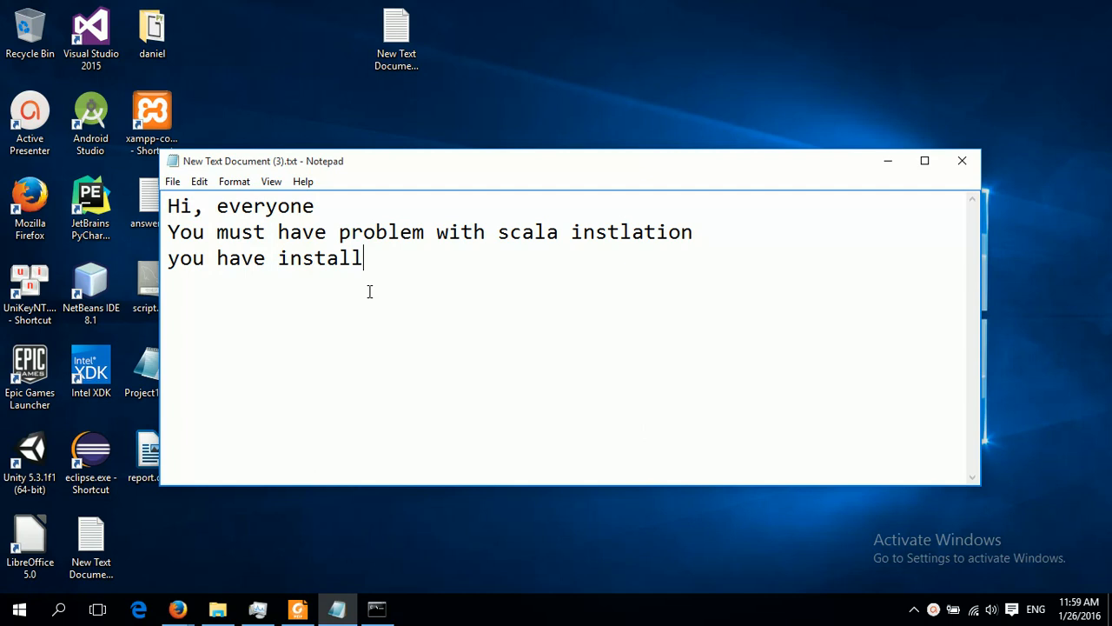
{"action": "type", "text": "ed it"}
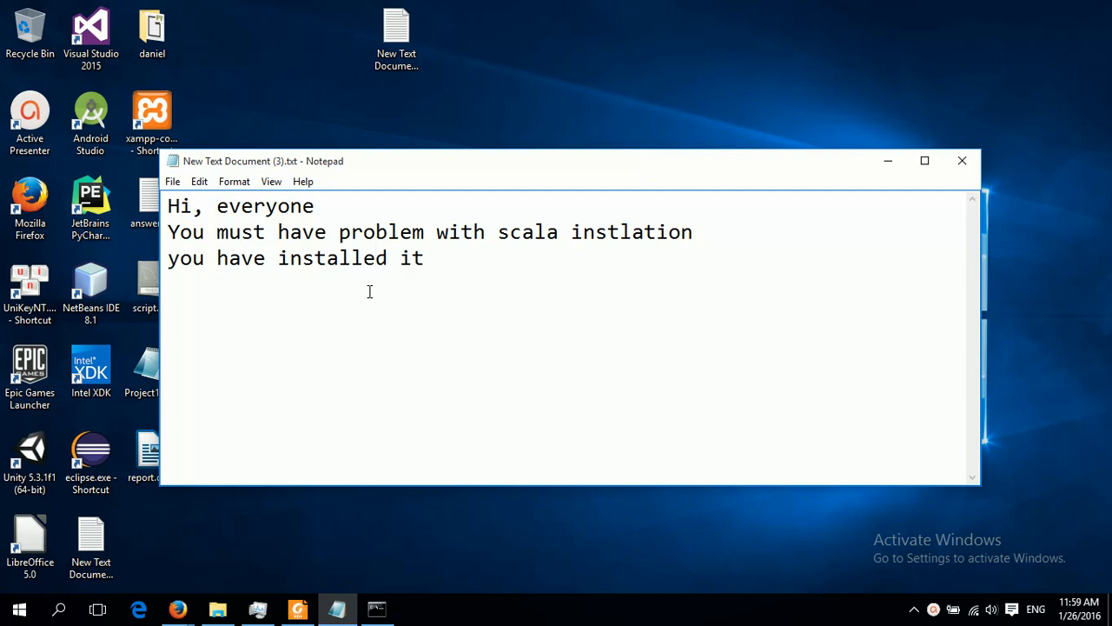
{"action": "type", "text": "but wh"}
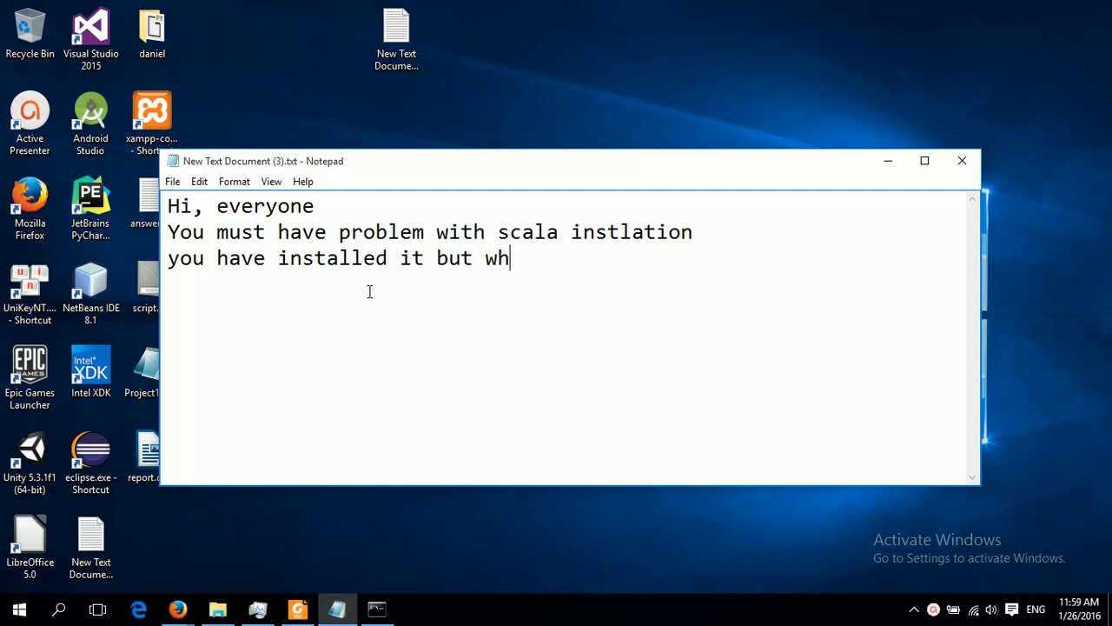
{"action": "type", "text": "en you st"}
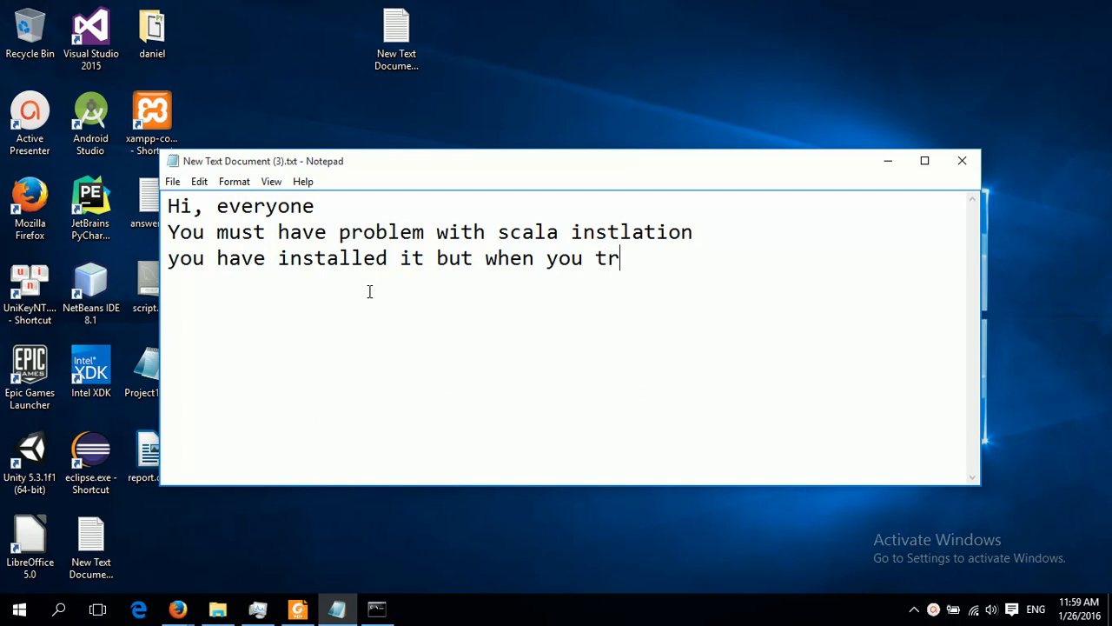
{"action": "type", "text": "uy to r"}
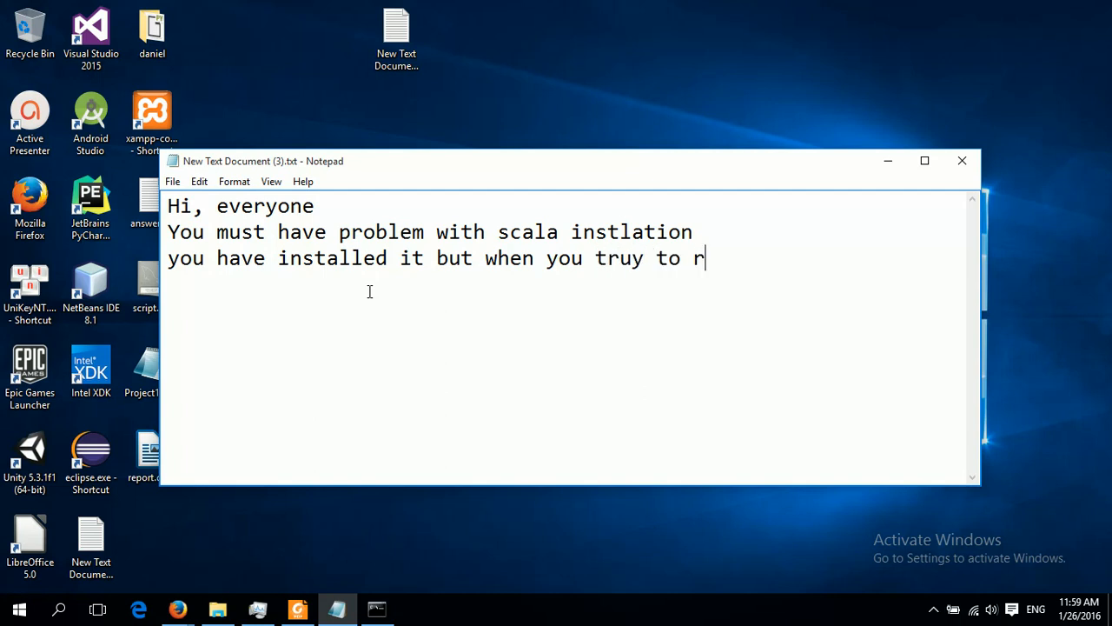
{"action": "type", "text": "un"}
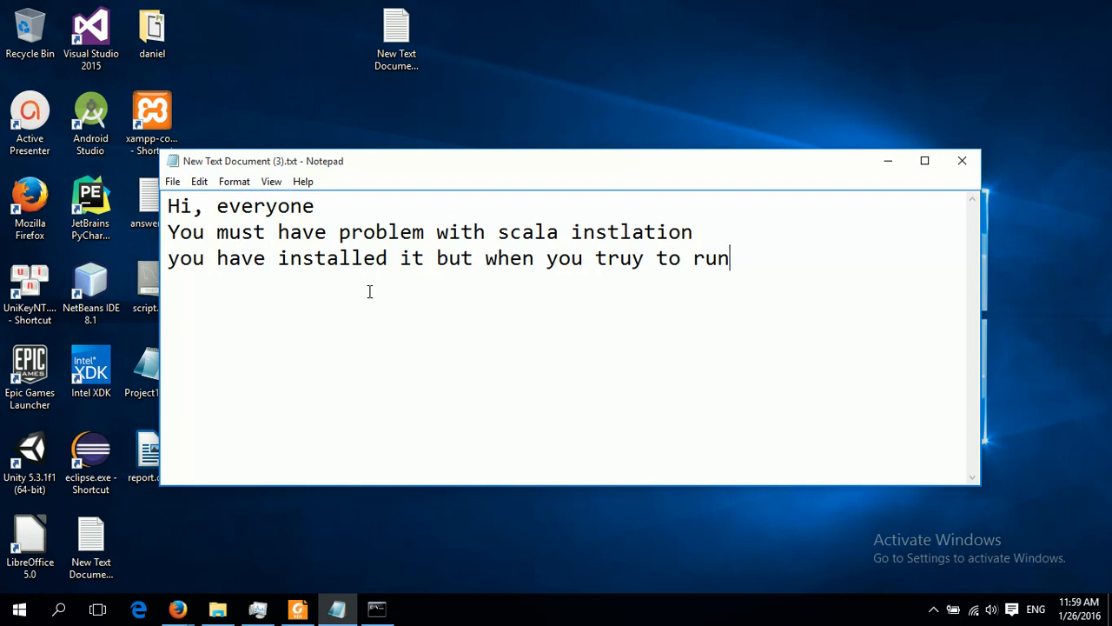
{"action": "key", "text": "Backspace"}
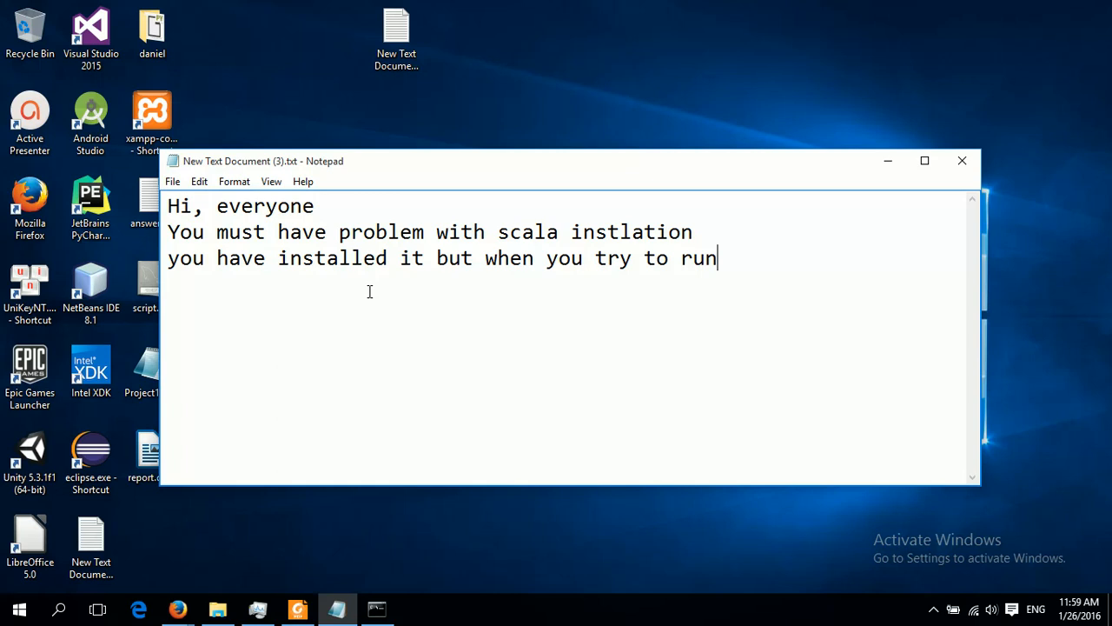
{"action": "type", "text": "scala on y"}
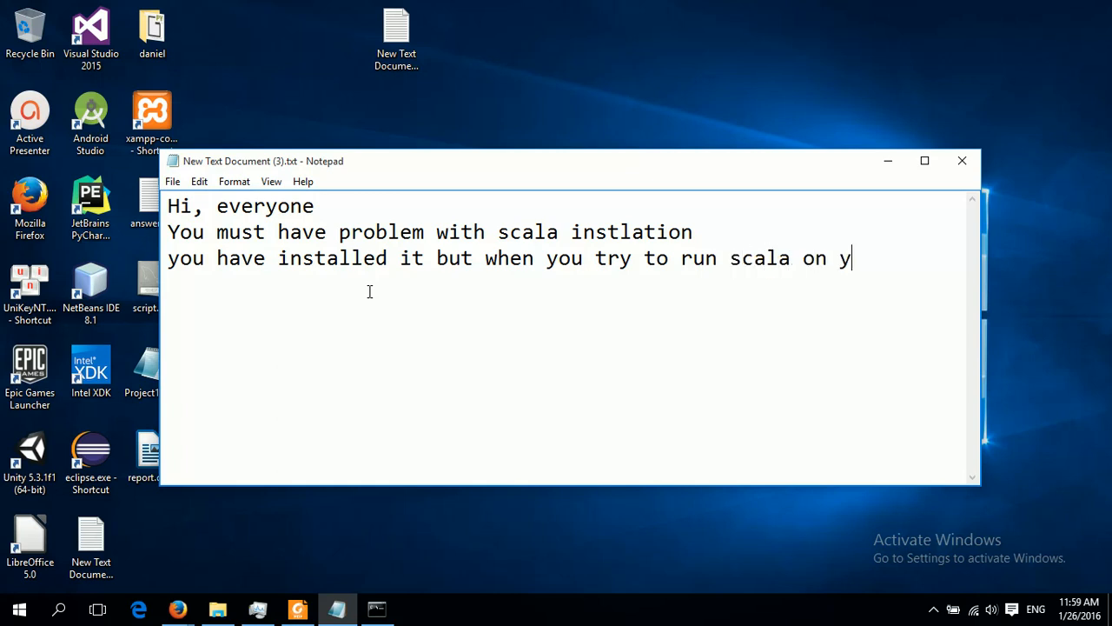
{"action": "type", "text": "our c"}
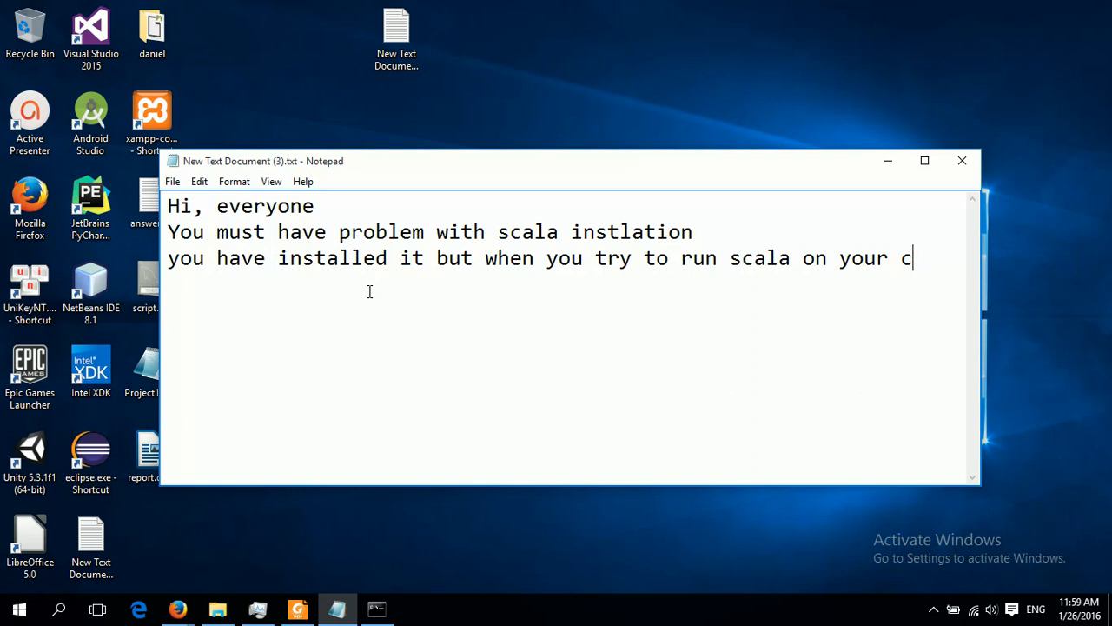
{"action": "type", "text": "ommand"}
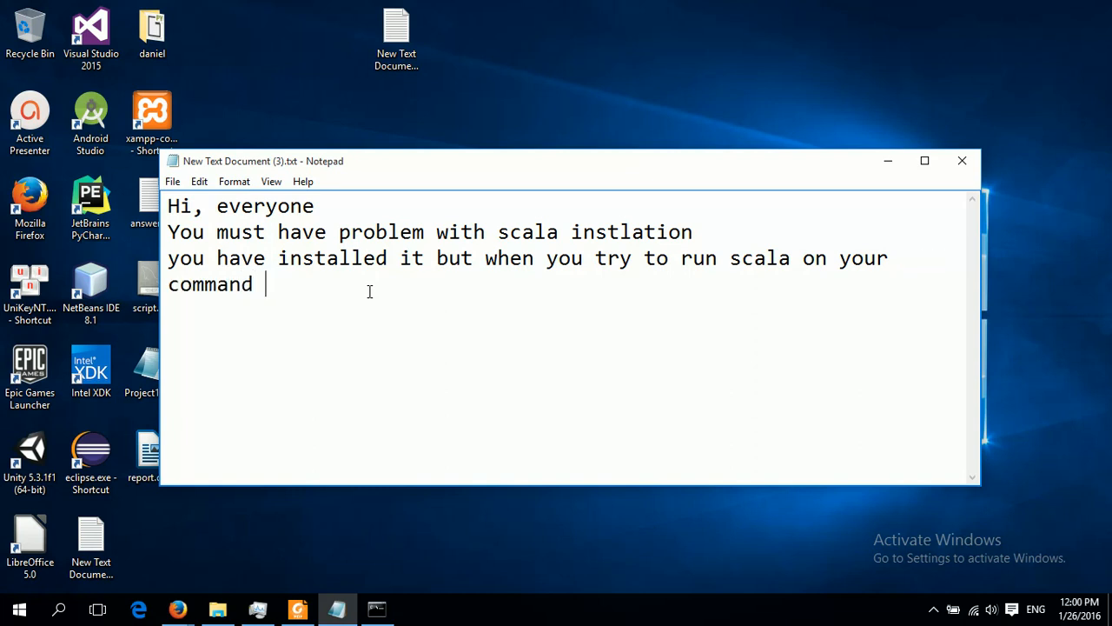
{"action": "type", "text": "p"}
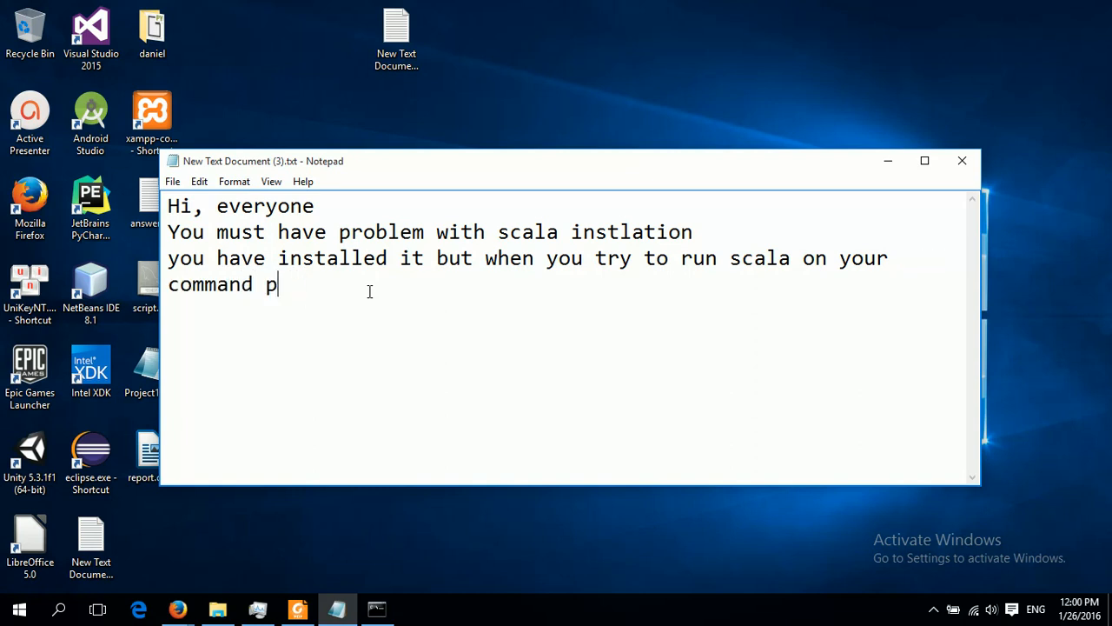
{"action": "type", "text": "romgt"}
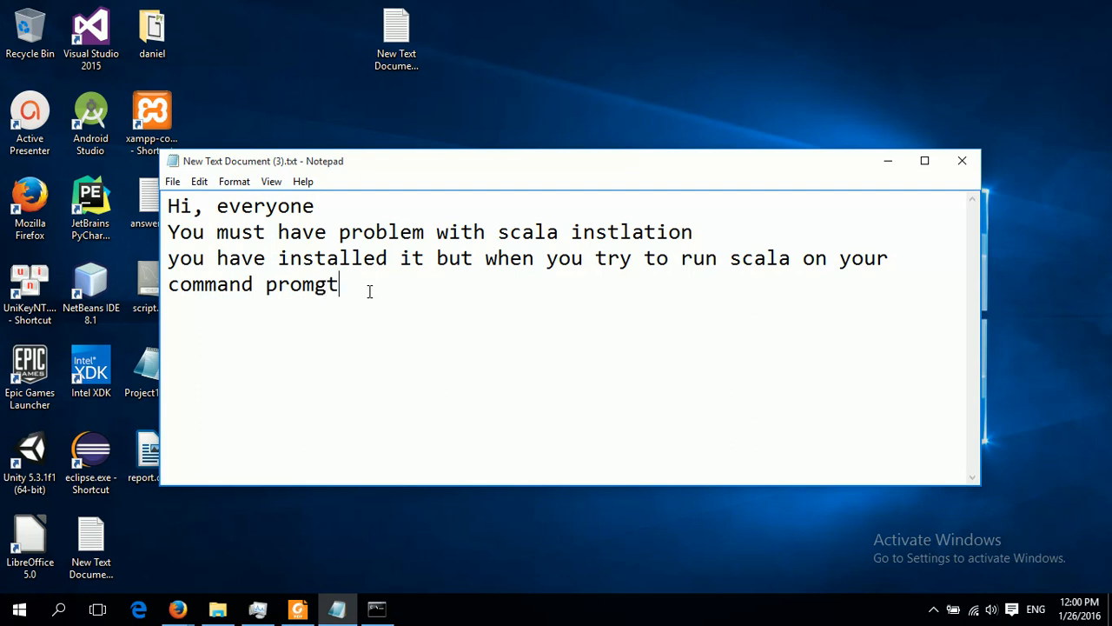
{"action": "type", "text": "prompt"}
{"action": "type", "text": "it "}
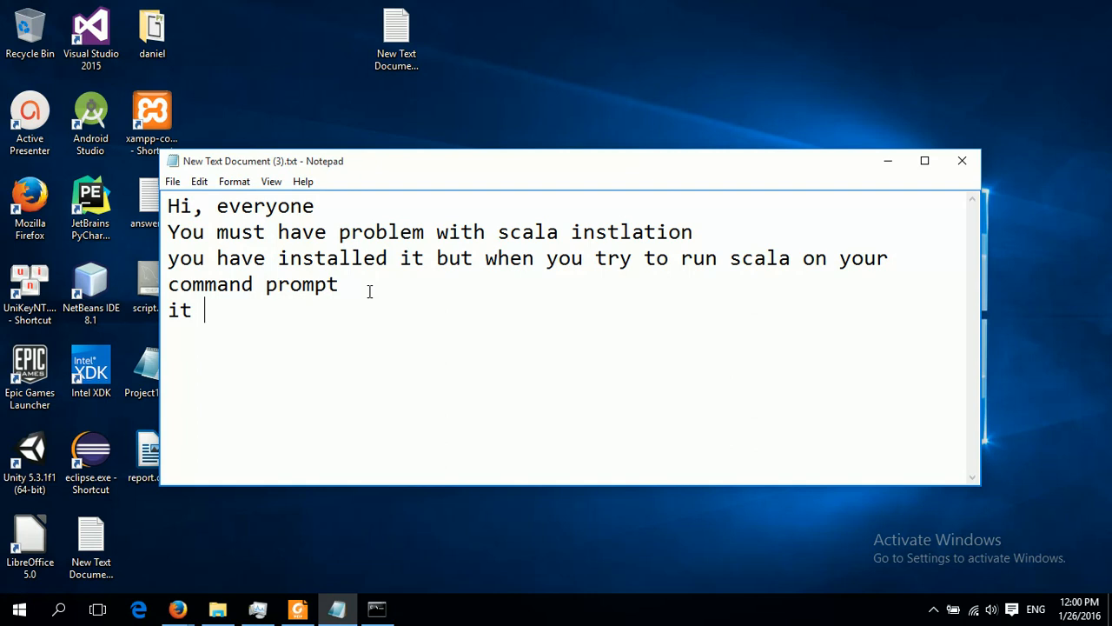
Add the line 'it tells you that' and place the cursor at the note's end.
{"action": "type", "text": "tells th"}
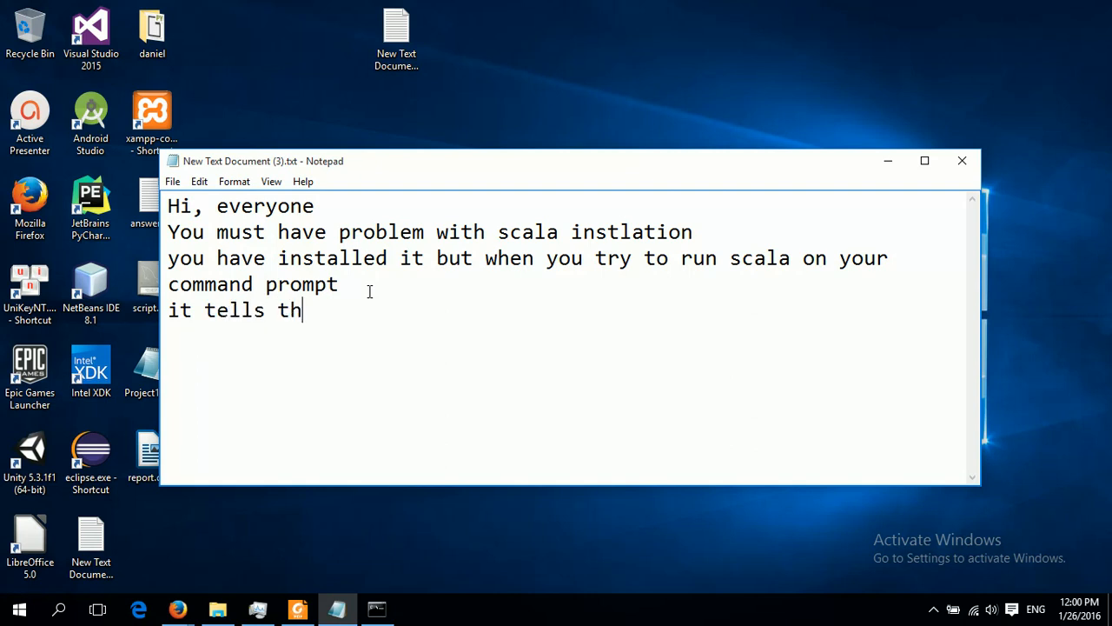
{"action": "type", "text": "ou t"}
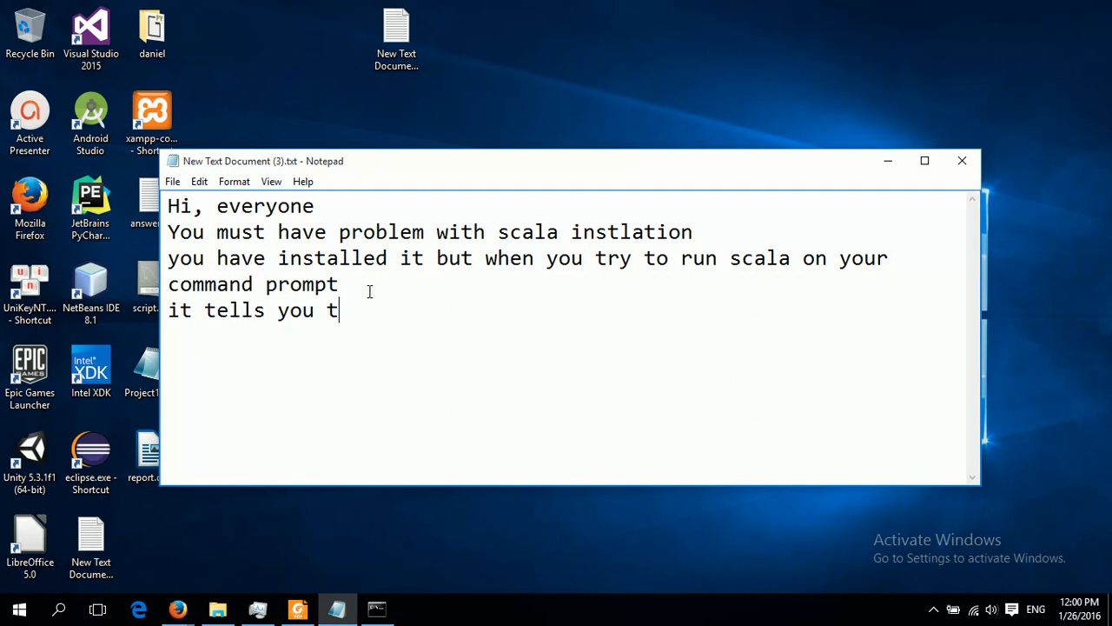
{"action": "type", "text": "hat"}
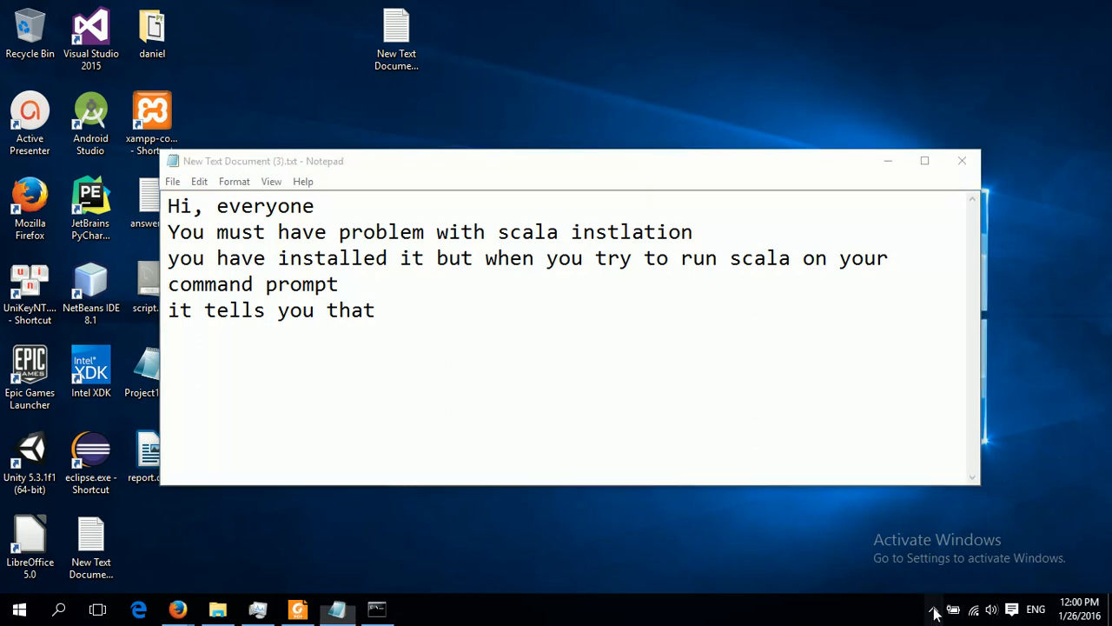
{"action": "left_click", "coordinate": [934, 610]}
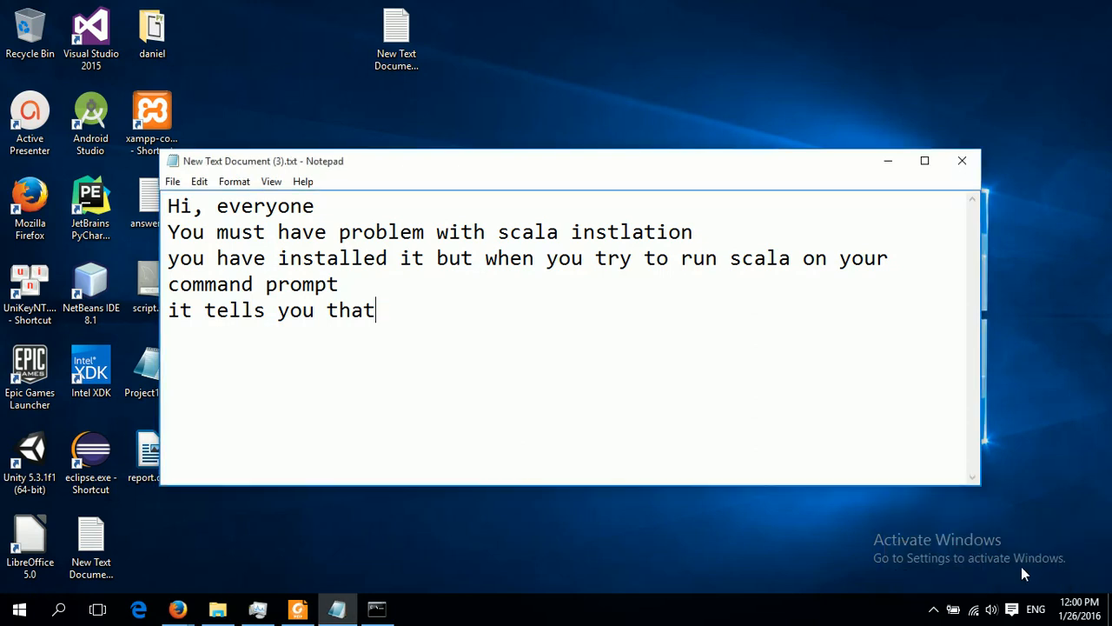
{"action": "mouse_move", "coordinate": [549, 337]}
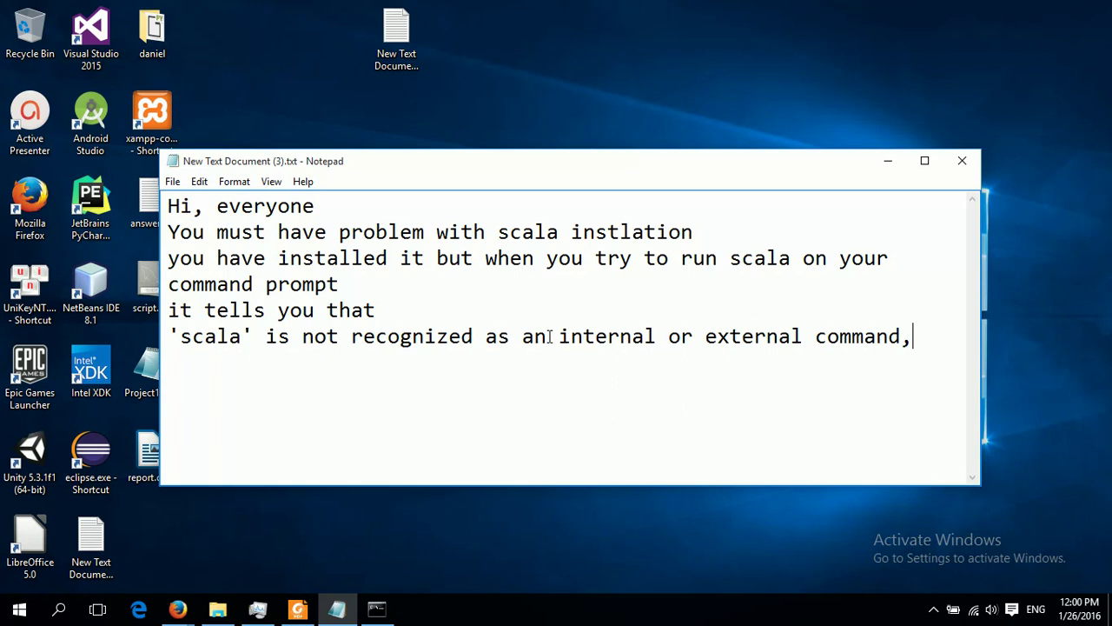
{"action": "mouse_move", "coordinate": [680, 335]}
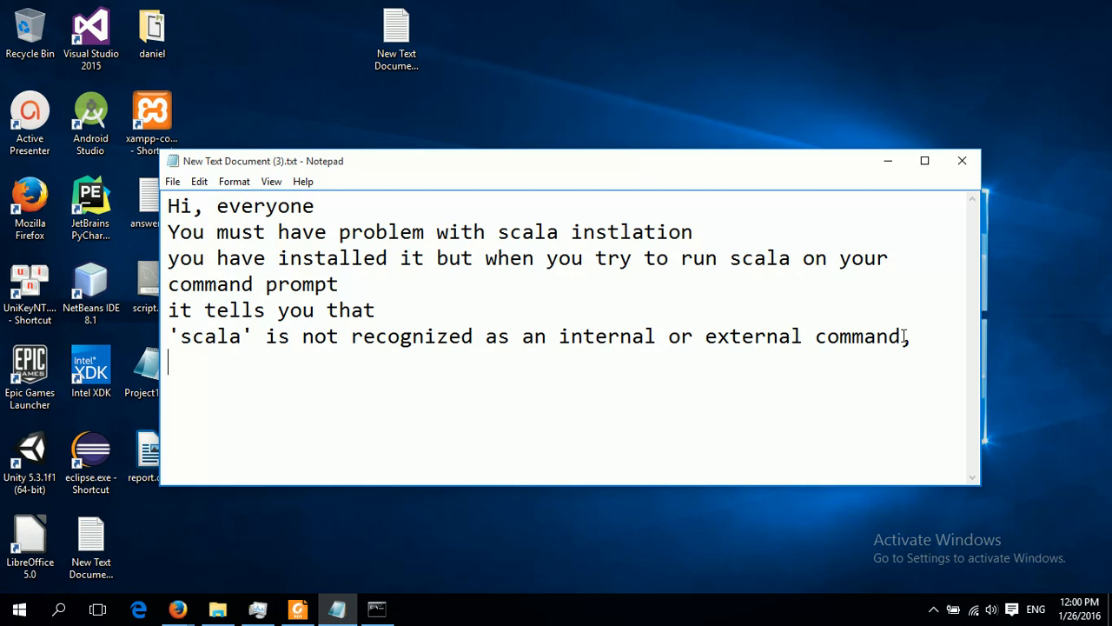
Add the line 'the problem is that we have space in the path to scala.bat'.
{"action": "type", "text": "the proble"}
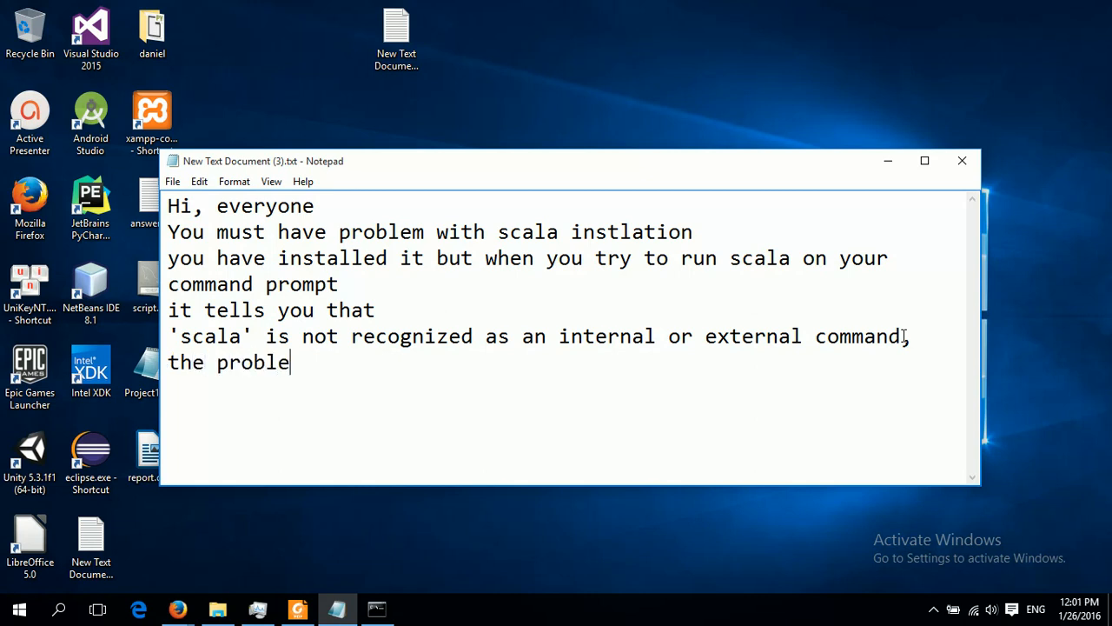
{"action": "type", "text": "m"}
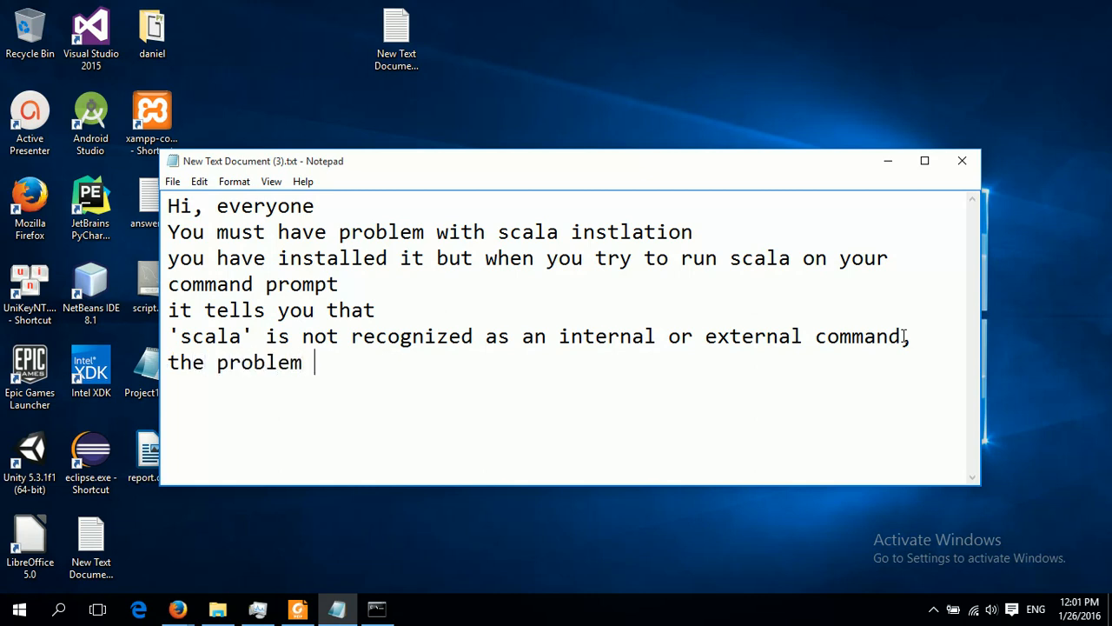
{"action": "type", "text": "is that"}
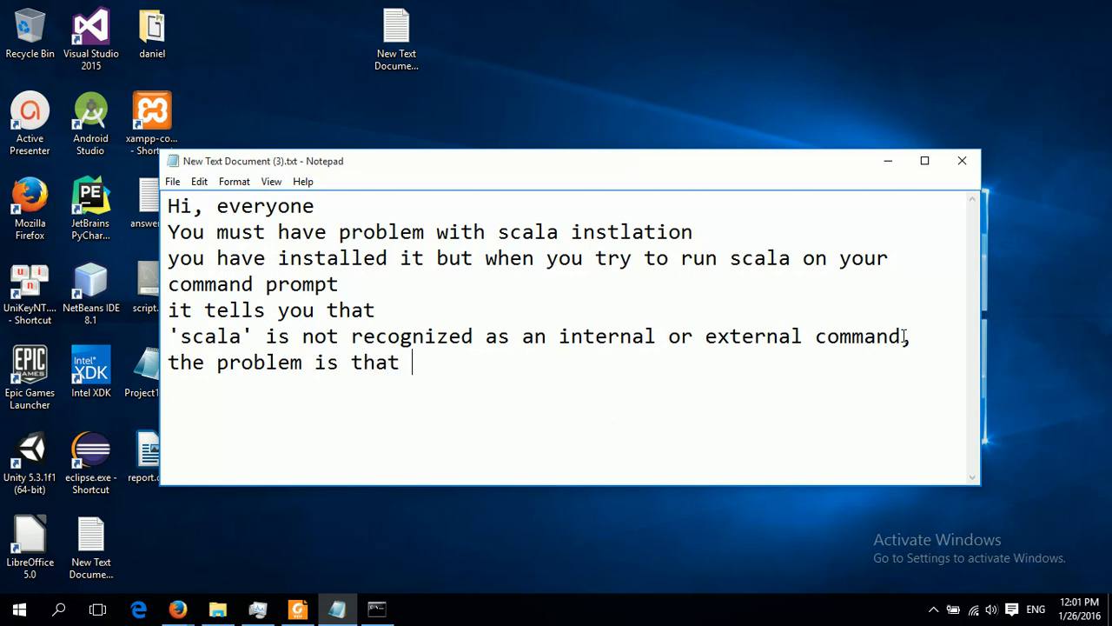
{"action": "type", "text": "w"}
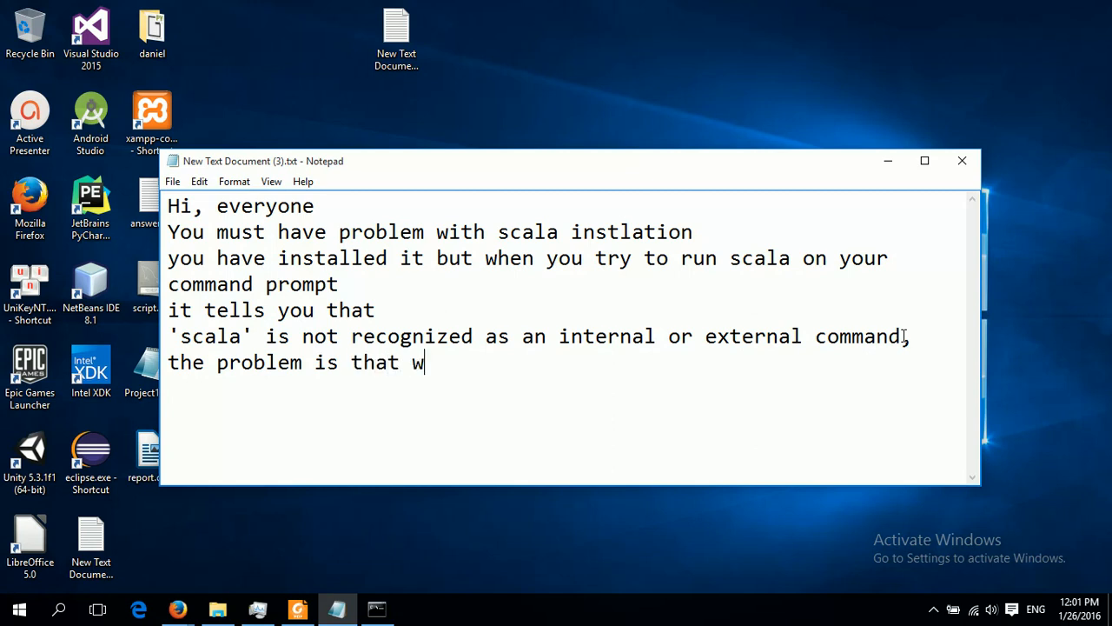
{"action": "type", "text": "e have spa"}
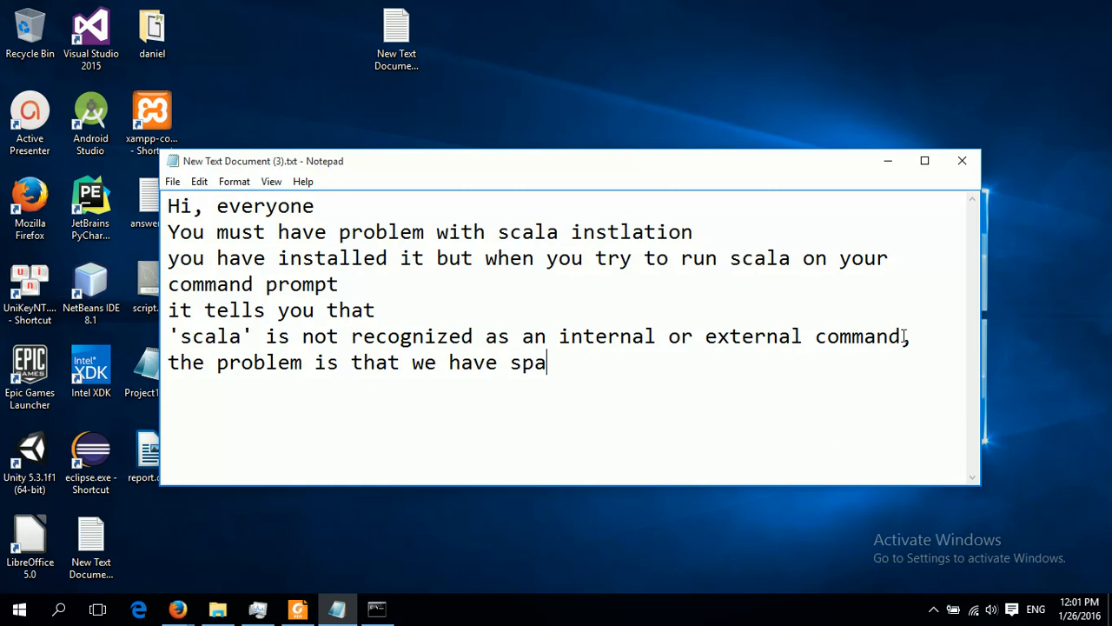
{"action": "type", "text": "ce"}
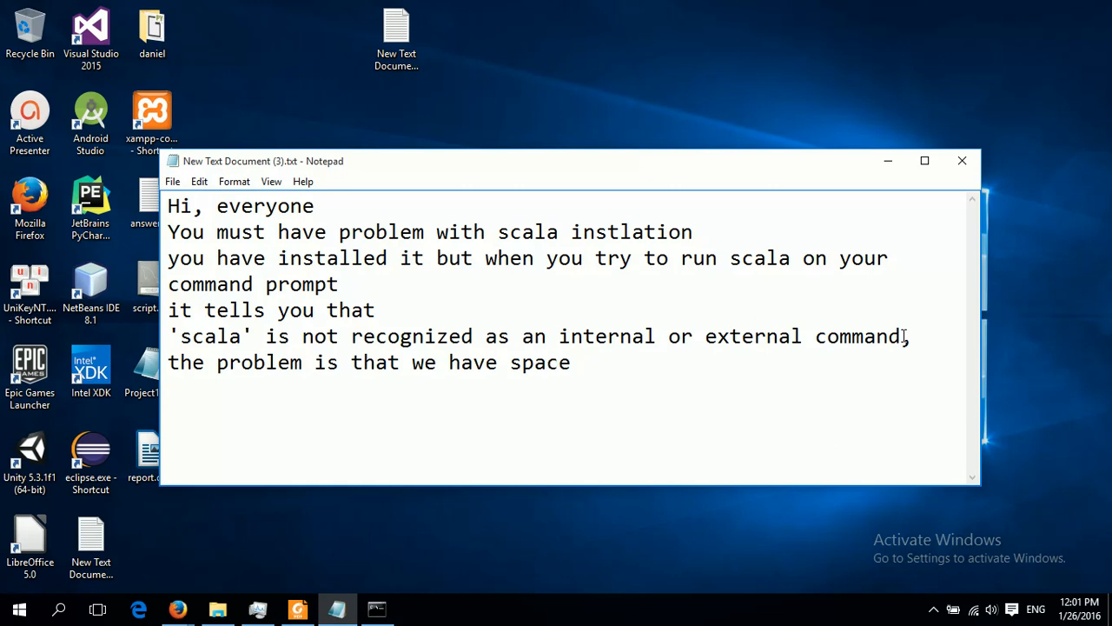
{"action": "type", "text": "in the path"}
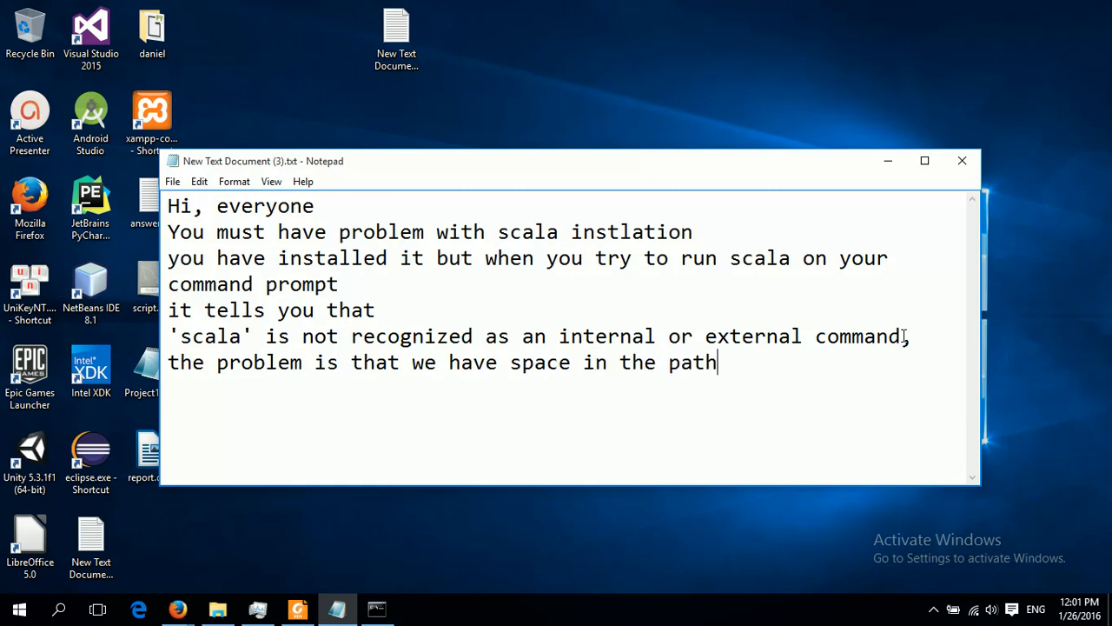
{"action": "type", "text": "t"}
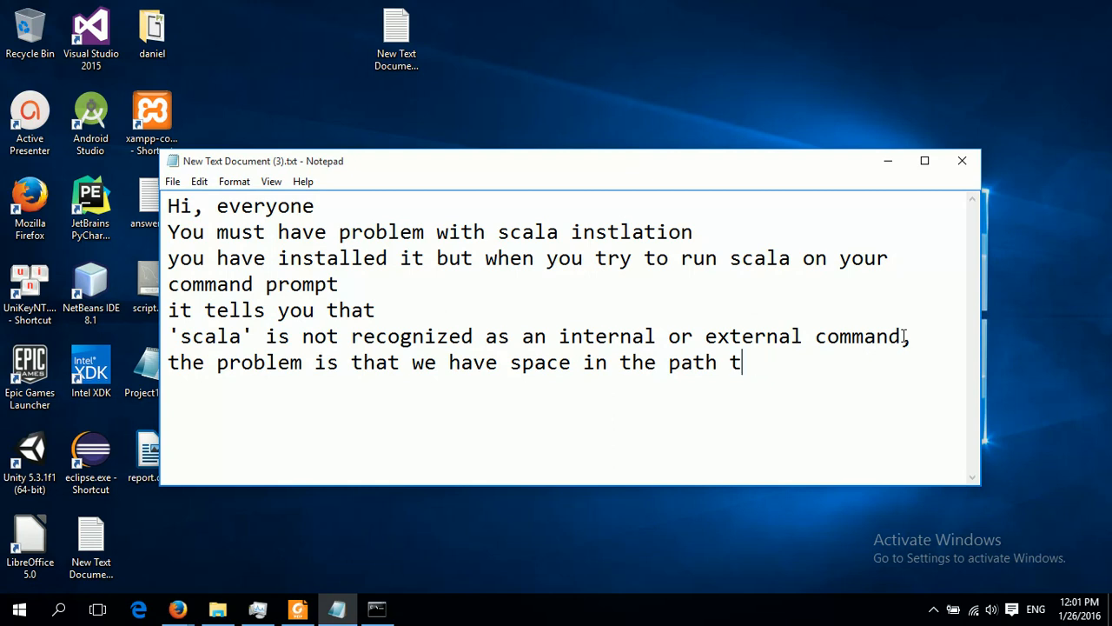
{"action": "type", "text": "o scal"}
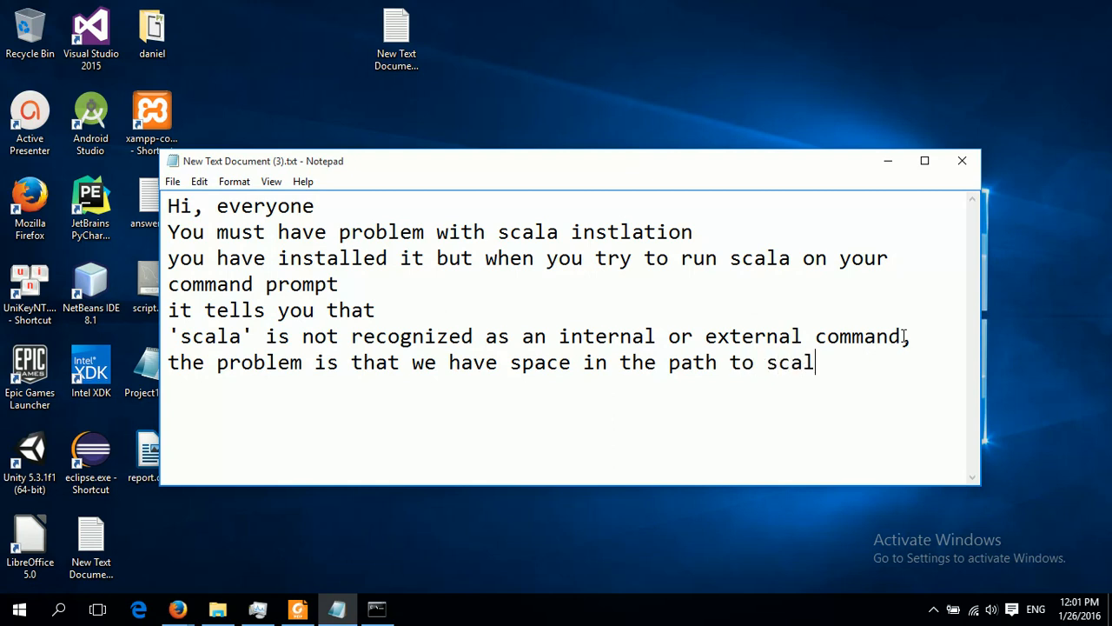
{"action": "type", "text": ".bat"}
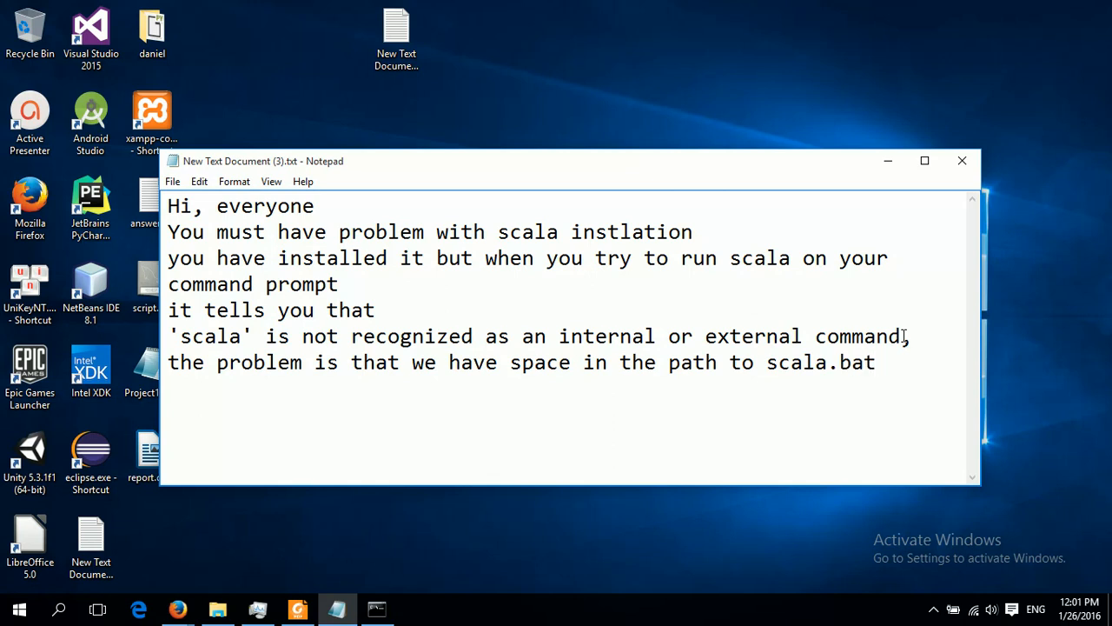
Add the line 'Let me show you'.
{"action": "type", "text": "Le"}
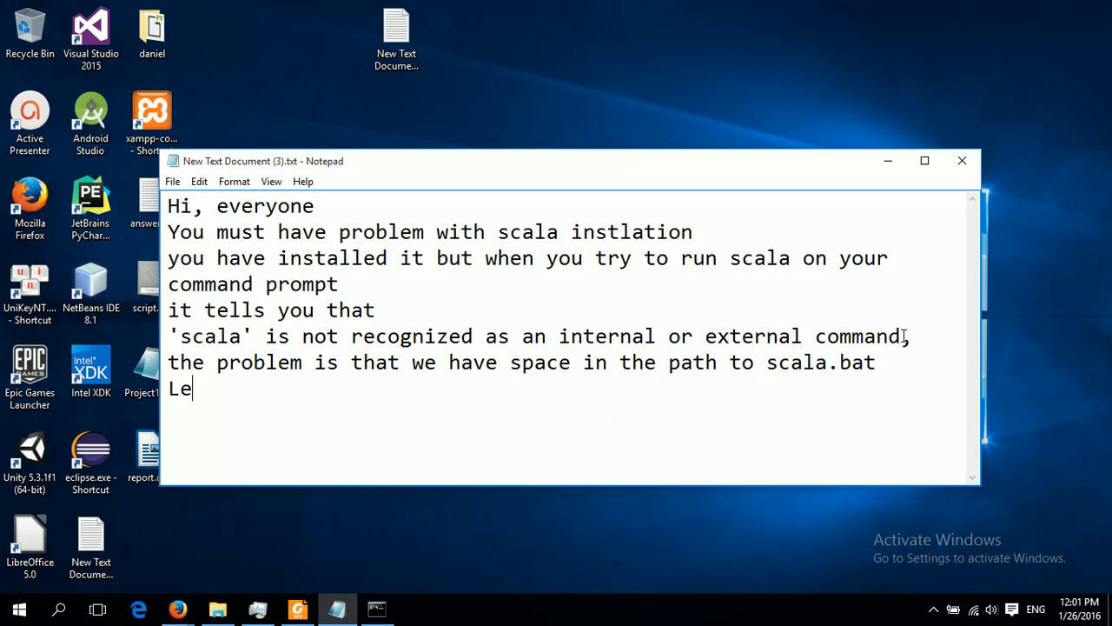
{"action": "type", "text": "t me"}
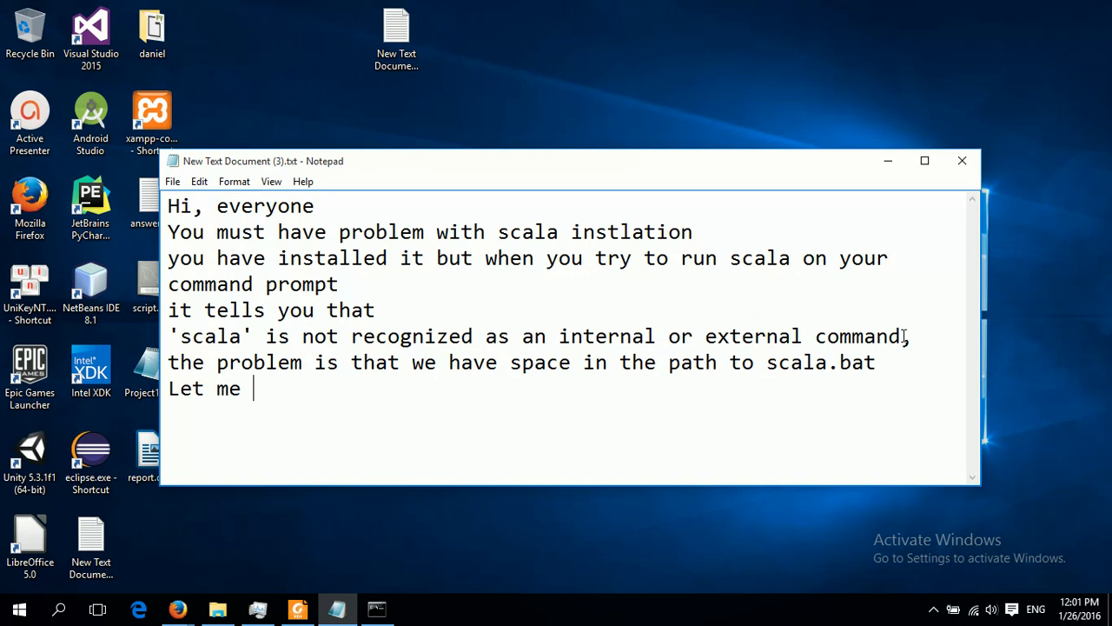
{"action": "type", "text": "h"}
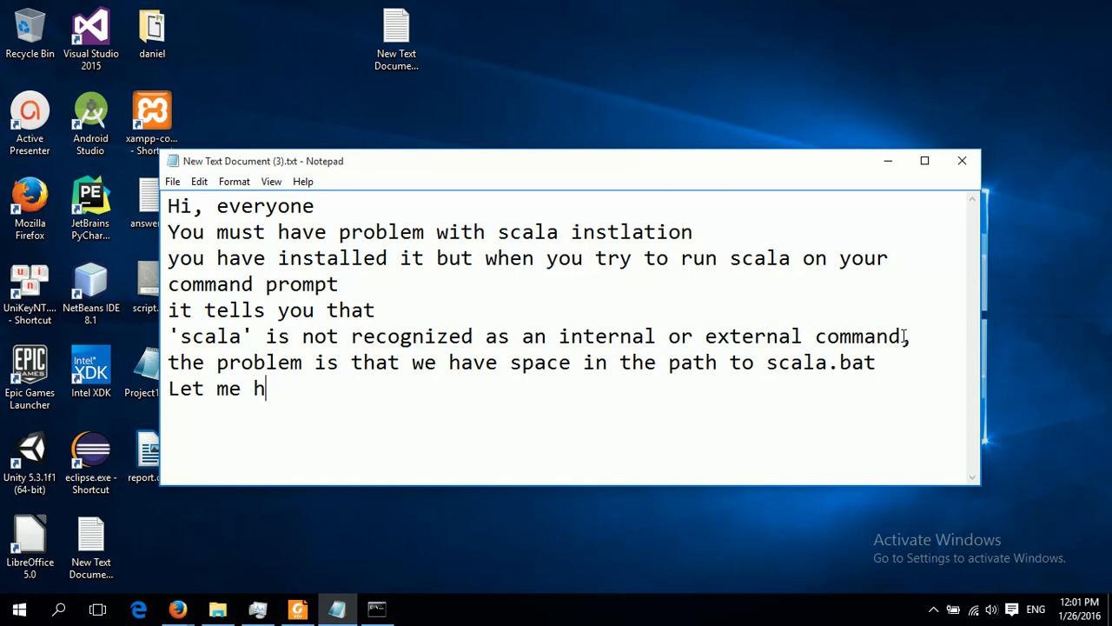
{"action": "type", "text": "show"}
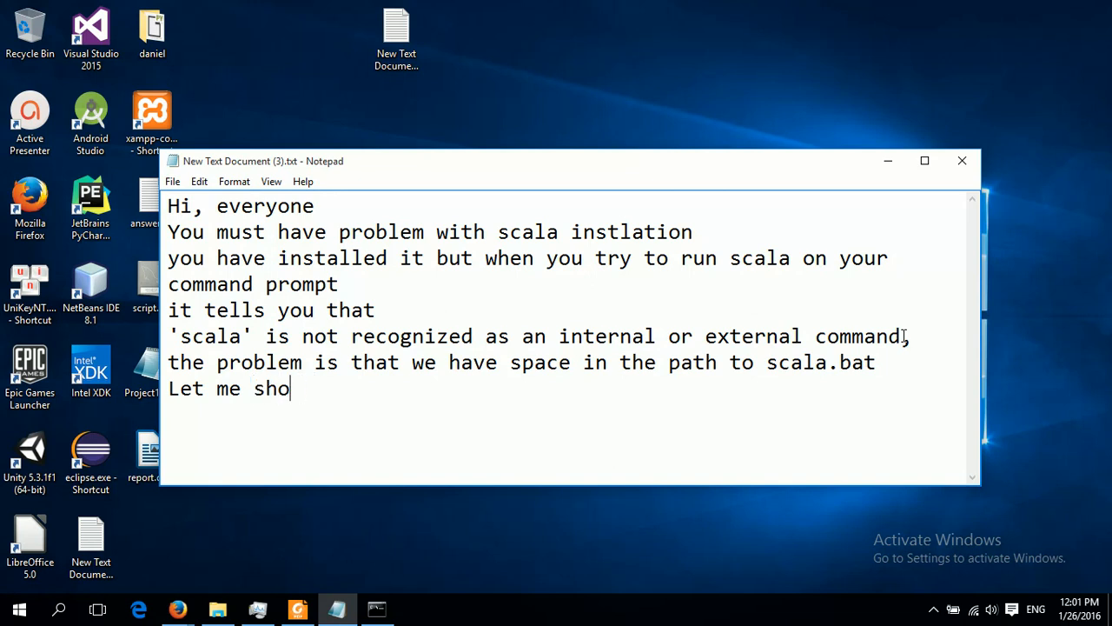
{"action": "type", "text": "w you"}
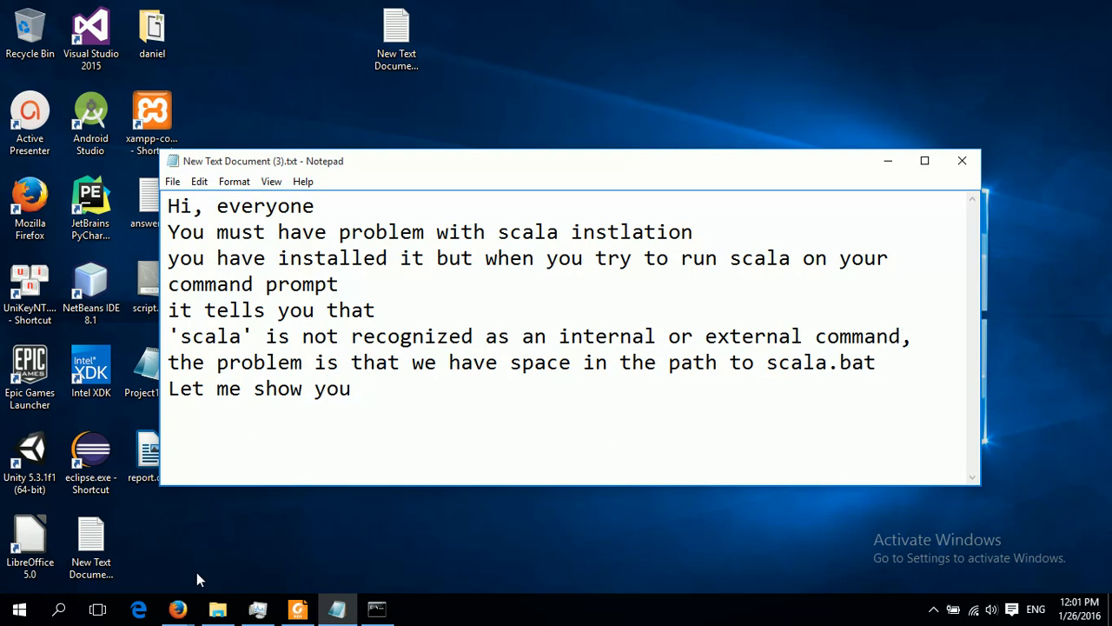
Browse to C:\Program Files (x86)\scala\bin and open the address bar's context menu.
{"action": "left_click", "coordinate": [218, 609]}
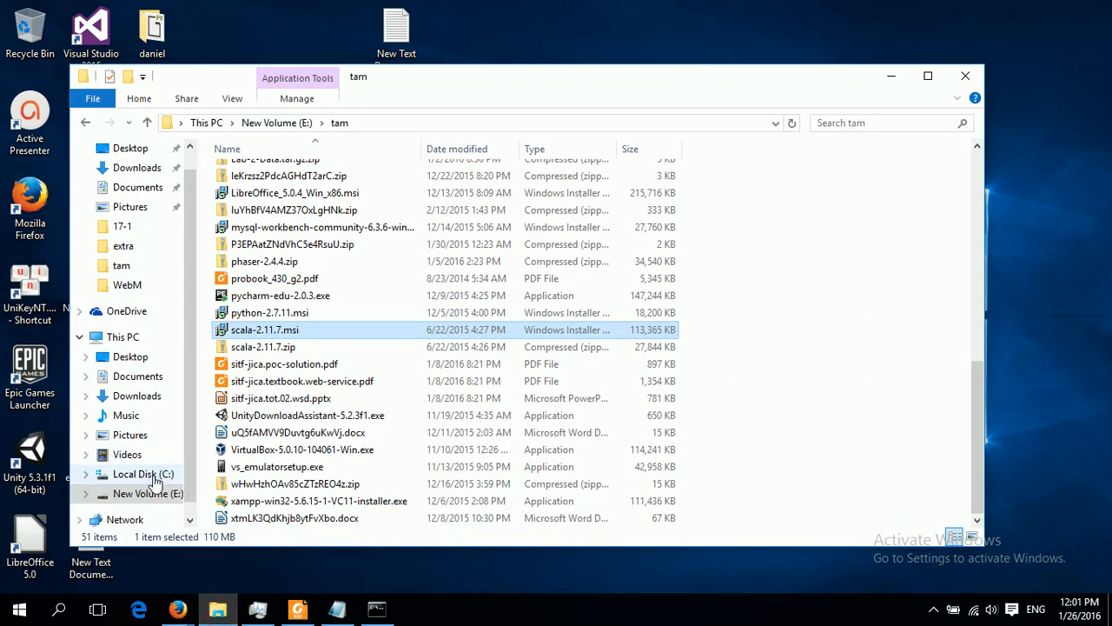
{"action": "left_click", "coordinate": [143, 473]}
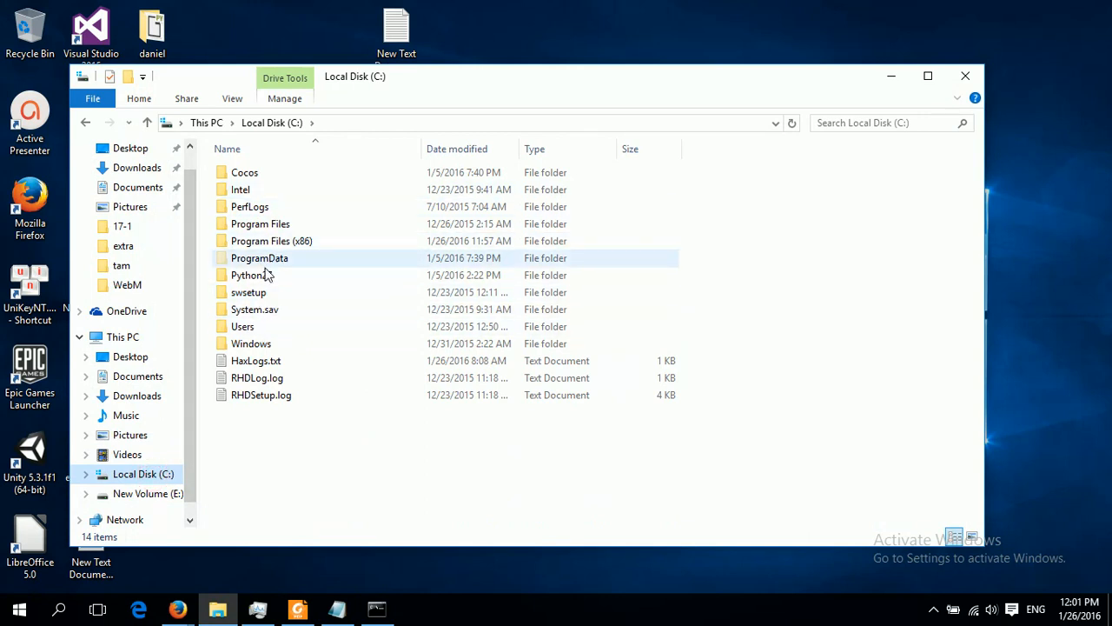
{"action": "left_click", "coordinate": [271, 241]}
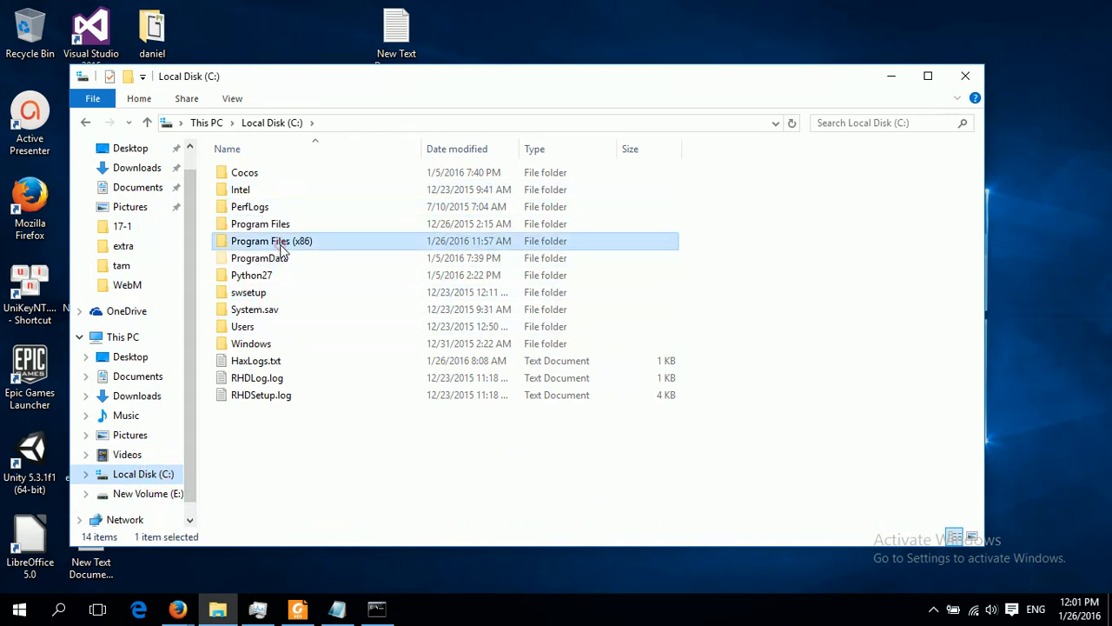
{"action": "double_click", "coordinate": [272, 241]}
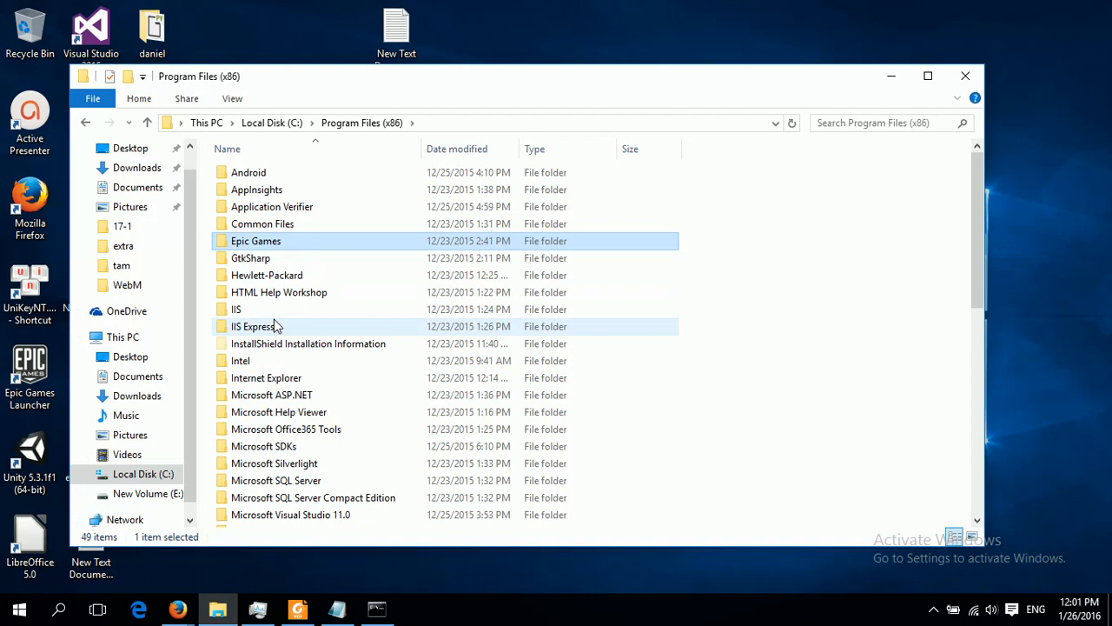
{"action": "scroll", "scroll_direction": "down", "scroll_amount": 3}
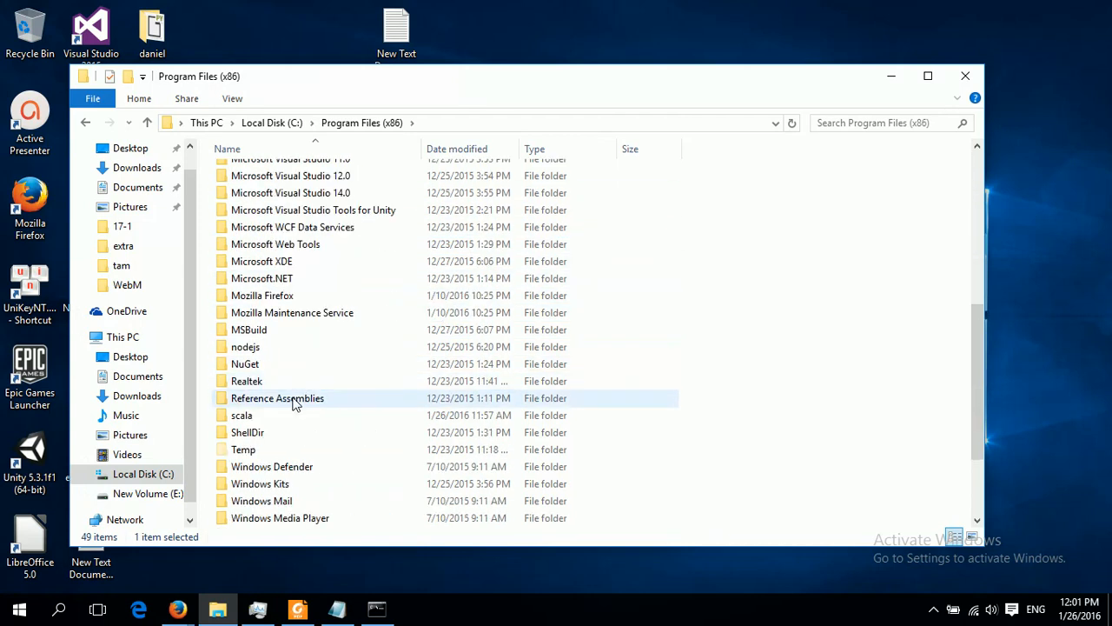
{"action": "double_click", "coordinate": [242, 414]}
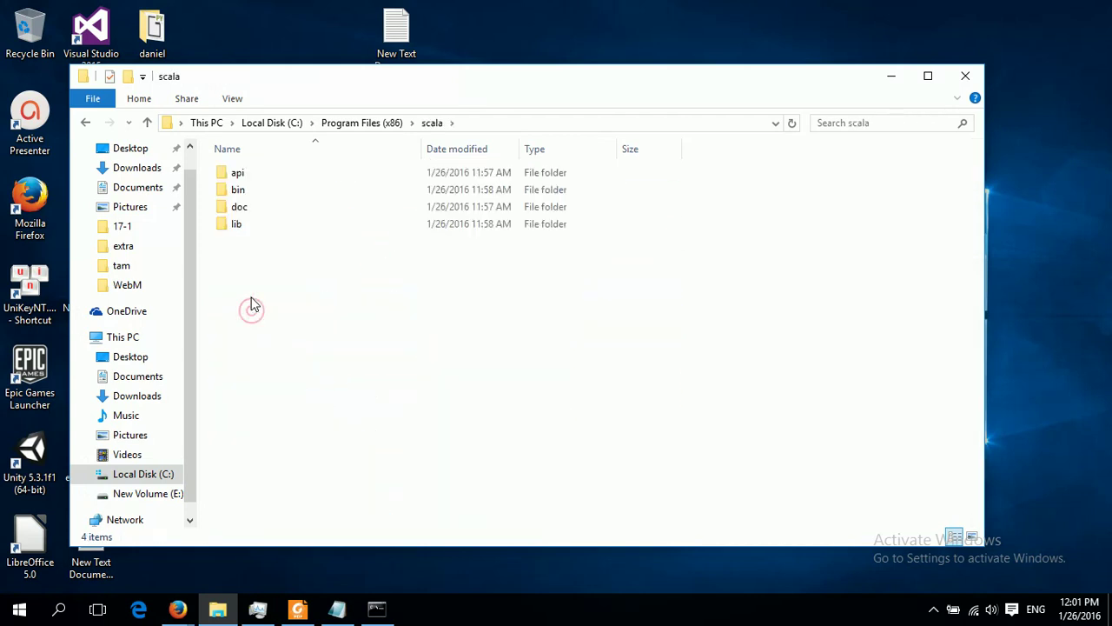
{"action": "left_click", "coordinate": [238, 190]}
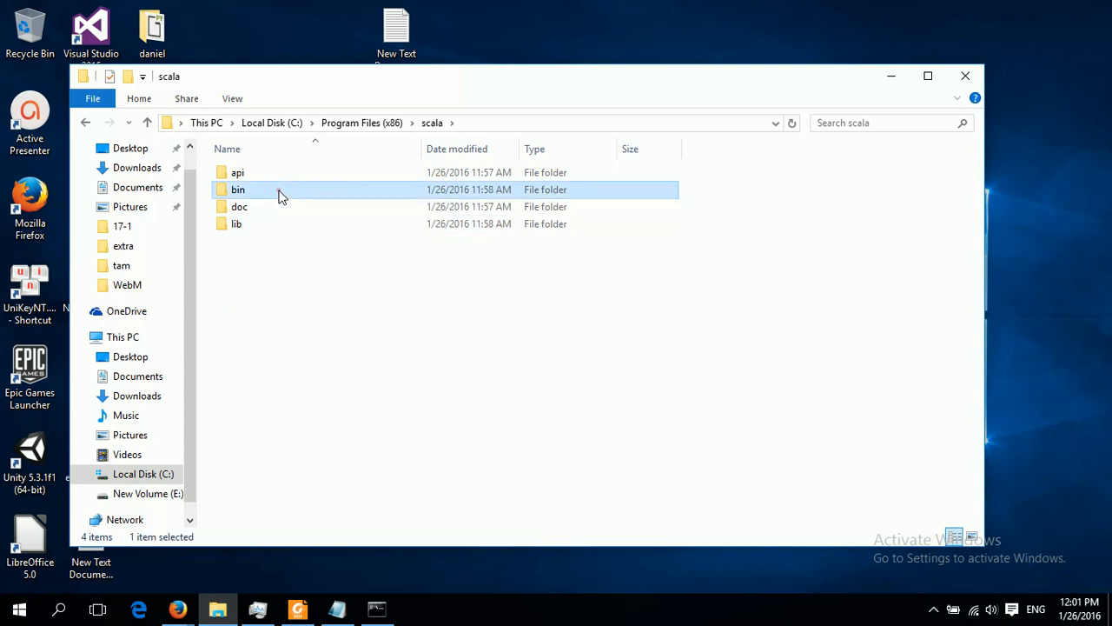
{"action": "double_click", "coordinate": [238, 190]}
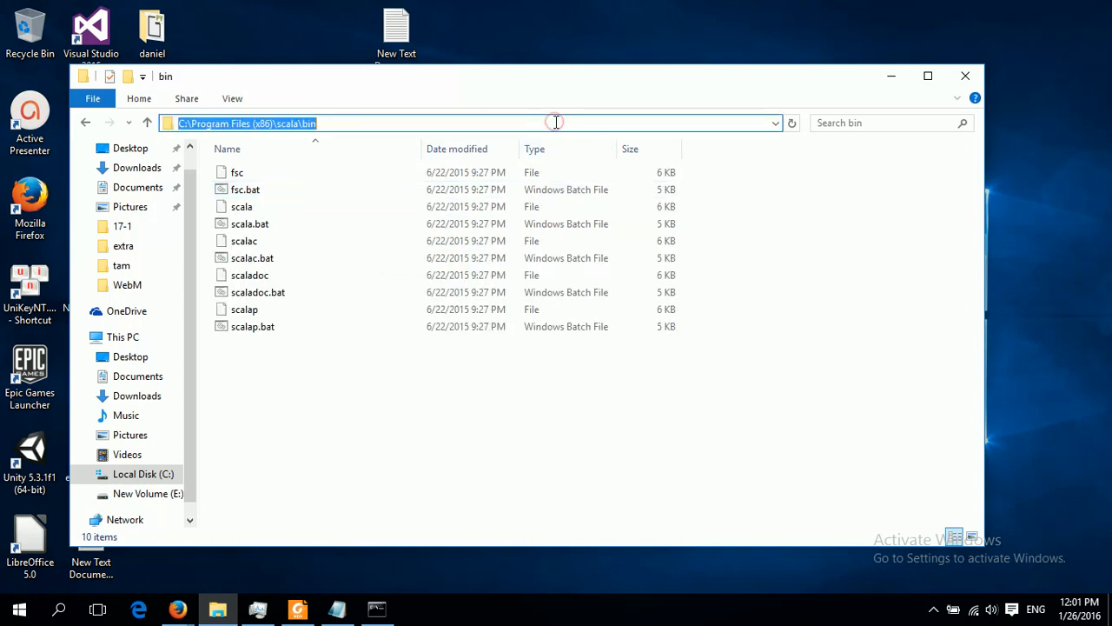
{"action": "right_click", "coordinate": [247, 123]}
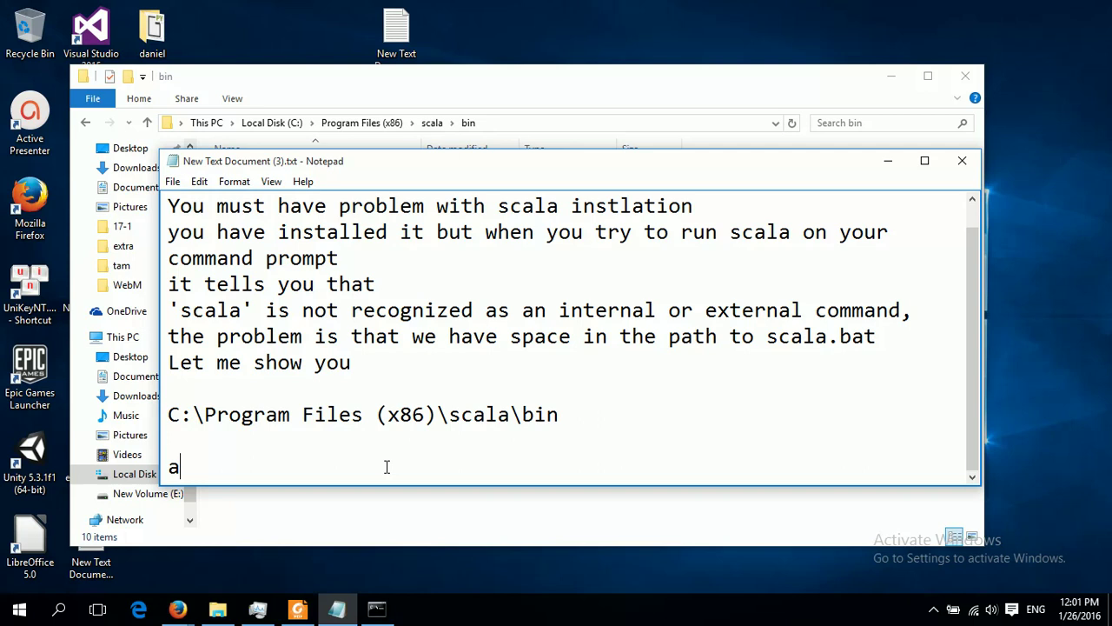
Type 'as you could see, we have 2 spaces' and point to both spaces in 'Program Files (x86)'.
{"action": "type", "text": "s you cou"}
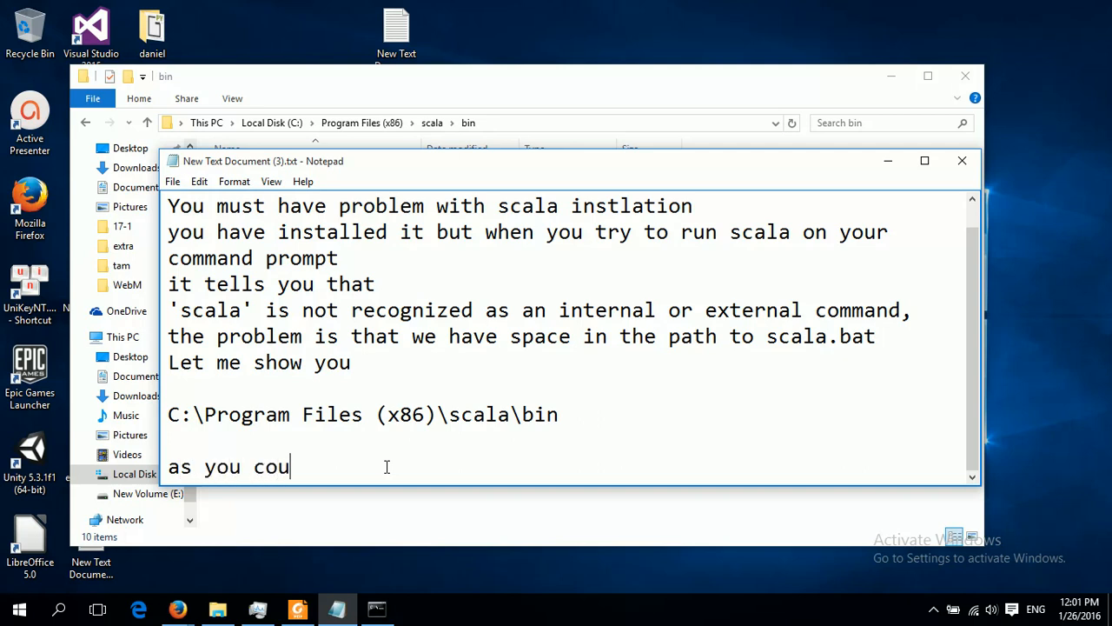
{"action": "type", "text": "ld see"}
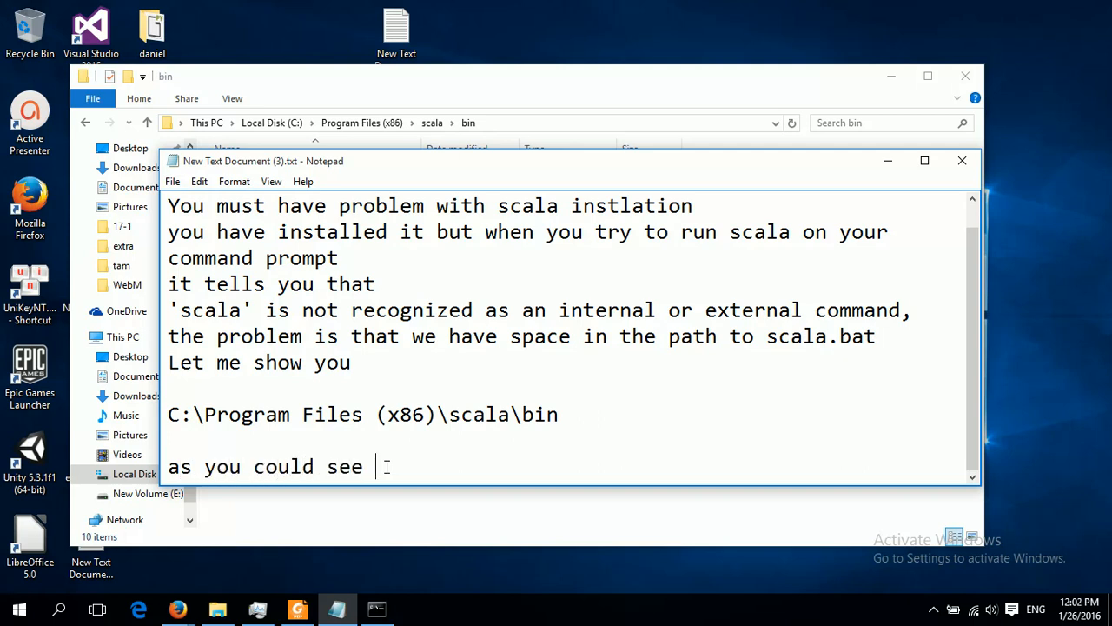
{"action": "type", "text": "we have"}
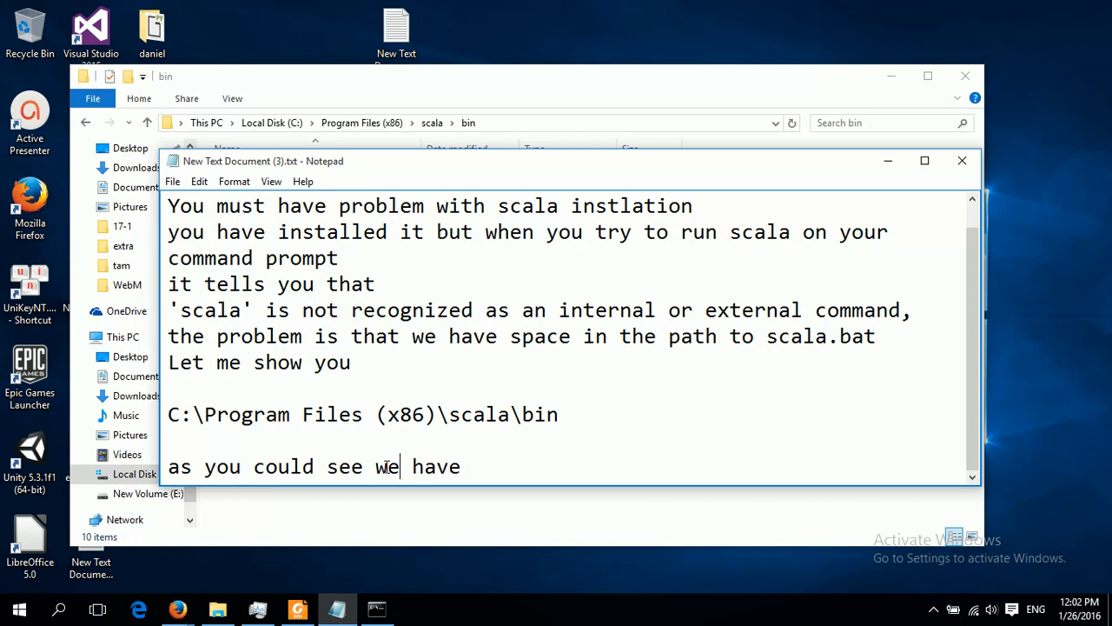
{"action": "type", "text": ","}
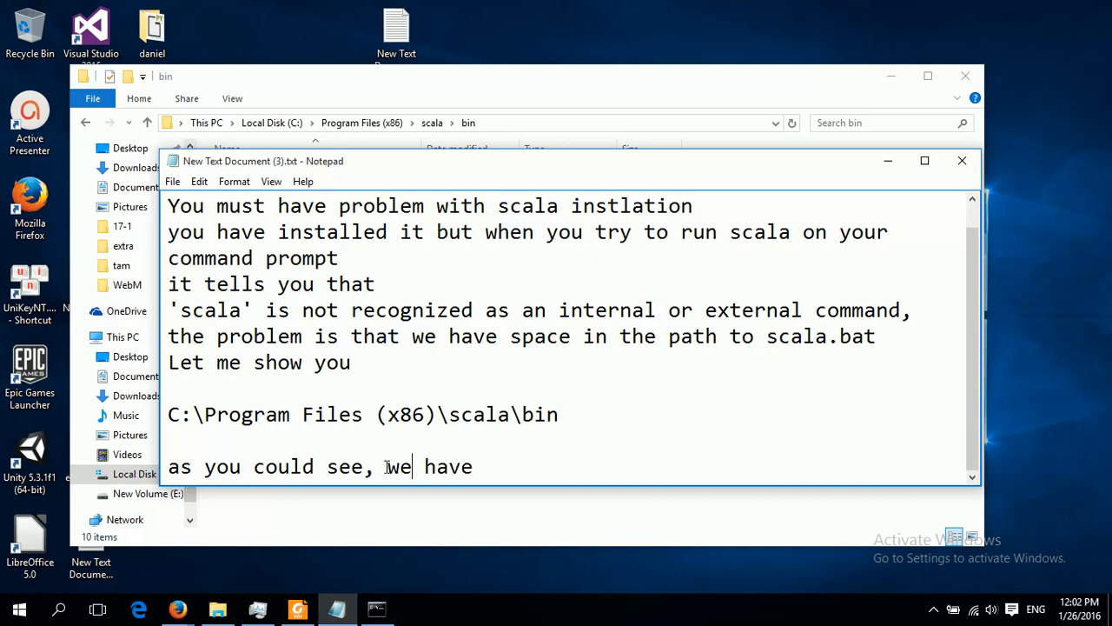
{"action": "type", "text": "2"}
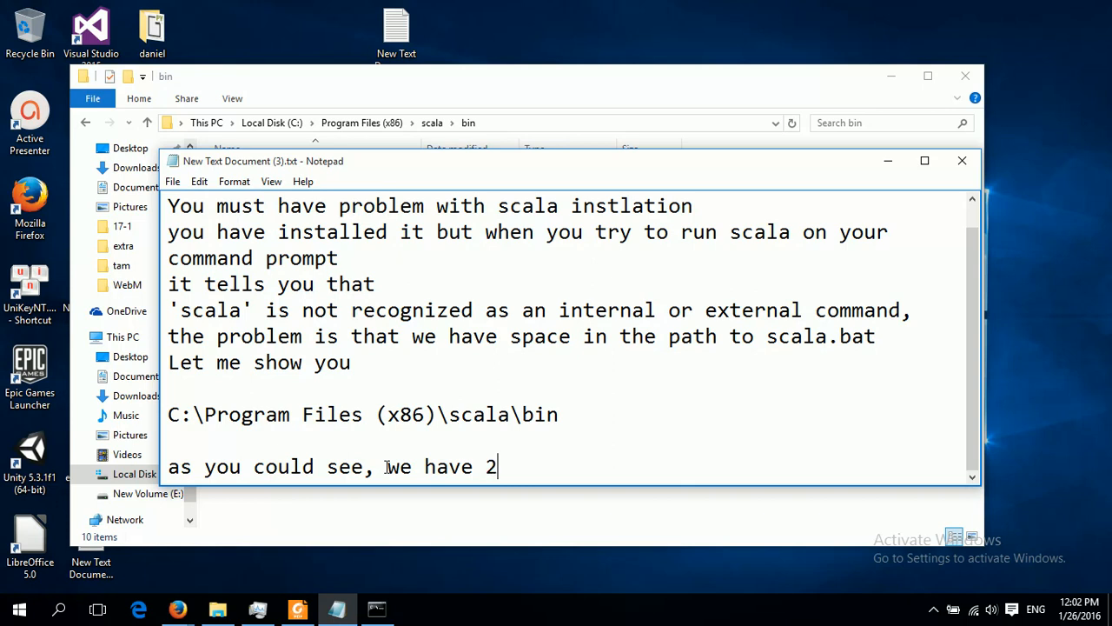
{"action": "type", "text": "sapce"}
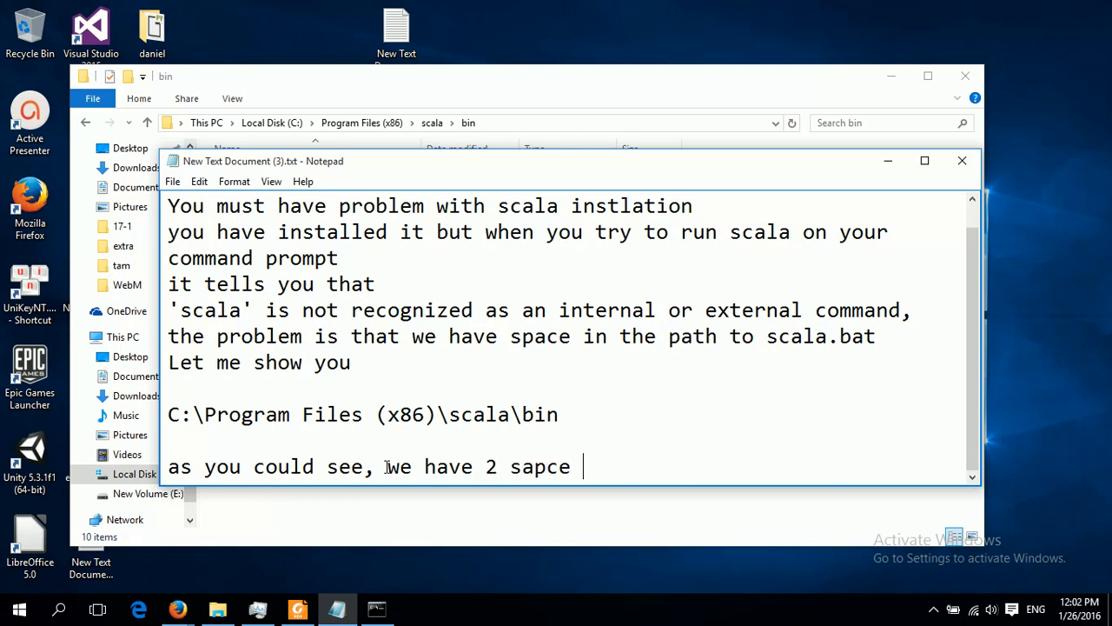
{"action": "type", "text": "space"}
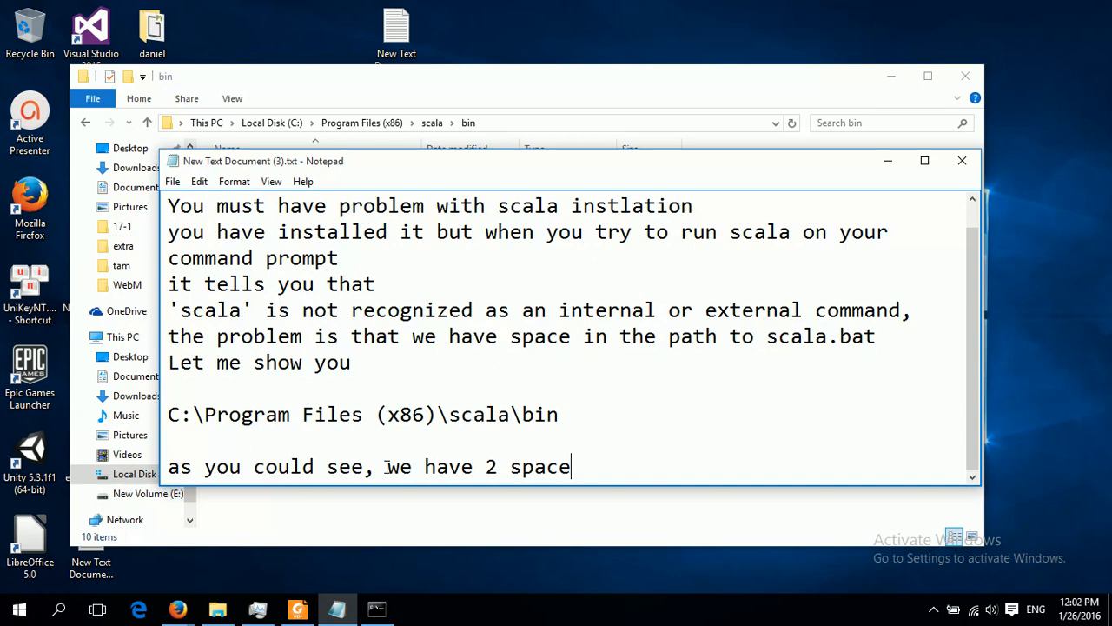
{"action": "type", "text": "s"}
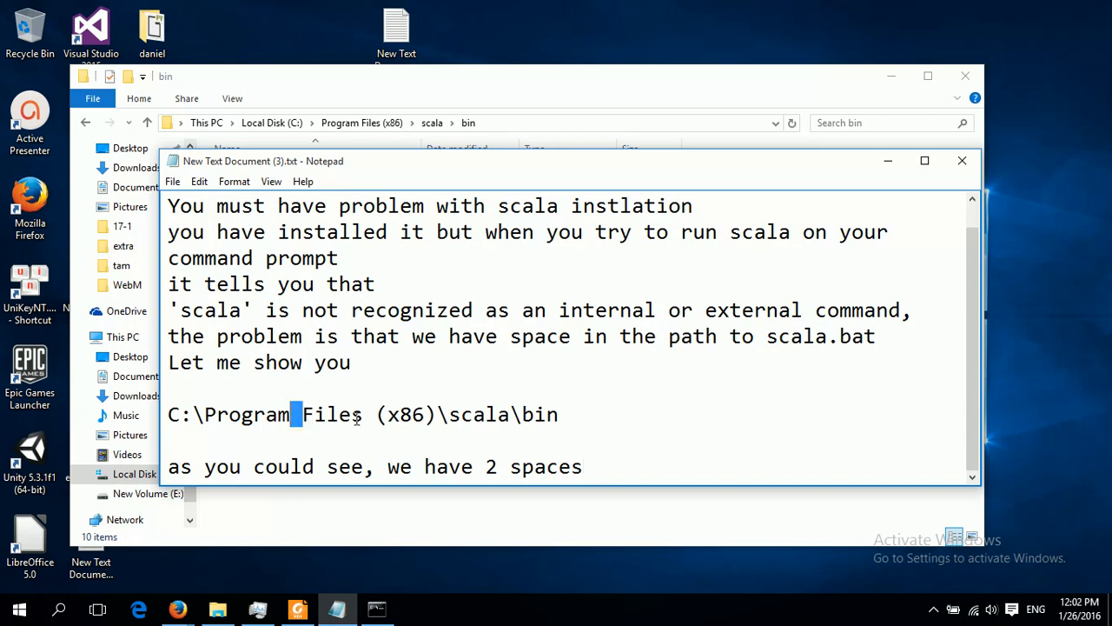
{"action": "left_click", "coordinate": [370, 415]}
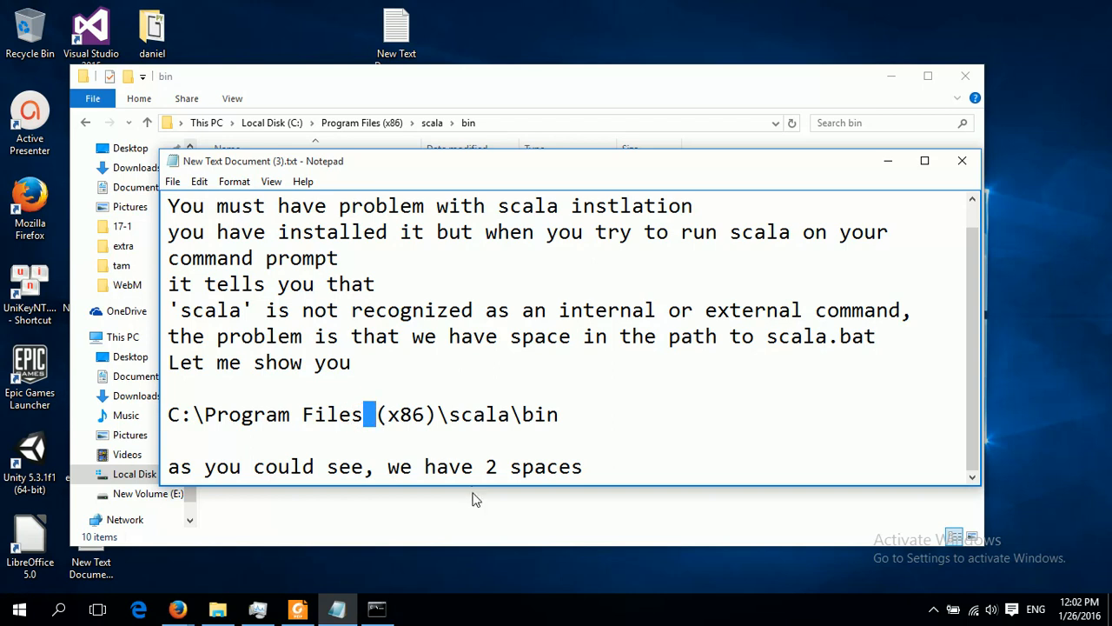
{"action": "left_click", "coordinate": [593, 467]}
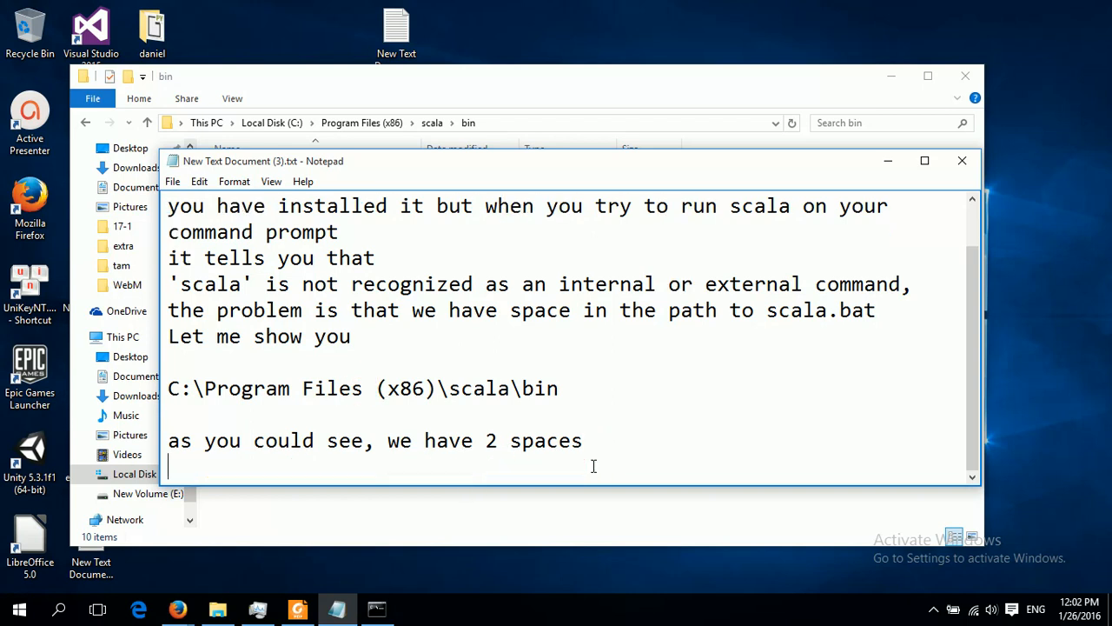
Add the line 'Scala is developed for Unix environment', correcting a typo.
{"action": "type", "text": "Scala"}
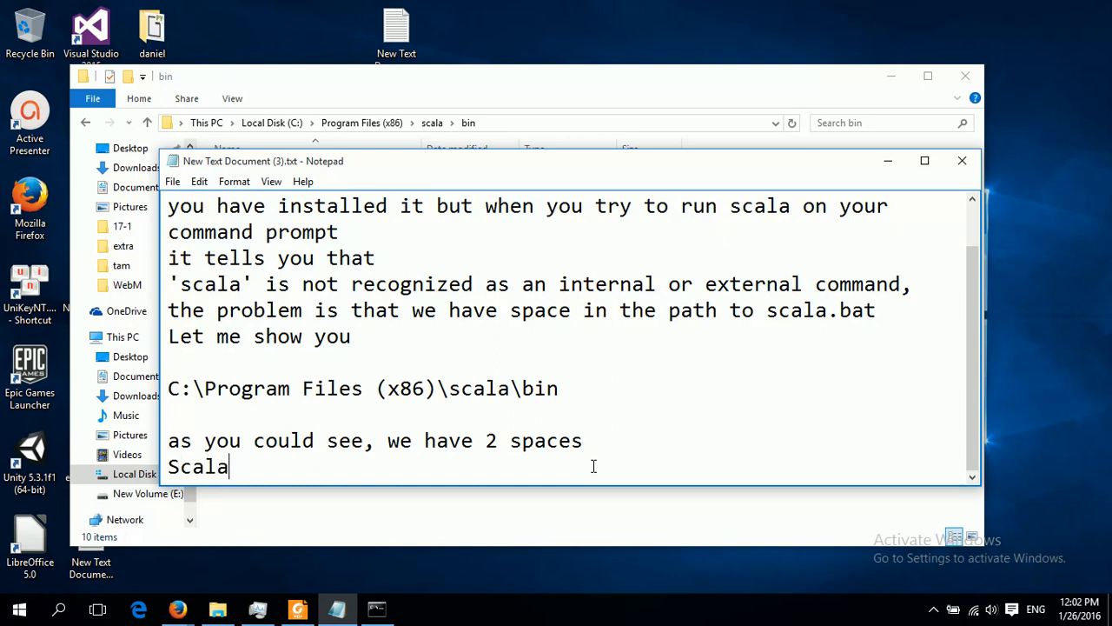
{"action": "type", "text": "is"}
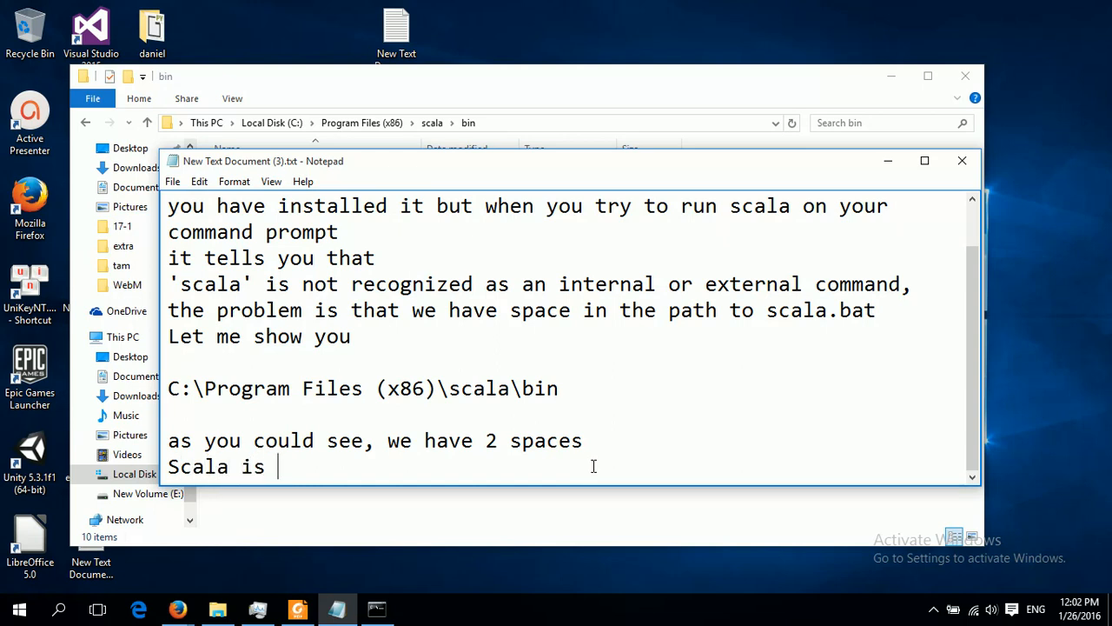
{"action": "type", "text": "deo"}
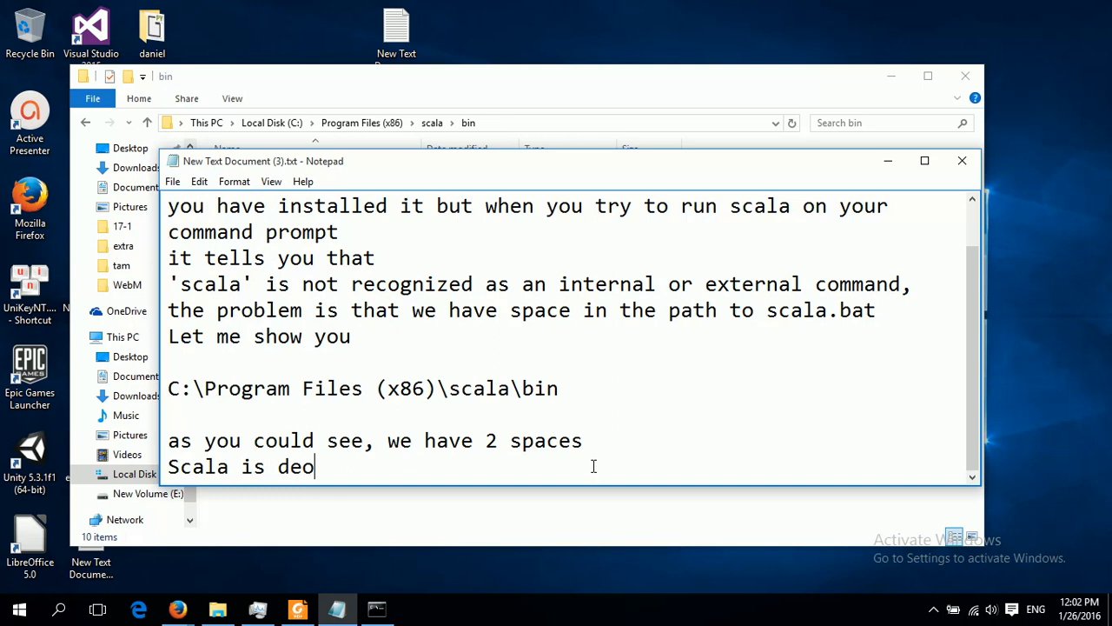
{"action": "key", "text": "Backspace"}
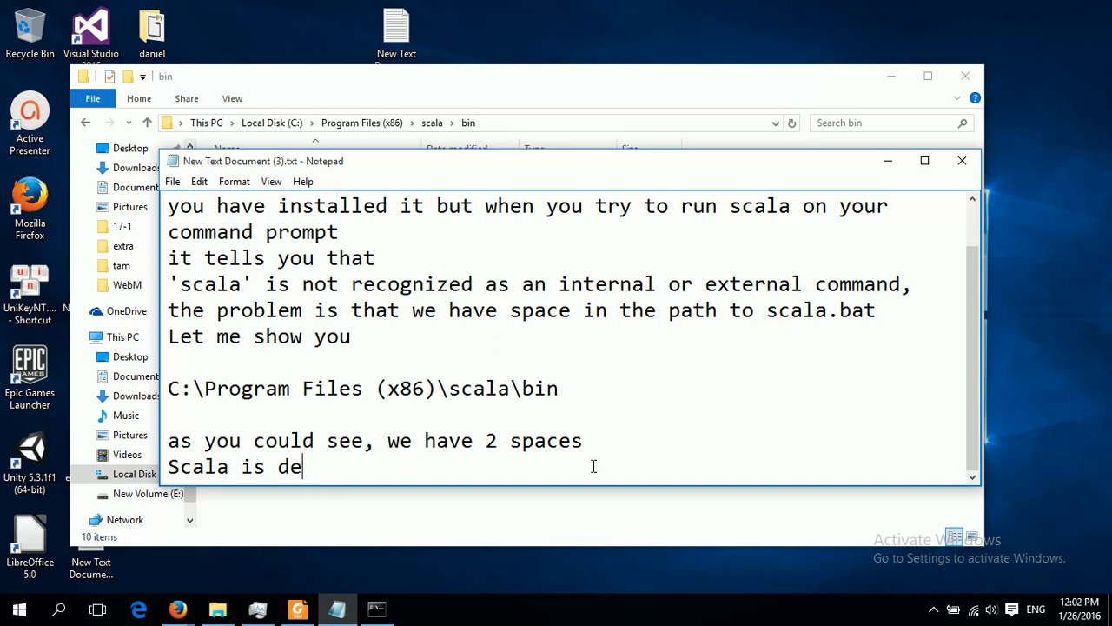
{"action": "type", "text": "velop"}
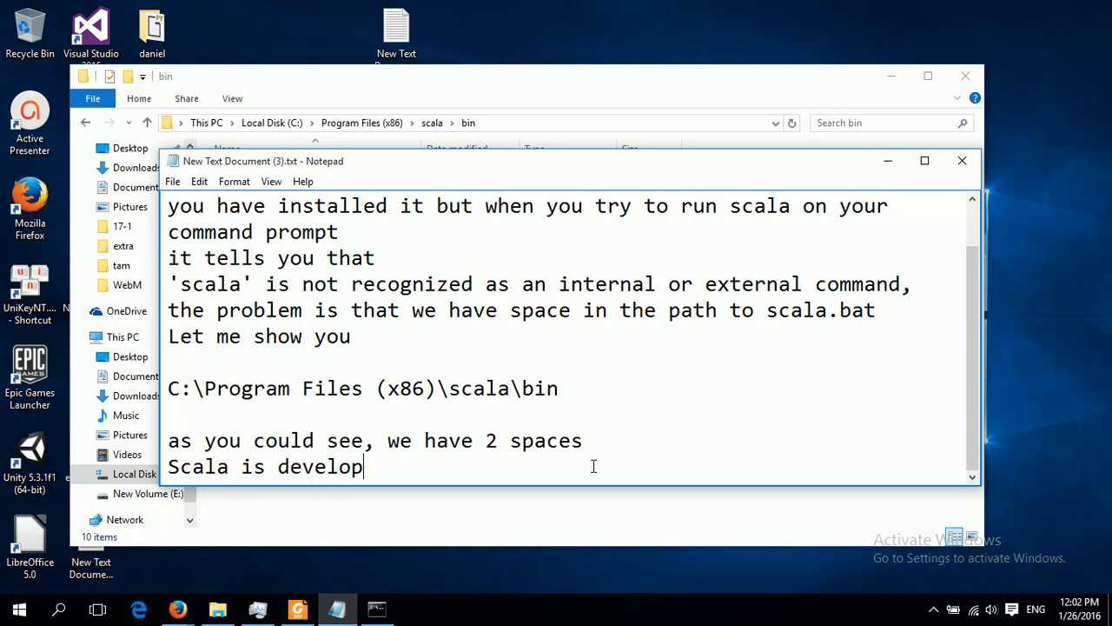
{"action": "type", "text": "ed for U"}
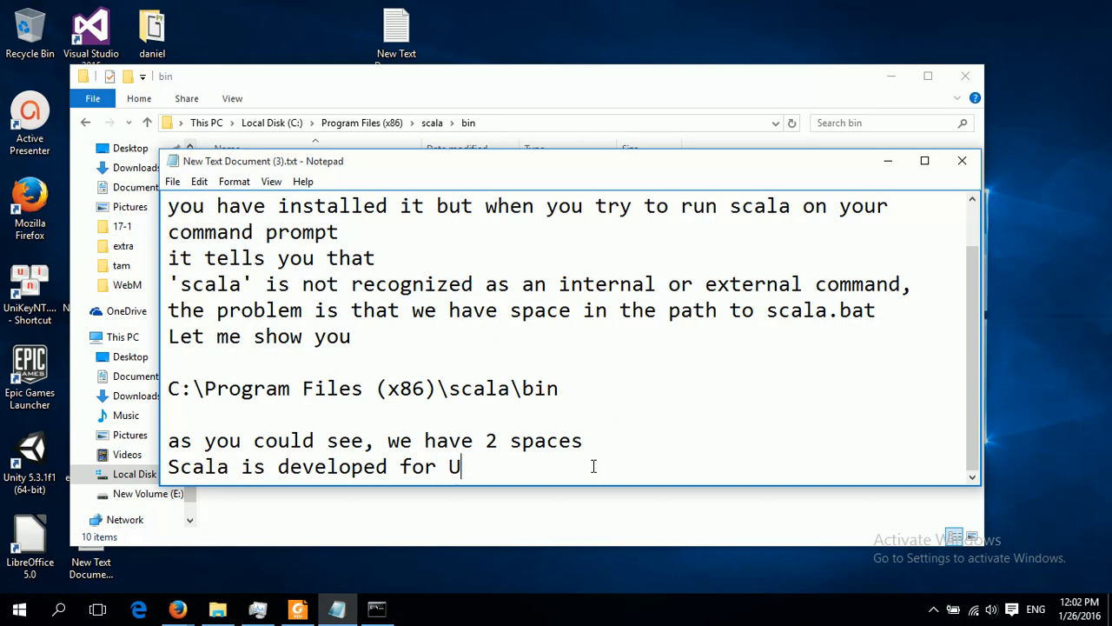
{"action": "type", "text": "nix environment"}
{"action": "type", "text": "so"}
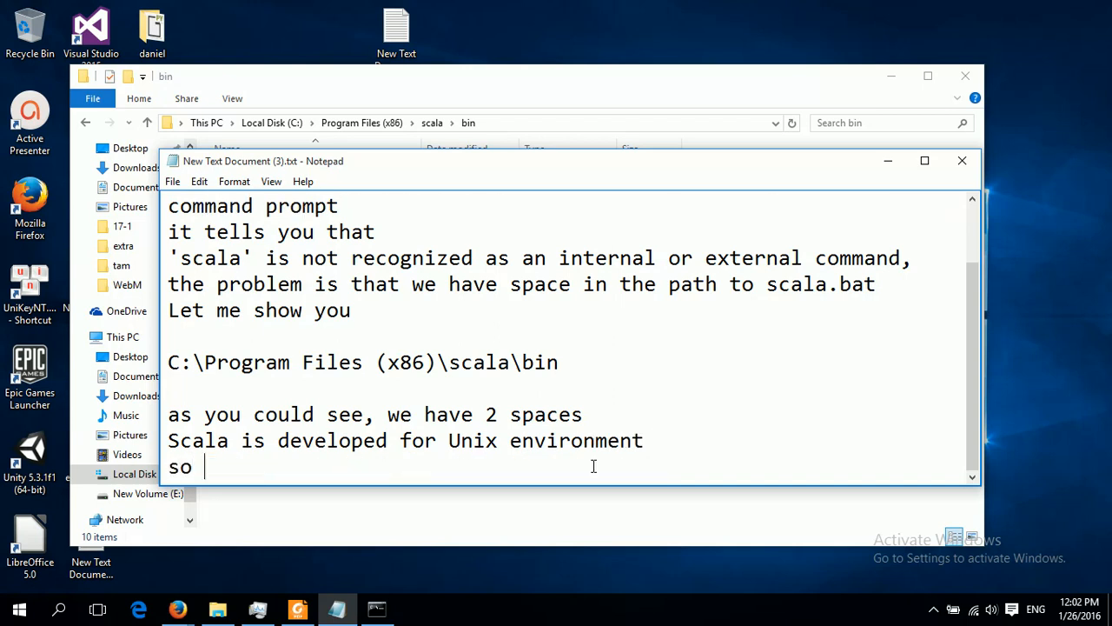
Add the line 'so we couldn't have any space in its path'.
{"action": "type", "text": "we cou"}
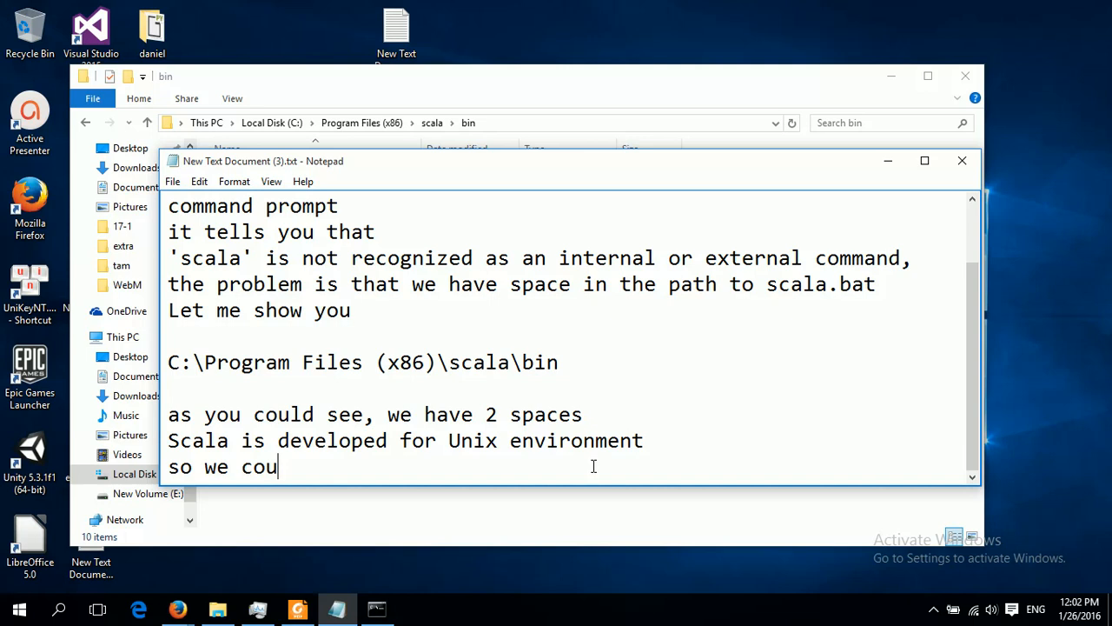
{"action": "type", "text": "ld"}
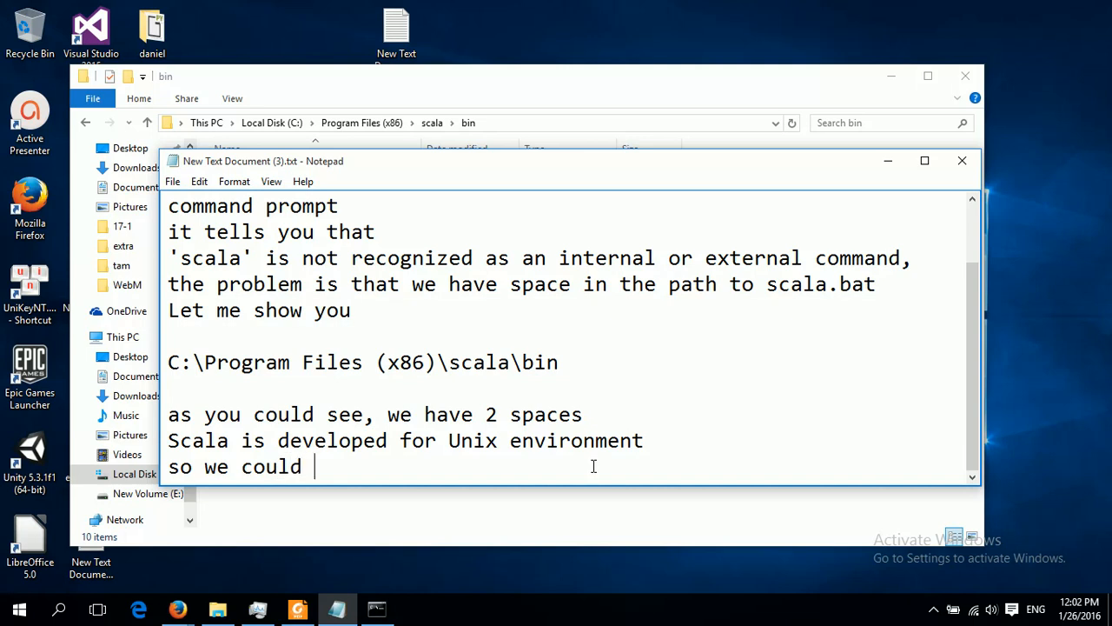
{"action": "type", "text": "have"}
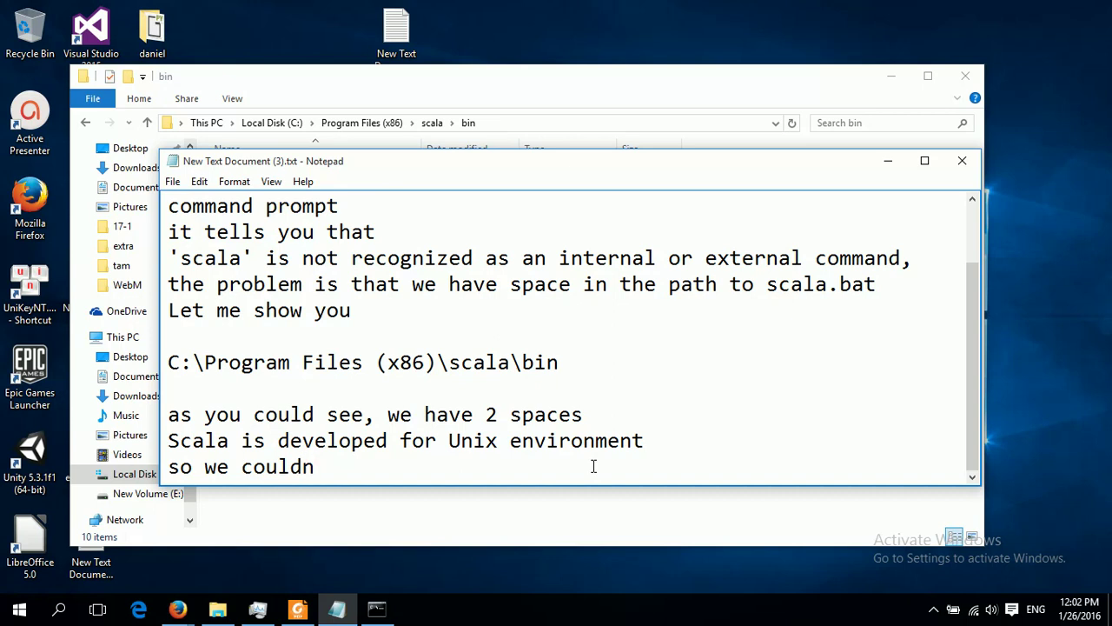
{"action": "type", "text": "'t have any"}
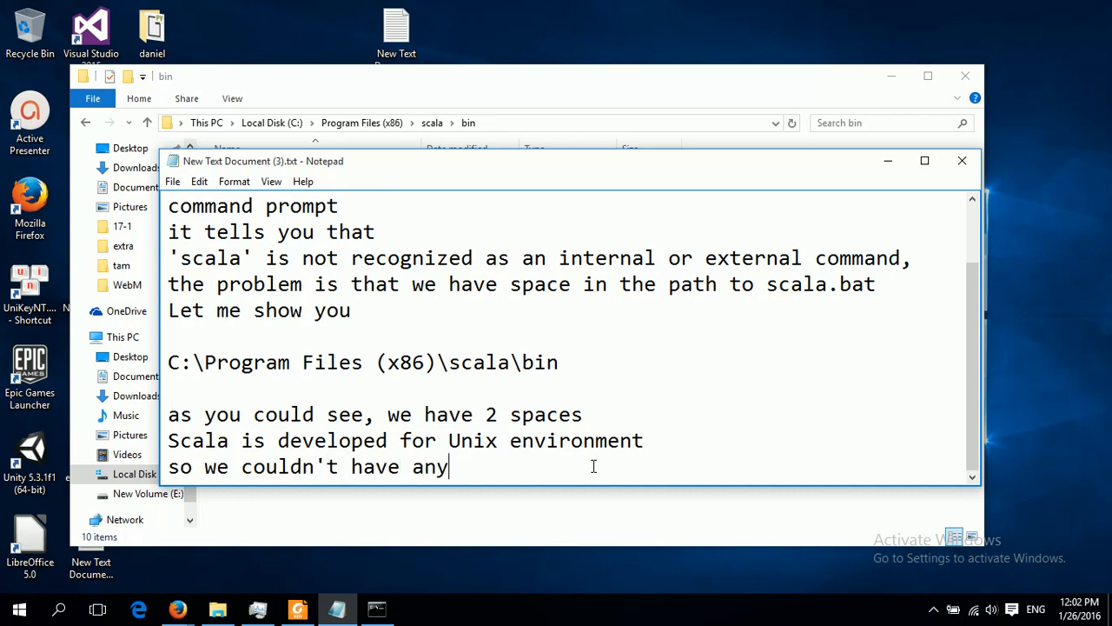
{"action": "type", "text": "space i"}
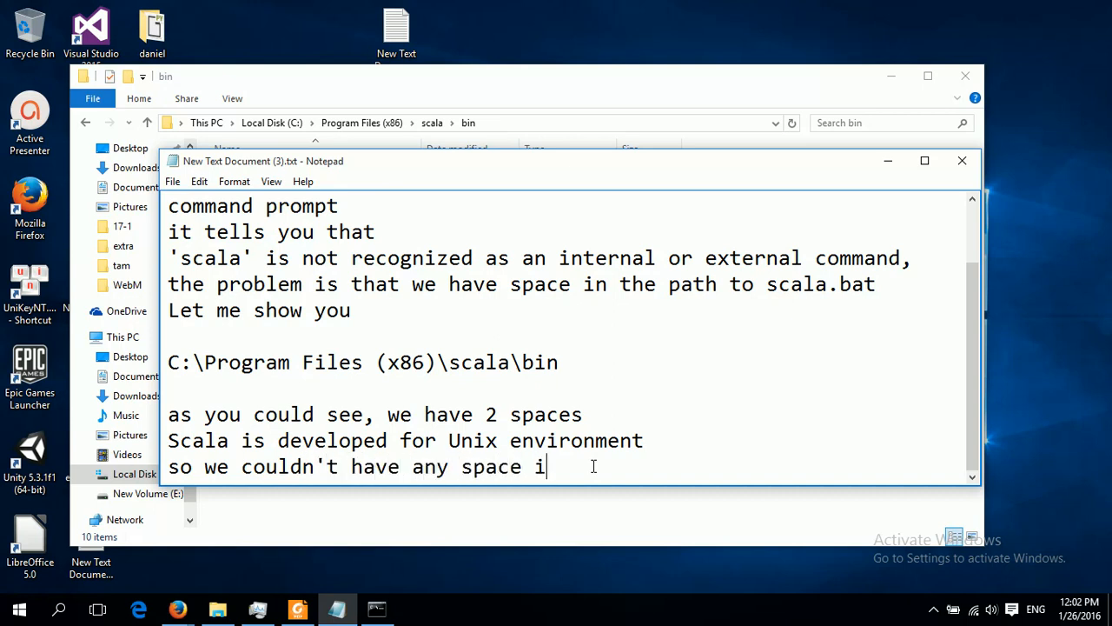
{"action": "type", "text": "n it"}
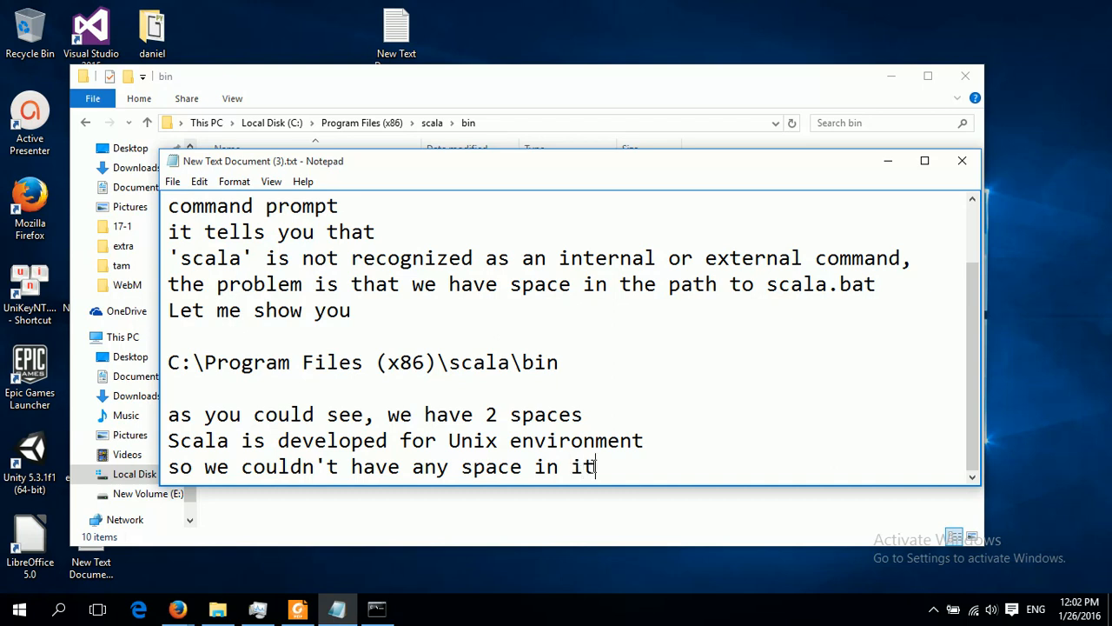
{"action": "type", "text": "path"}
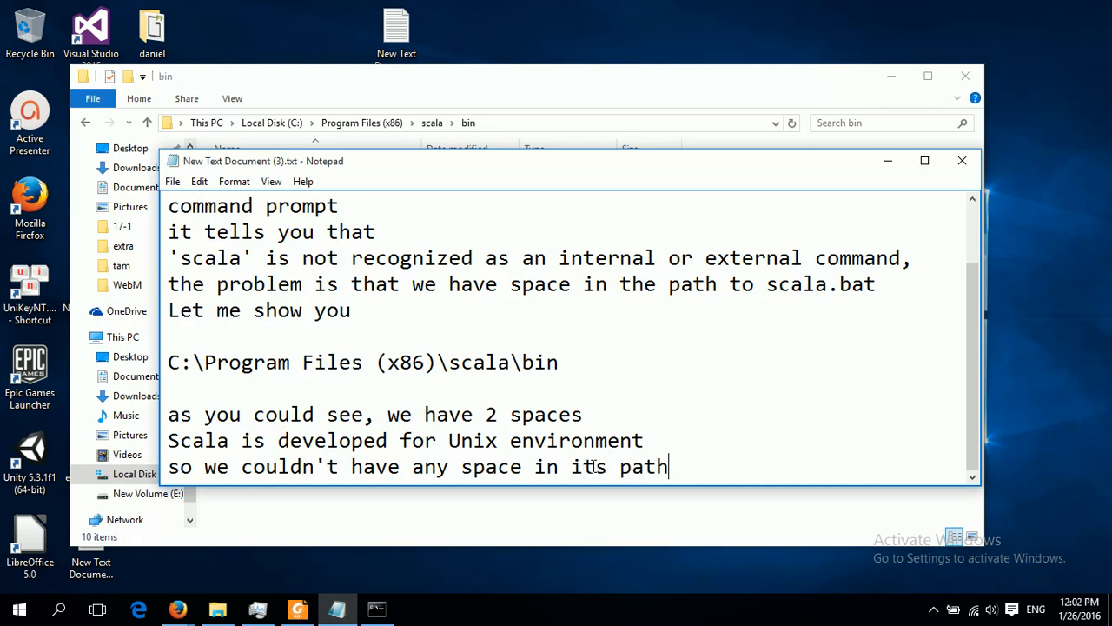
{"action": "scroll", "scroll_direction": "down", "scroll_amount": 3}
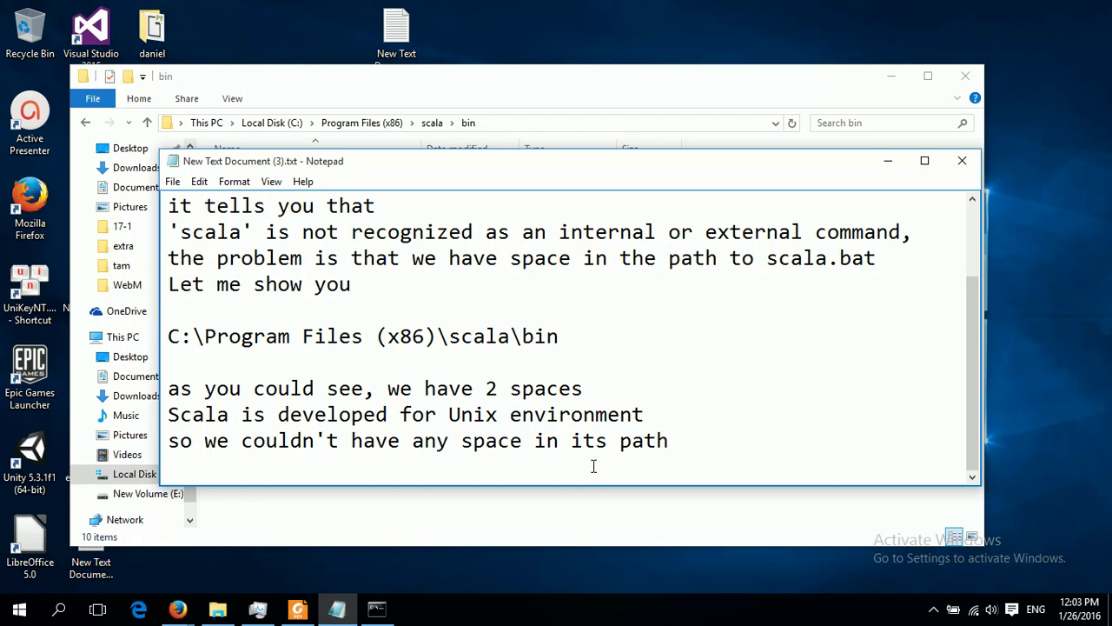
Add the line 'We will fix this issue like this'.
{"action": "type", "text": "We will"}
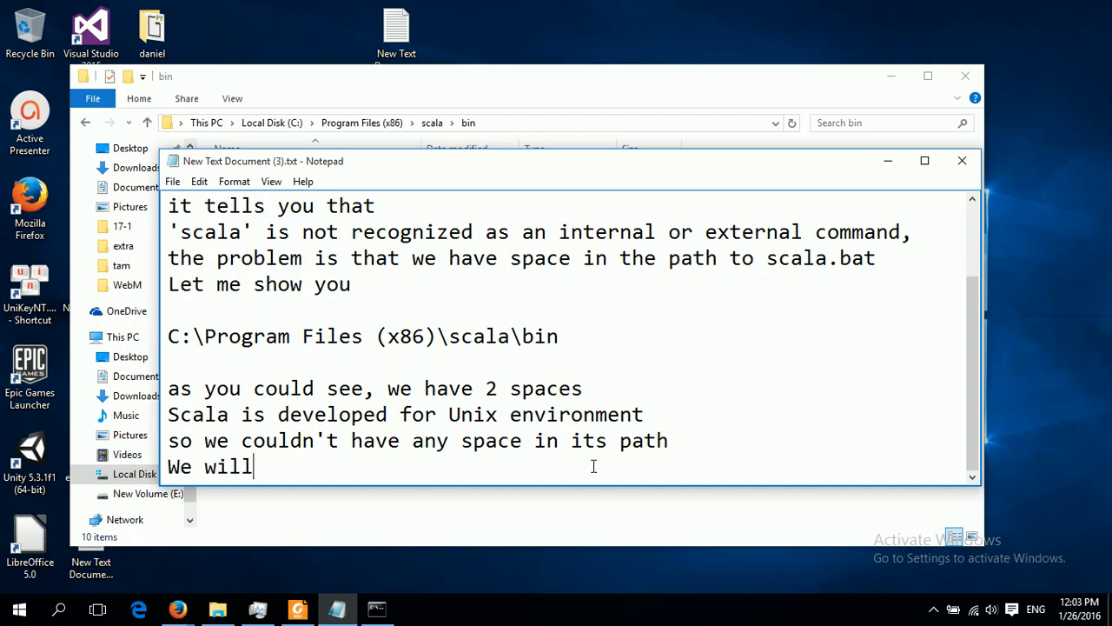
{"action": "type", "text": "fix th"}
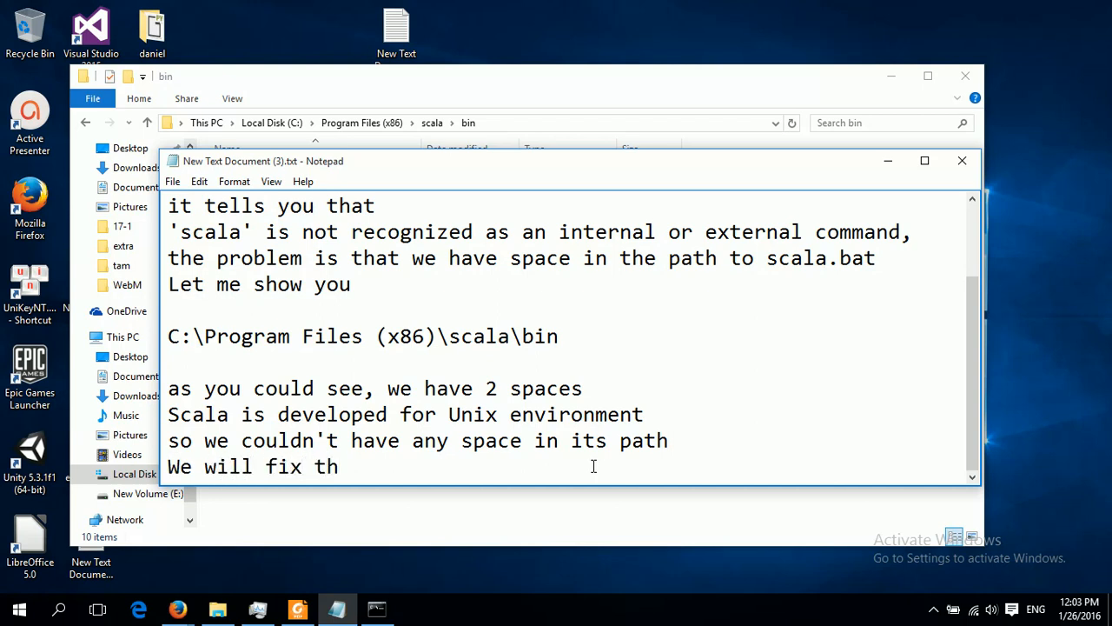
{"action": "type", "text": "is issue"}
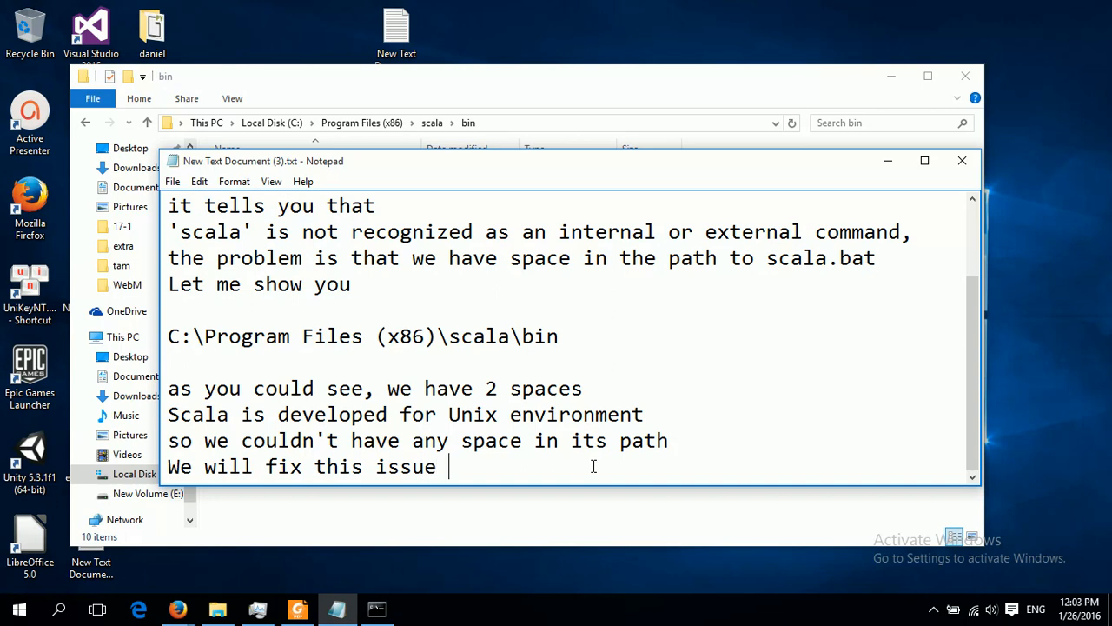
{"action": "type", "text": "like this"}
{"action": "type", "text": "1,"}
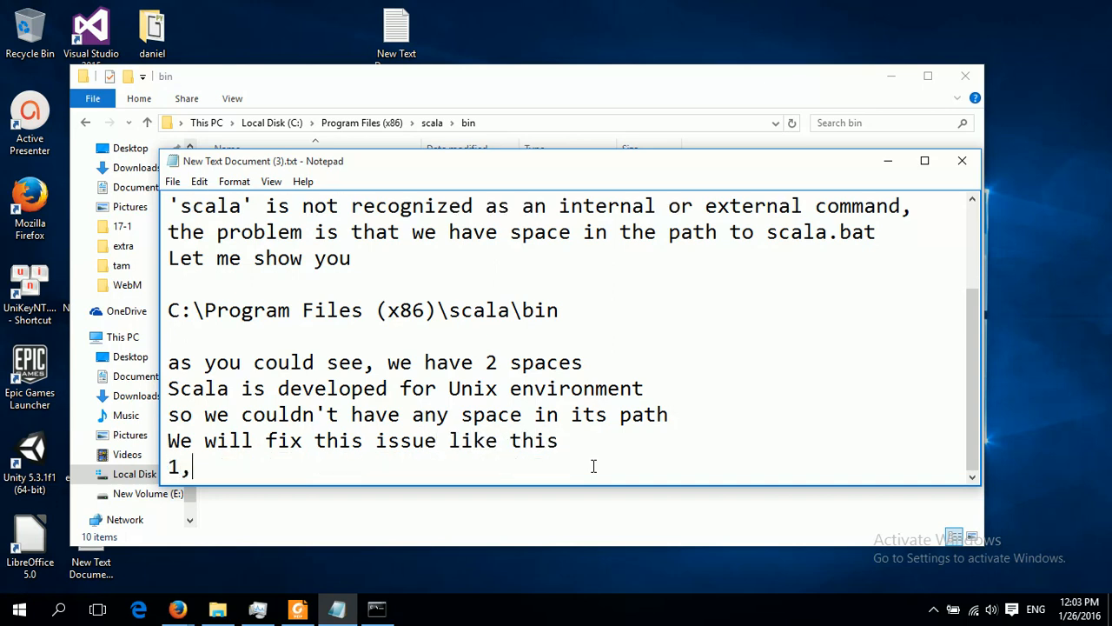
{"action": "scroll", "scroll_direction": "down", "scroll_amount": 3}
{"action": "type", "text": " we have"}
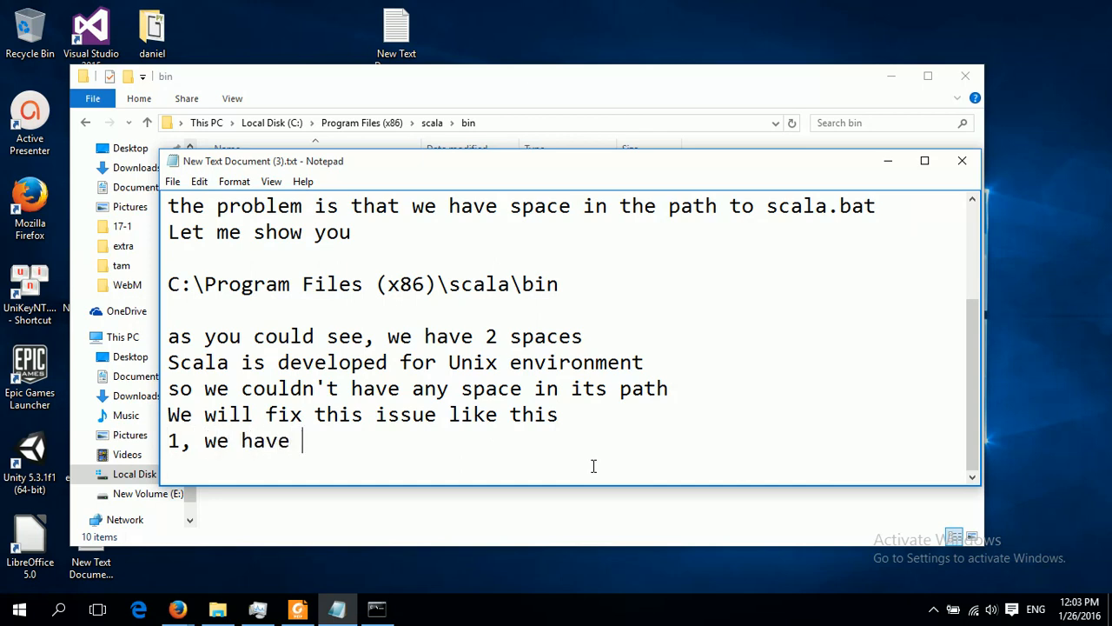
Write step 1: remove the system variable that is put in the path of our system.
{"action": "type", "text": "to remo"}
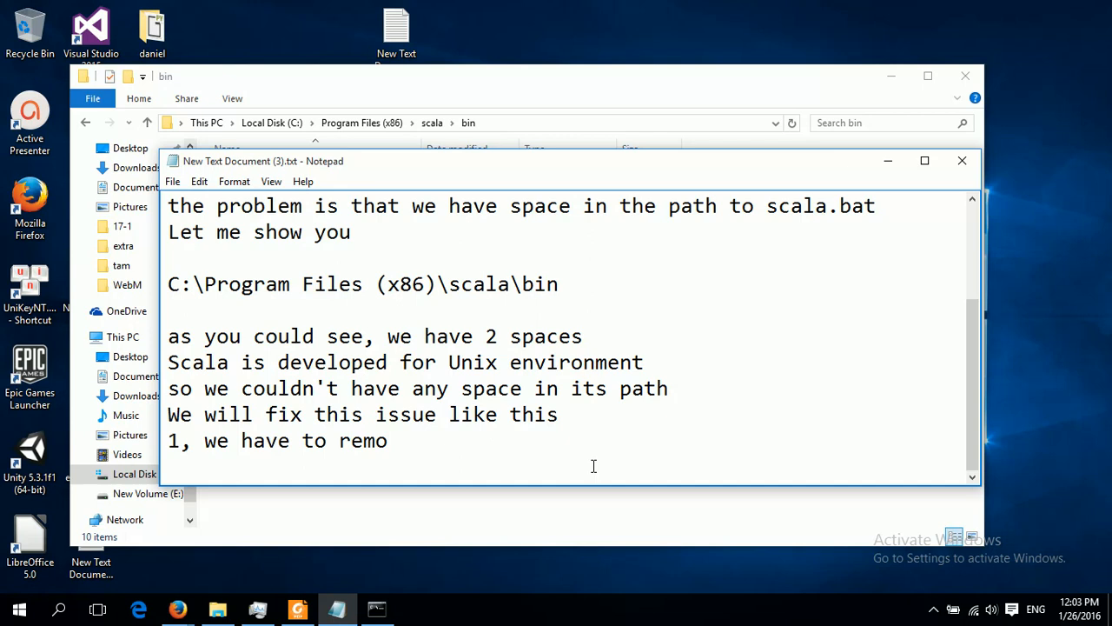
{"action": "type", "text": "ve the"}
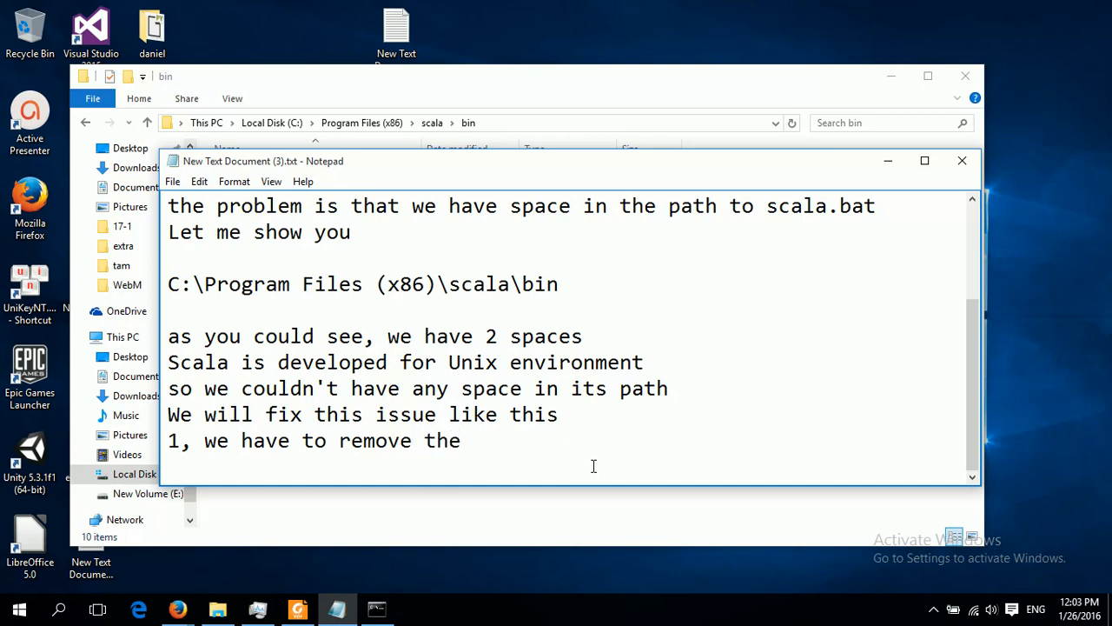
{"action": "type", "text": "syst"}
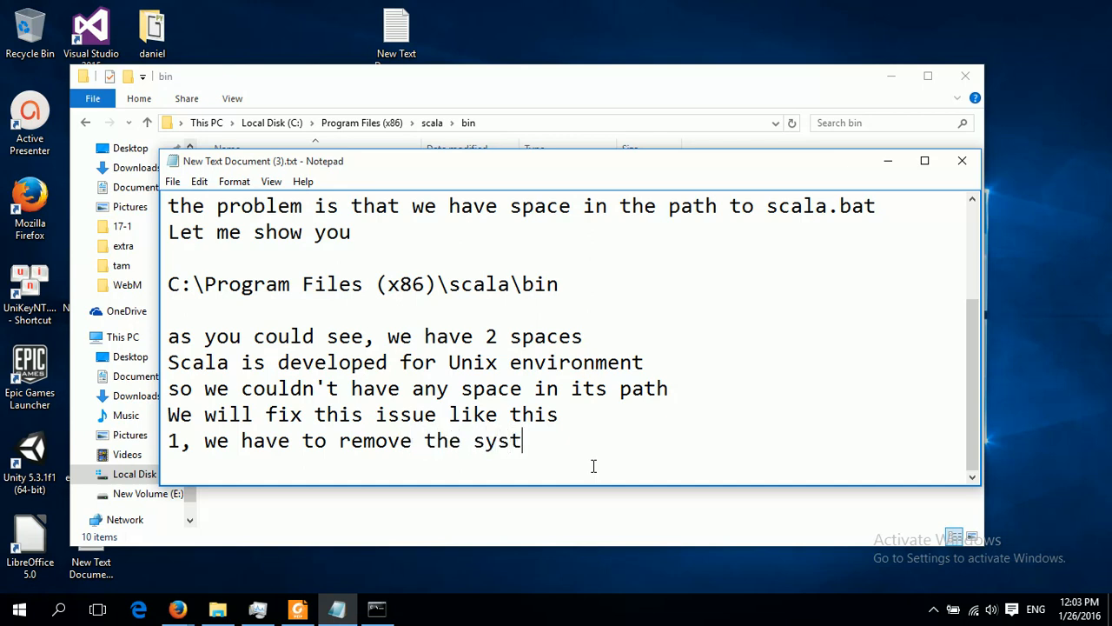
{"action": "type", "text": "em"}
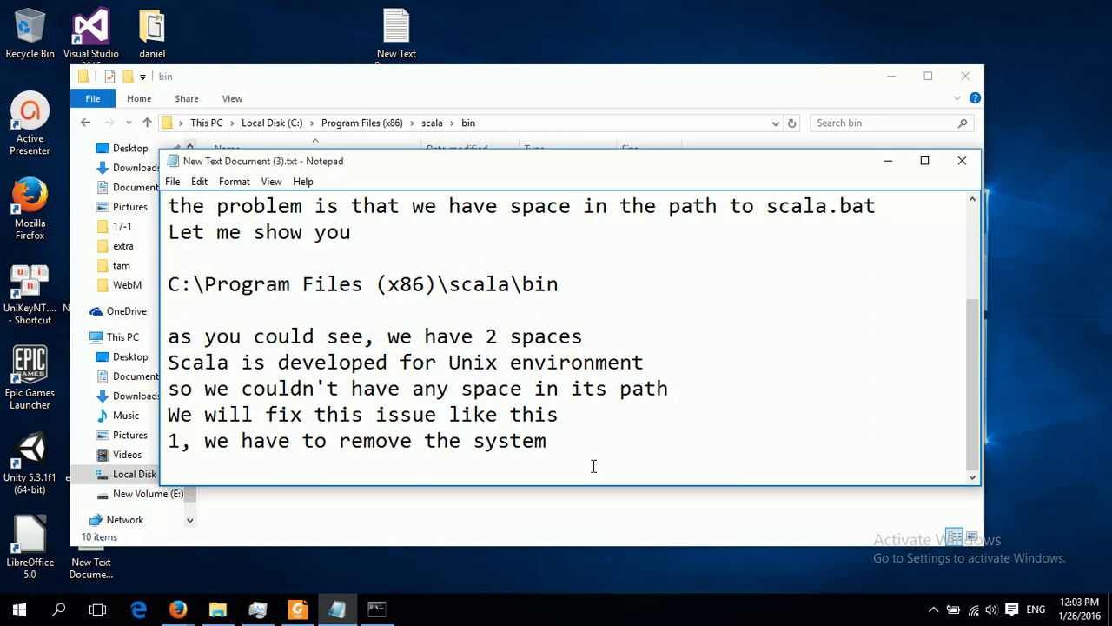
{"action": "type", "text": "va"}
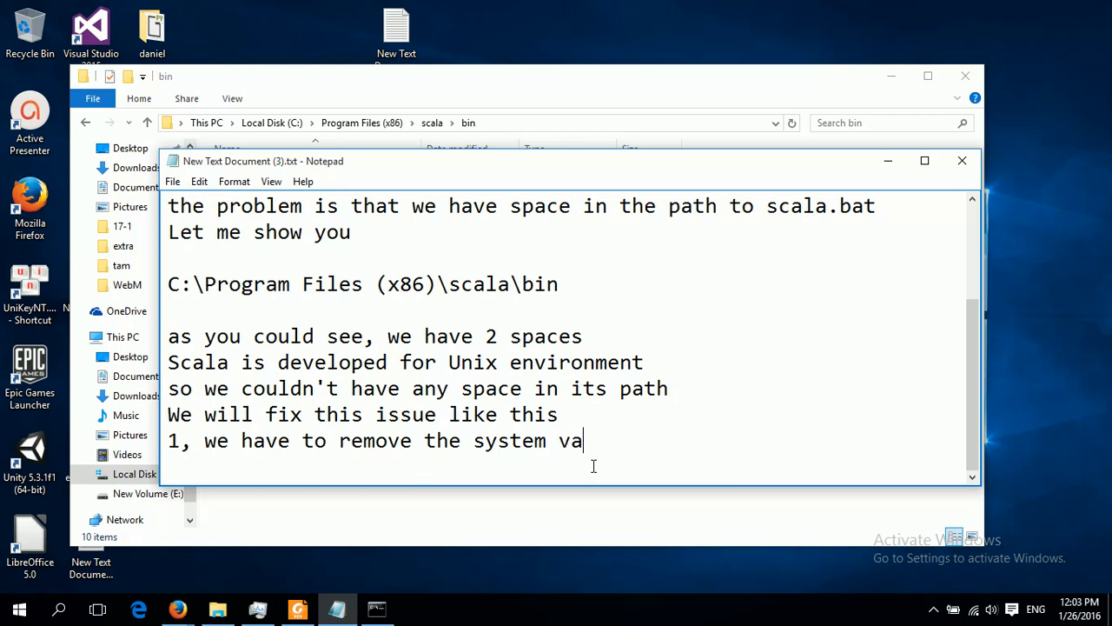
{"action": "type", "text": "rial"}
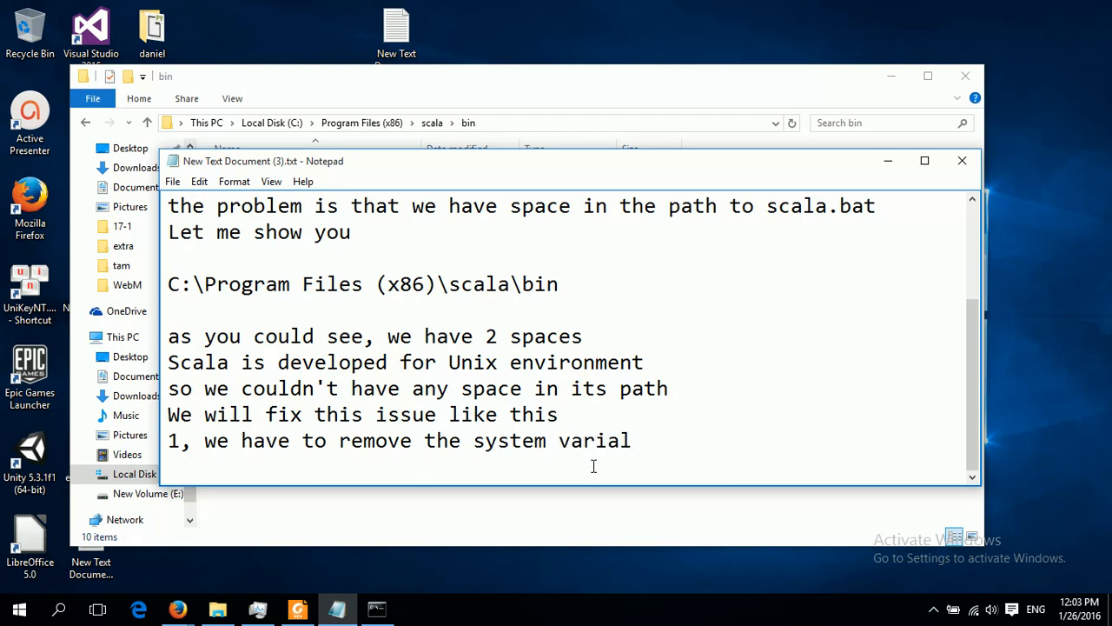
{"action": "type", "text": "bpe"}
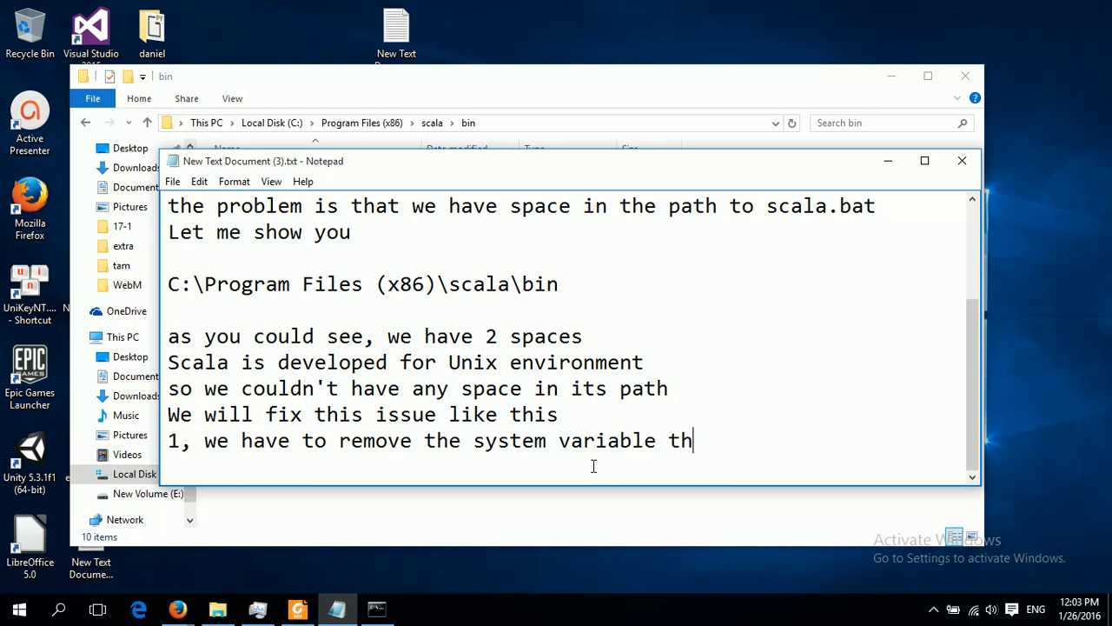
{"action": "type", "text": "at is"}
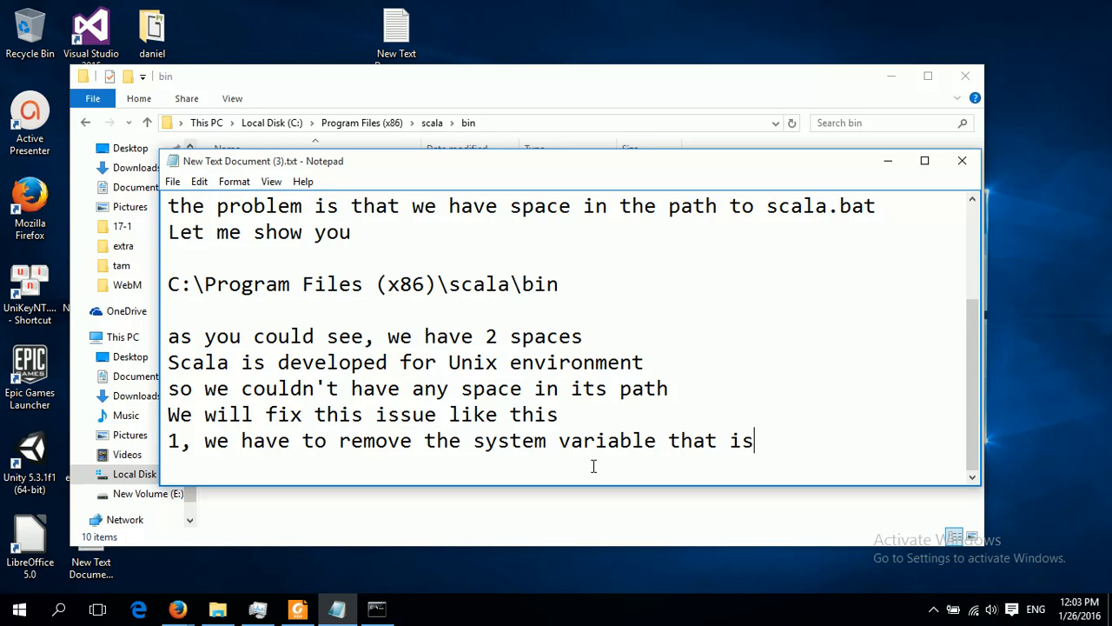
{"action": "type", "text": "put int h"}
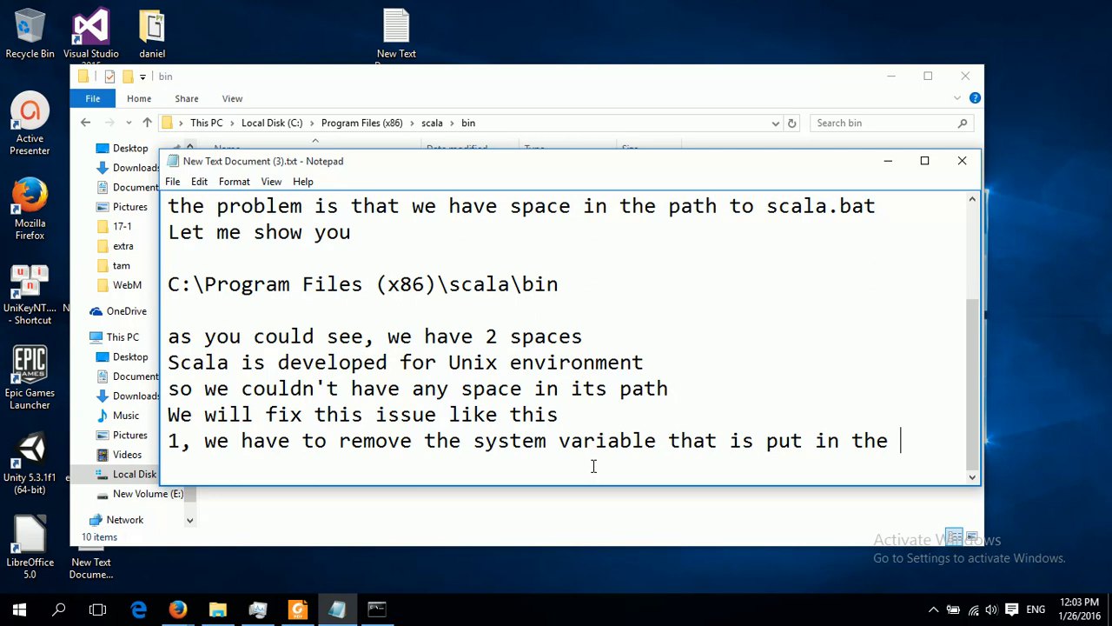
{"action": "type", "text": "path"}
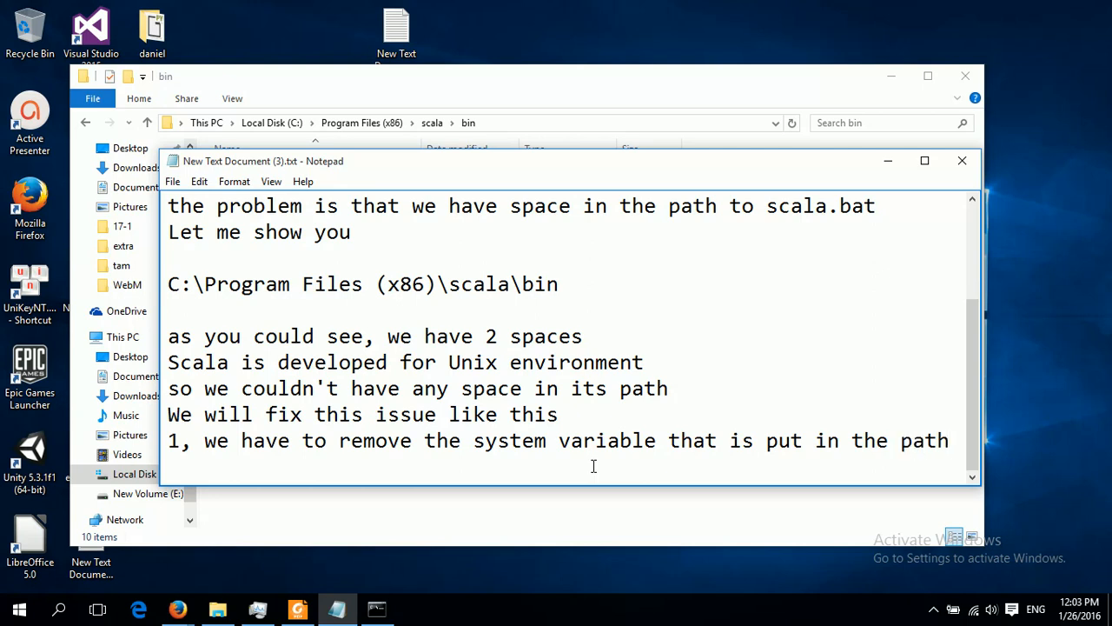
{"action": "type", "text": "of our"}
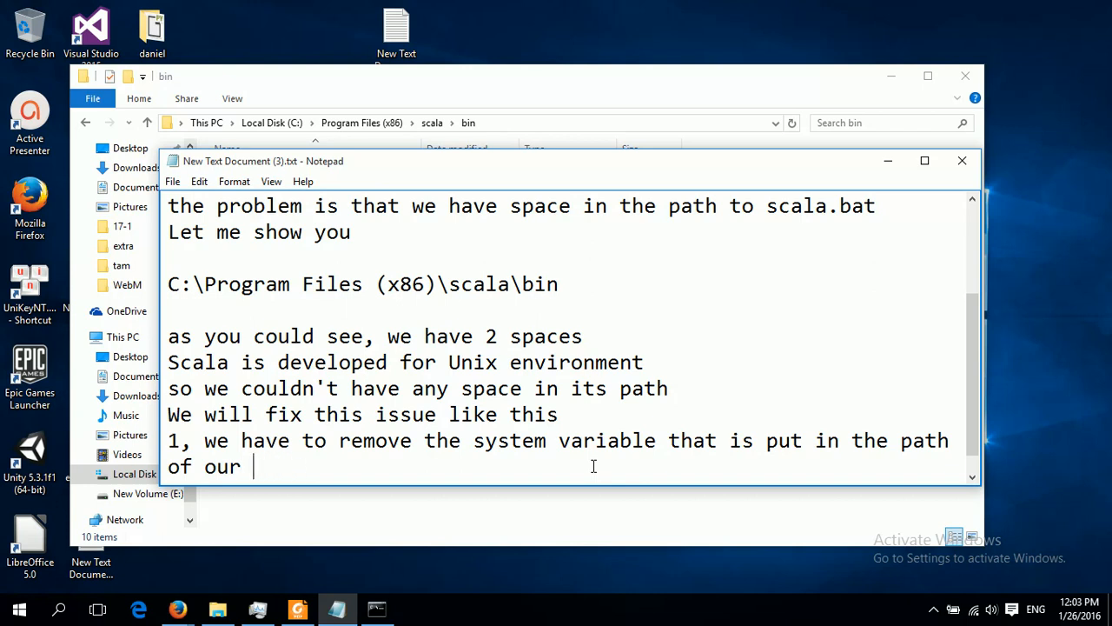
{"action": "type", "text": "system"}
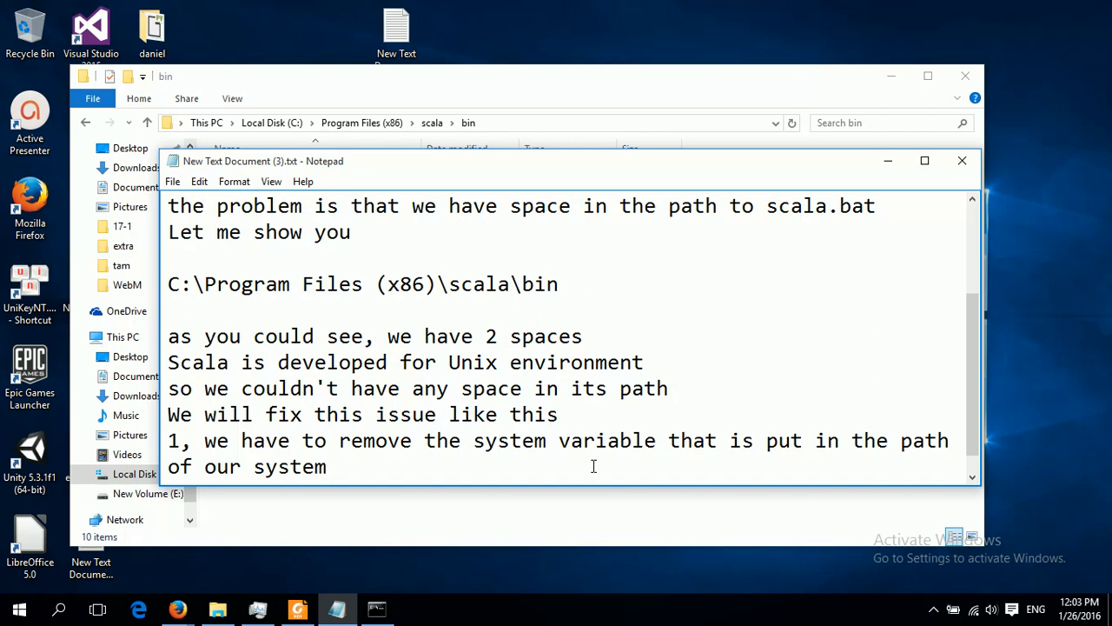
{"action": "right_click", "coordinate": [18, 609]}
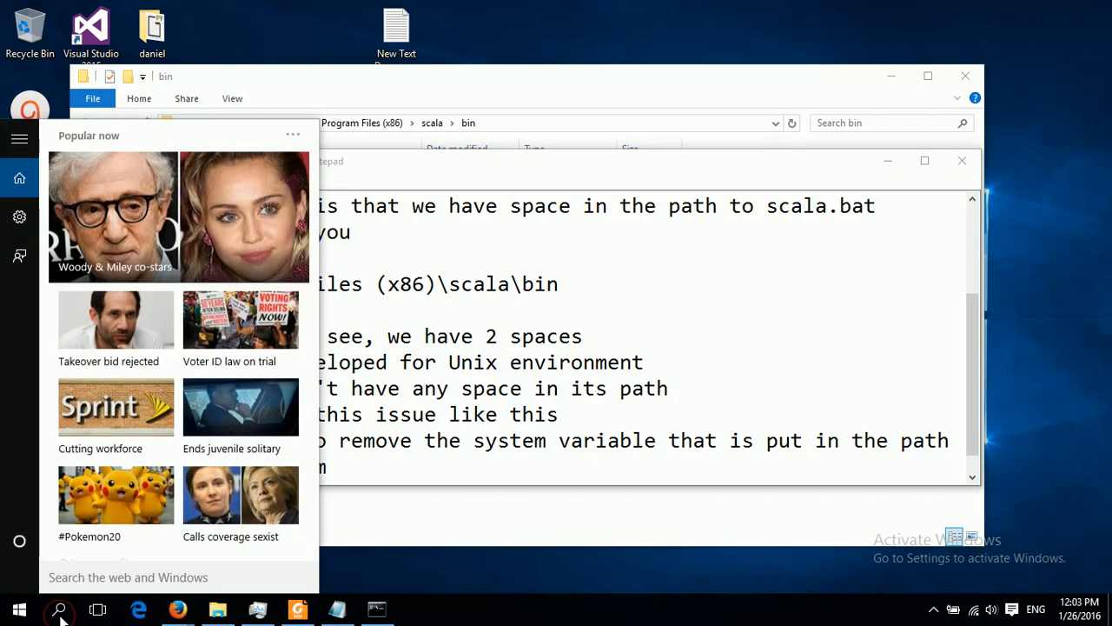
Search Windows for 'var' to find the environment variable settings.
{"action": "type", "text": "var"}
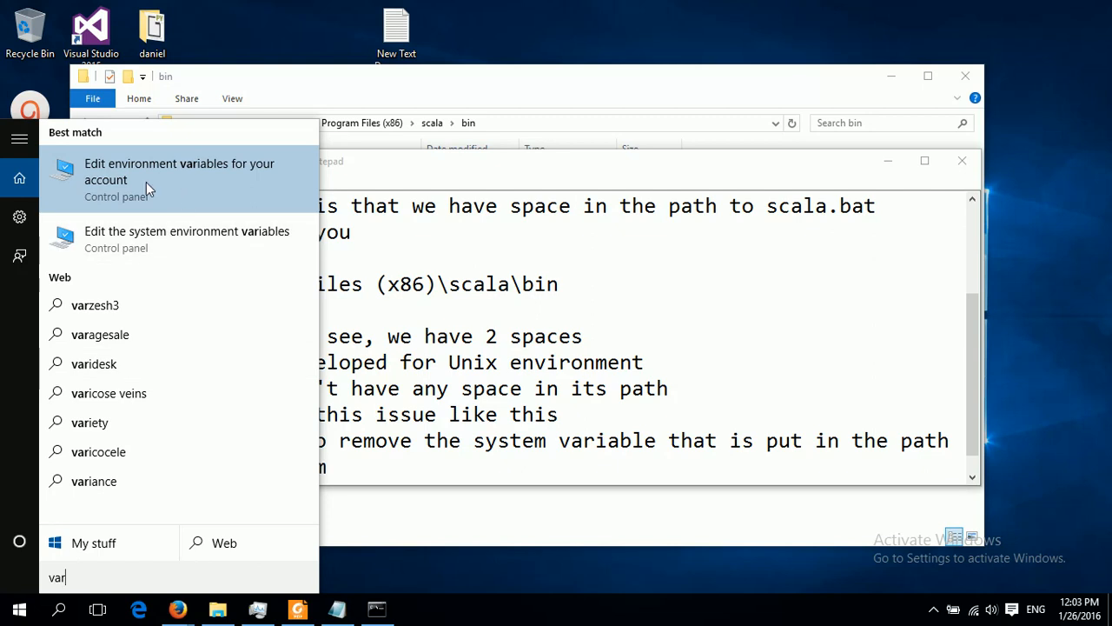
{"action": "mouse_move", "coordinate": [152, 239]}
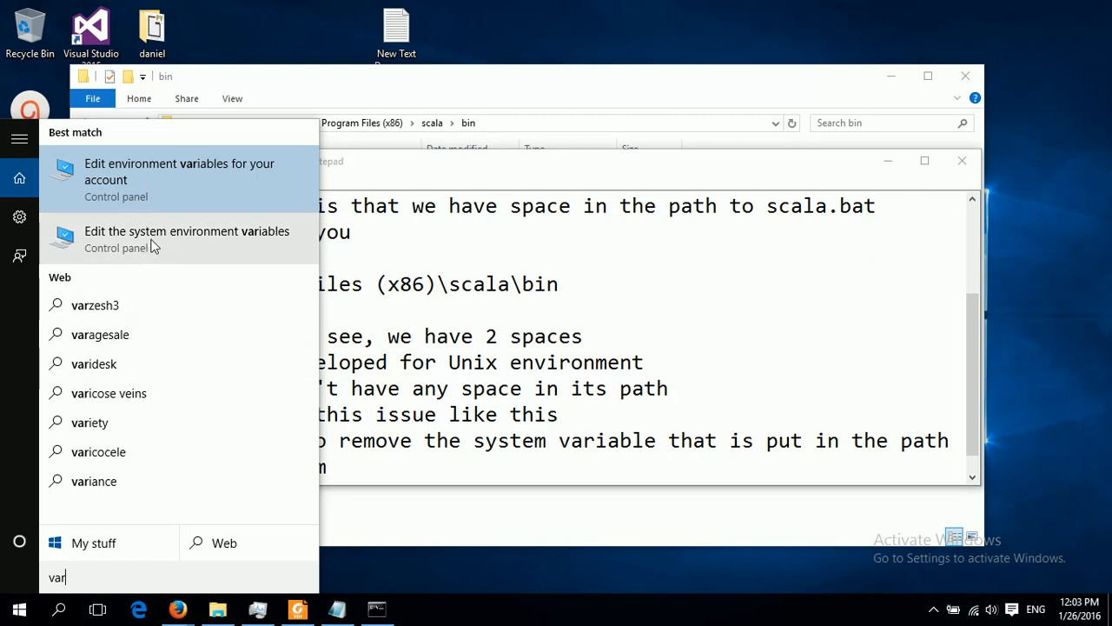
{"action": "mouse_move", "coordinate": [160, 235]}
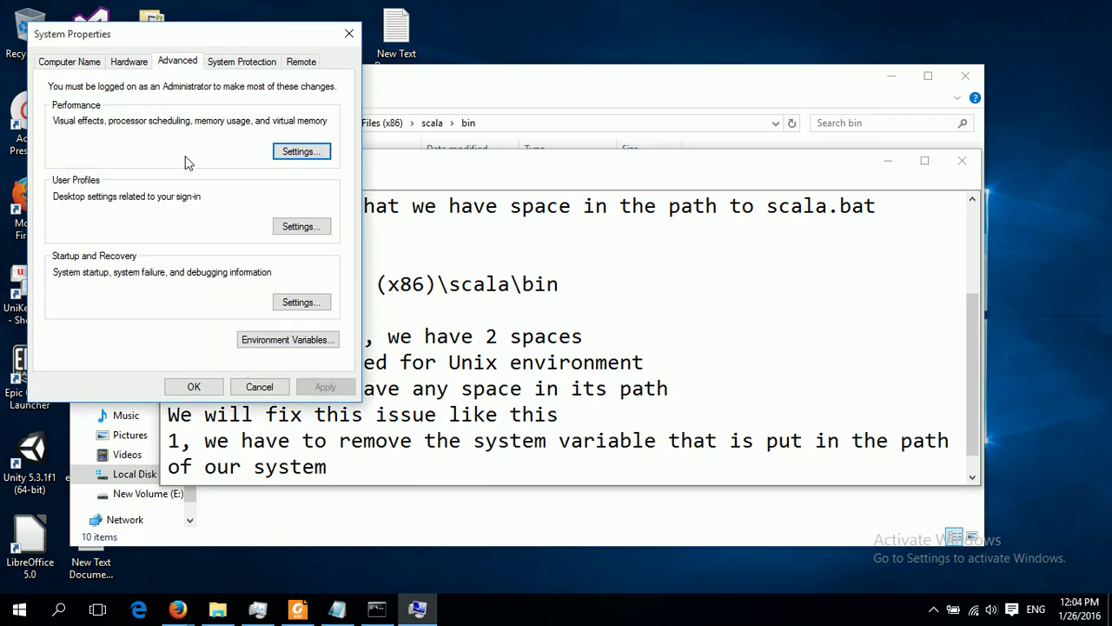
{"action": "mouse_move", "coordinate": [191, 171]}
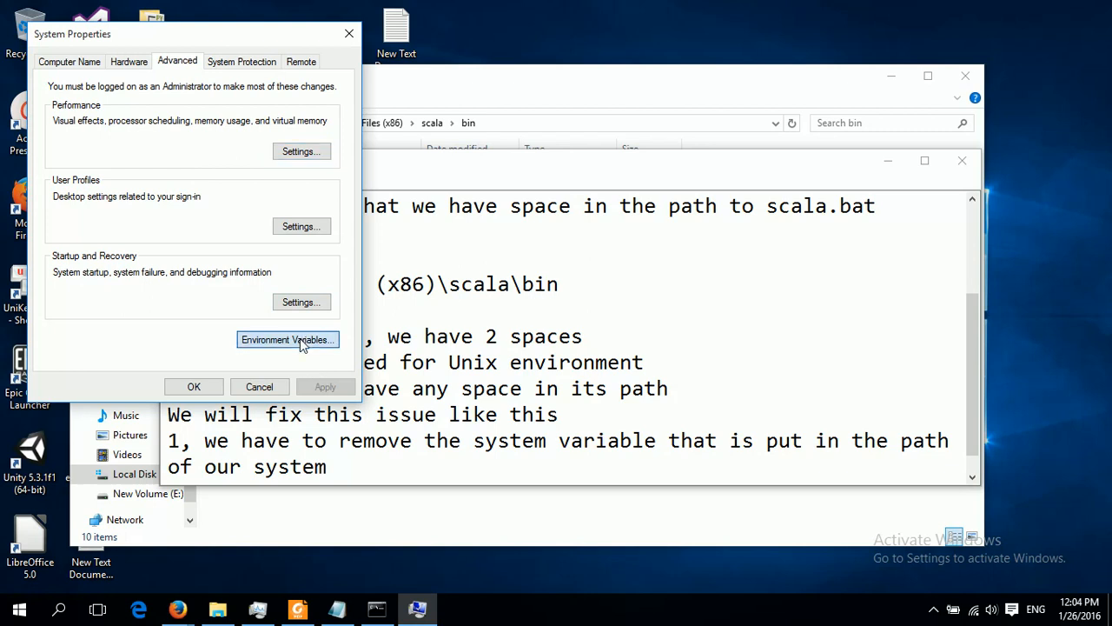
Delete the C:\Program Files (x86)\scala\bin entry from the system Path and close System Properties.
{"action": "left_click", "coordinate": [286, 339]}
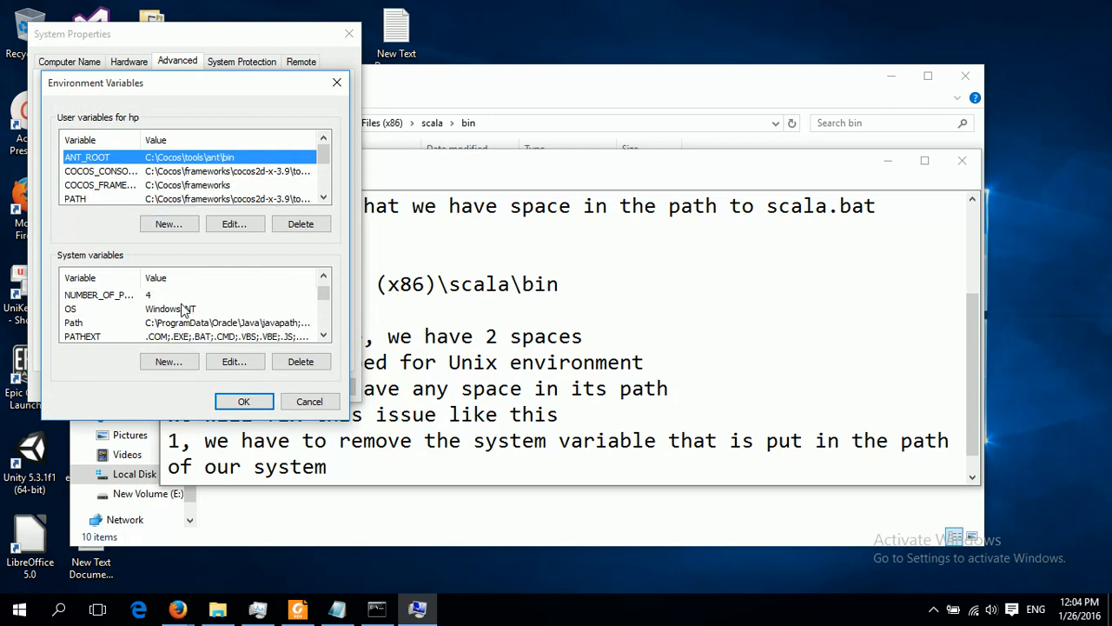
{"action": "left_click", "coordinate": [74, 322]}
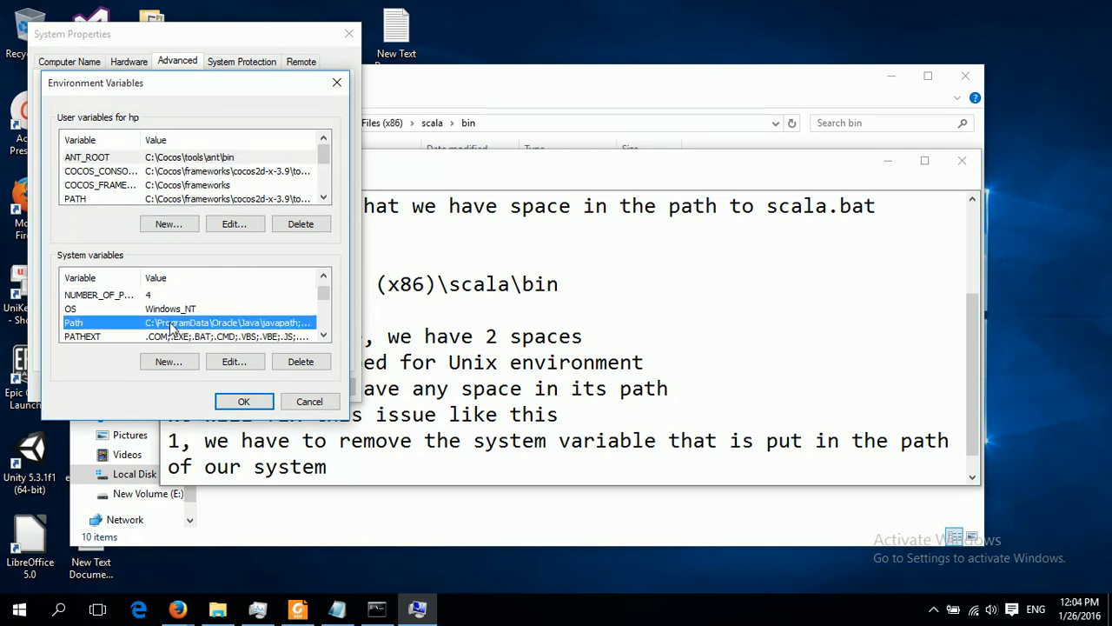
{"action": "left_click", "coordinate": [233, 361]}
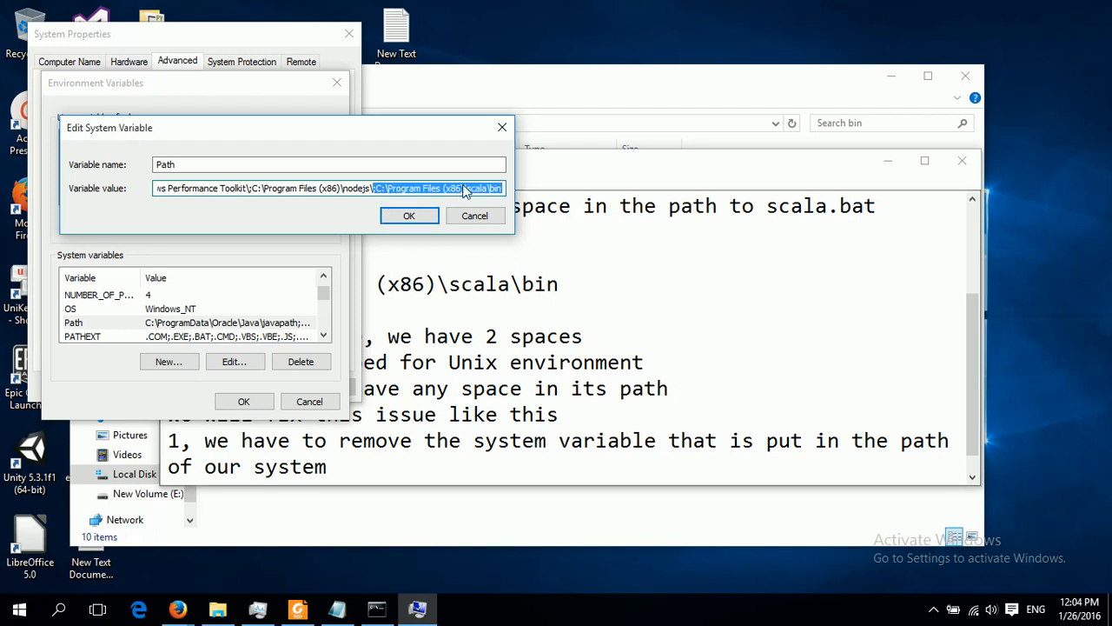
{"action": "mouse_move", "coordinate": [475, 192]}
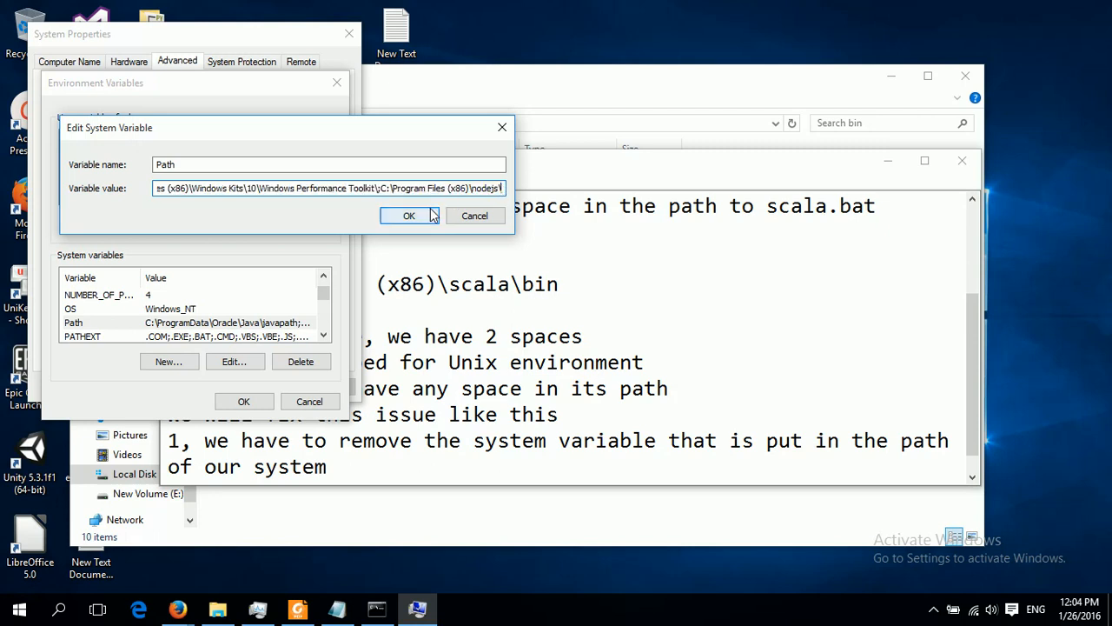
{"action": "left_click", "coordinate": [409, 216]}
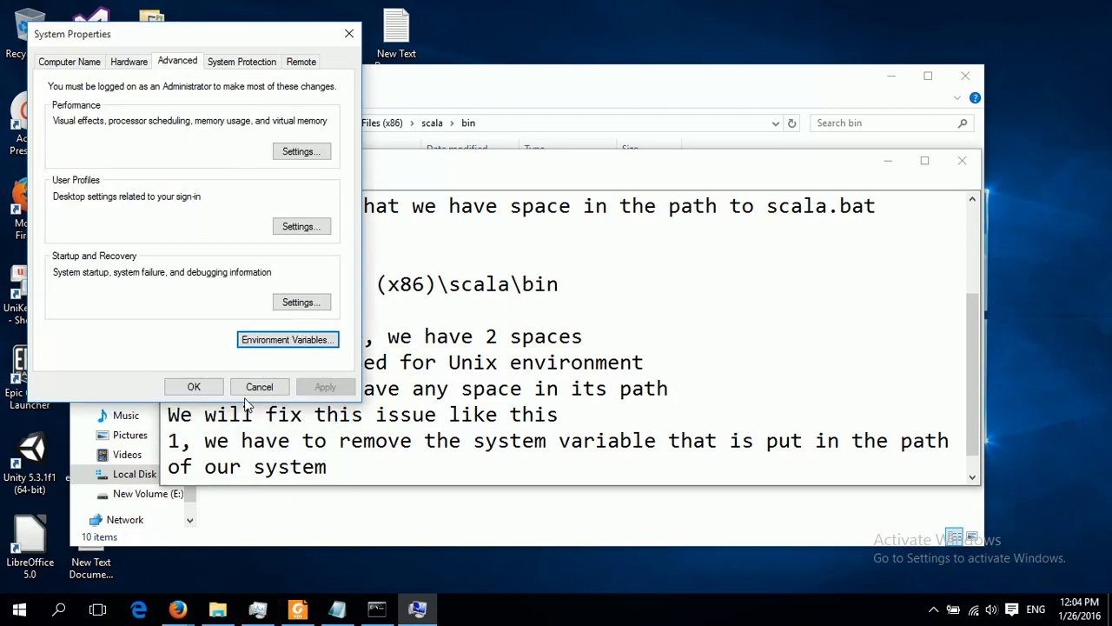
{"action": "left_click", "coordinate": [259, 386]}
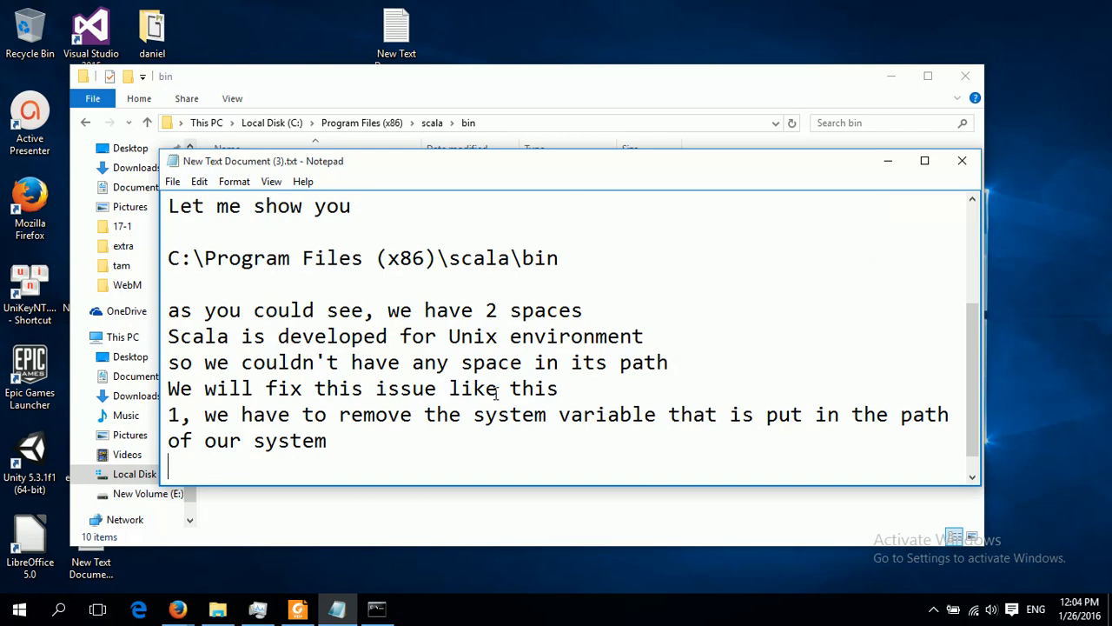
Write step 2: '2, we move scala installation folder to C:\'.
{"action": "type", "text": "2, we"}
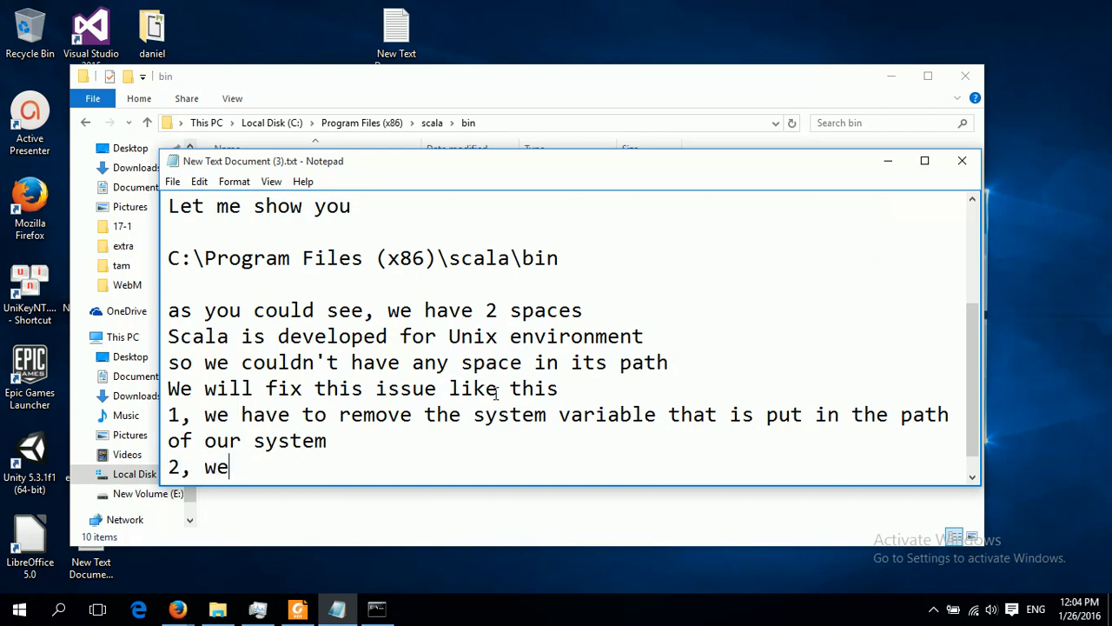
{"action": "type", "text": "move"}
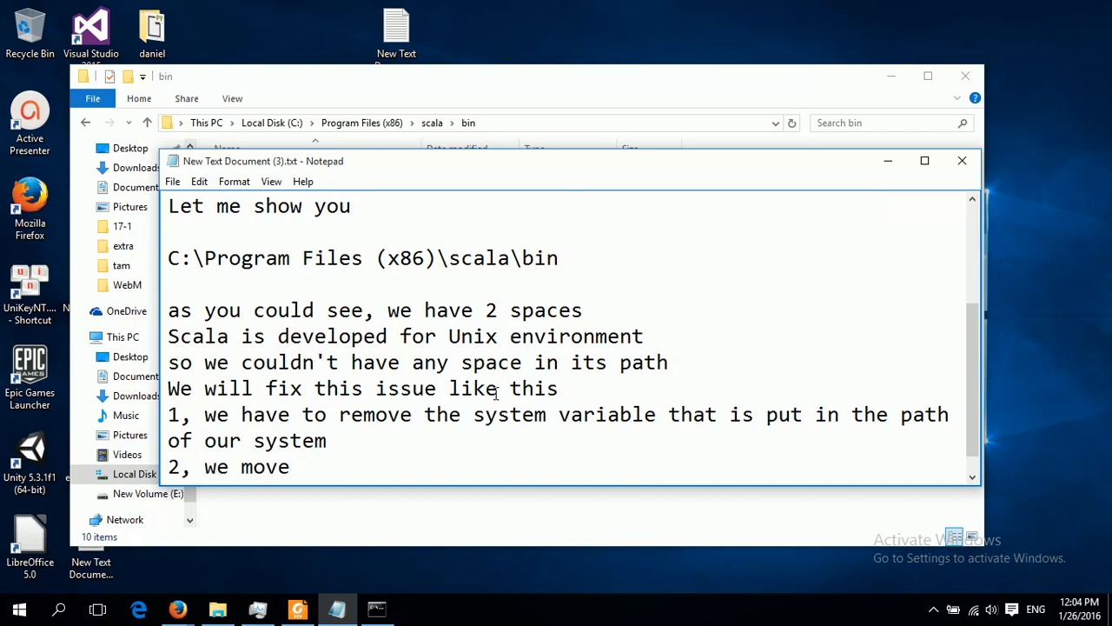
{"action": "type", "text": "scala"}
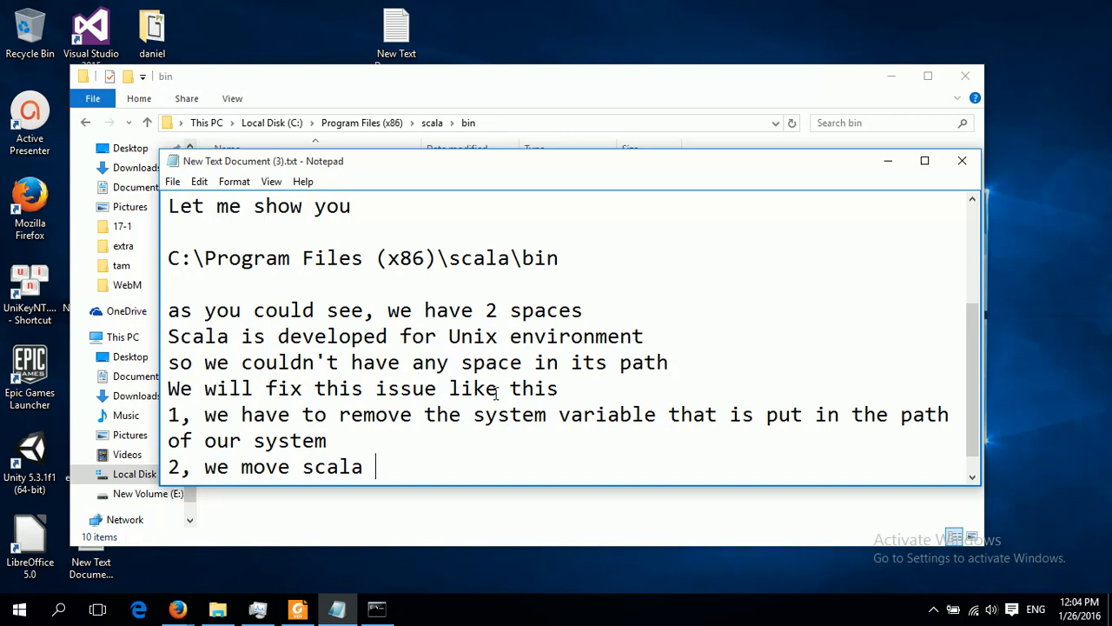
{"action": "type", "text": "install"}
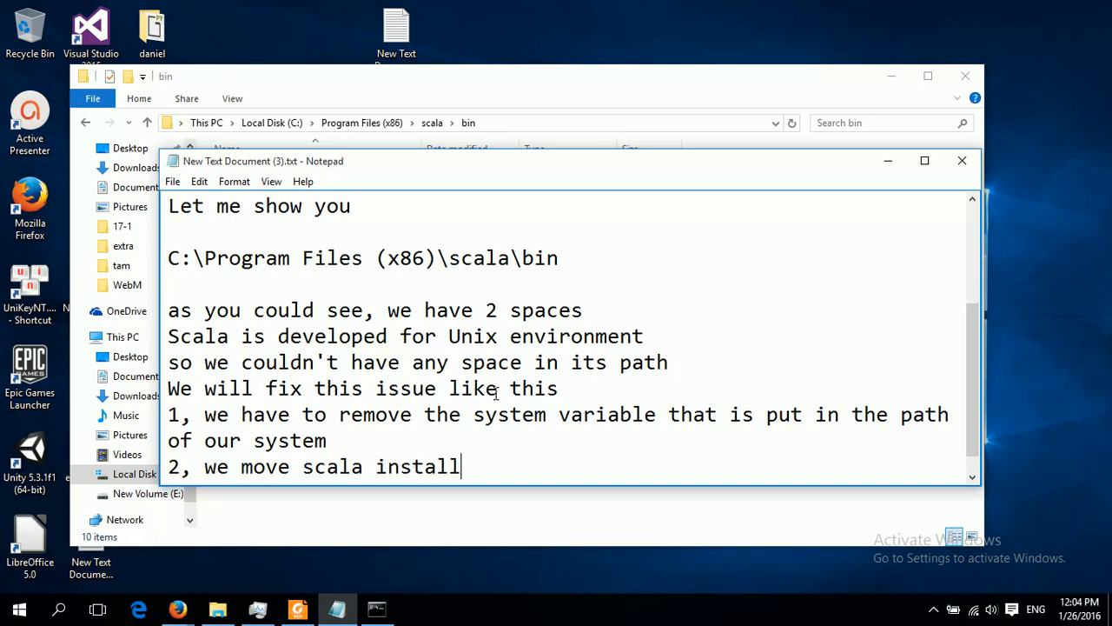
{"action": "type", "text": "ation"}
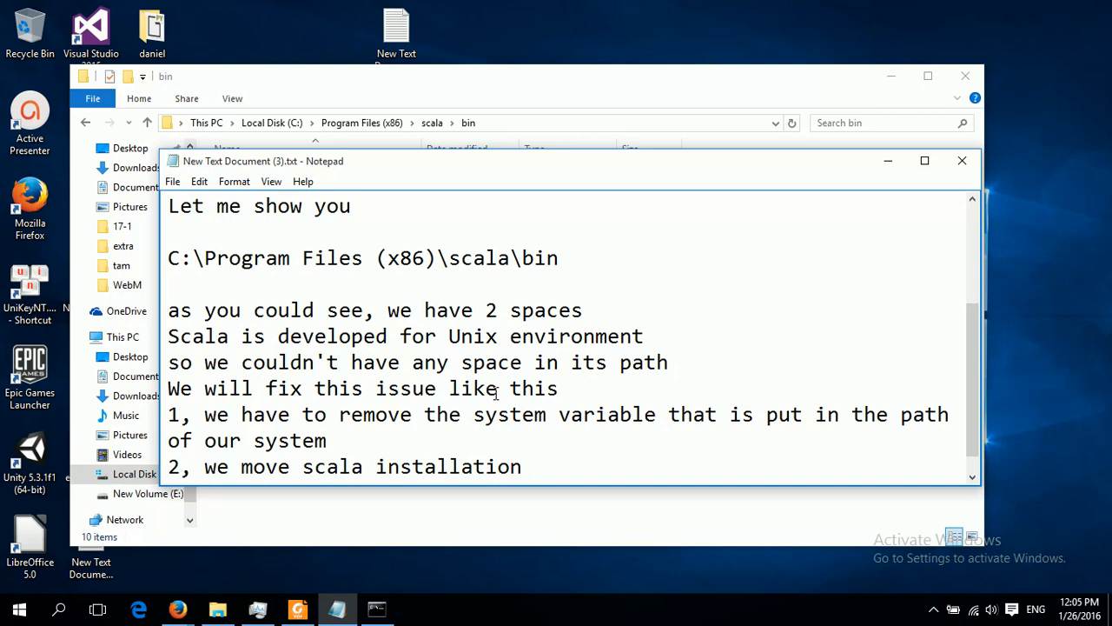
{"action": "type", "text": "folder"}
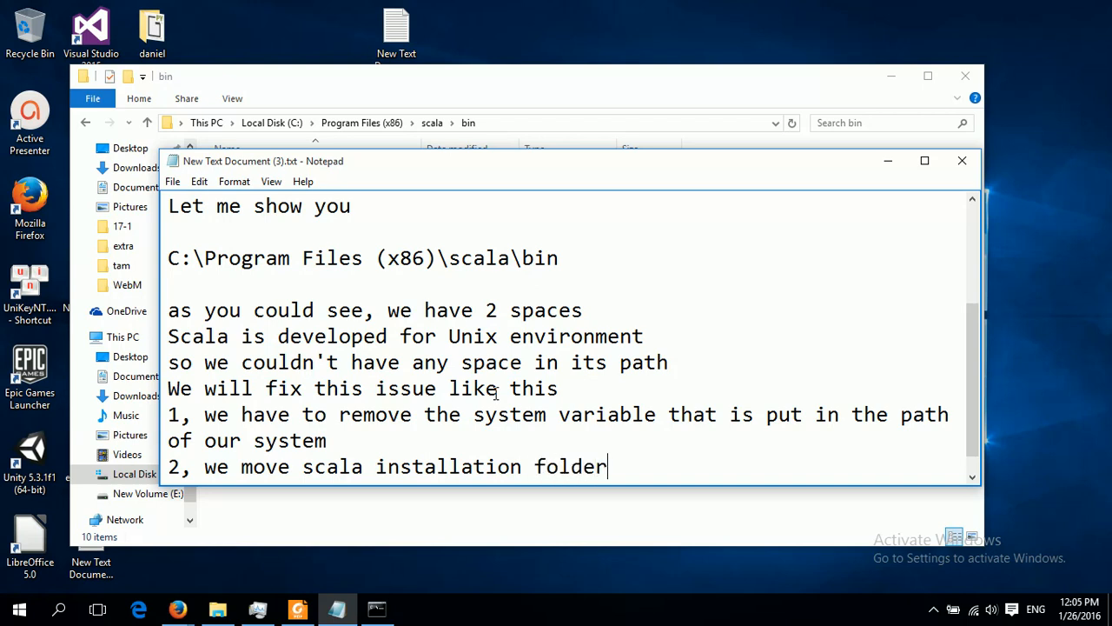
{"action": "type", "text": "to"}
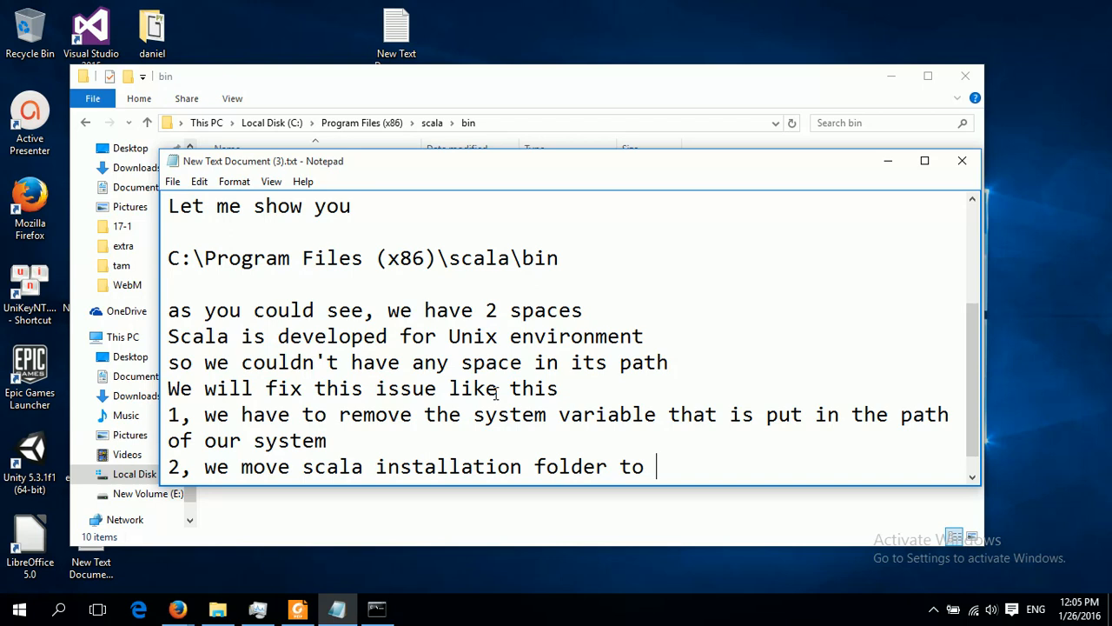
{"action": "type", "text": "C"}
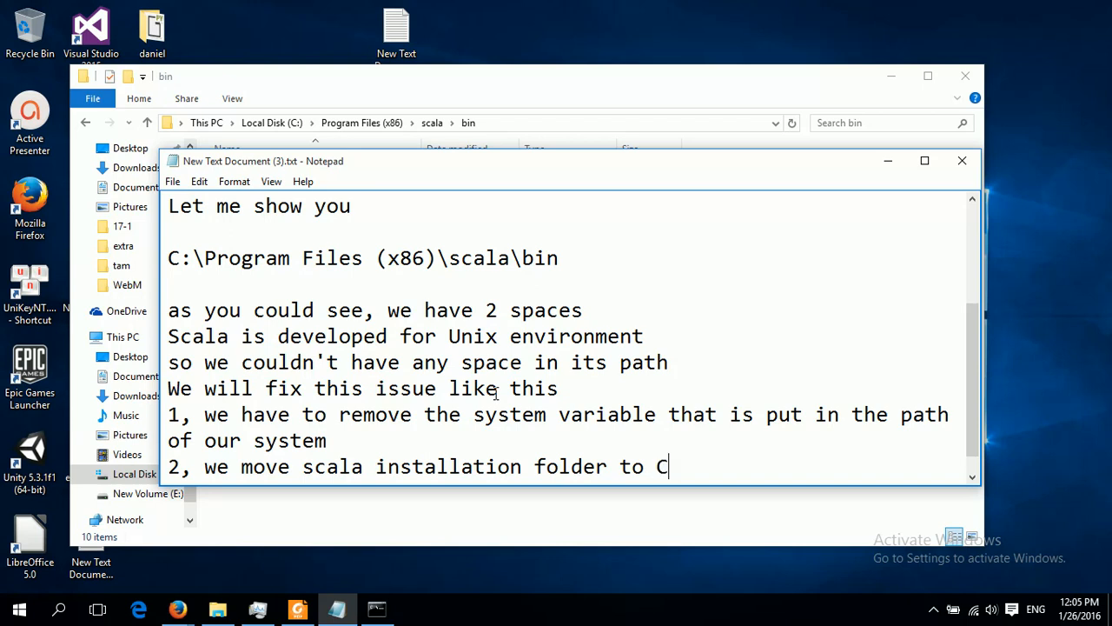
{"action": "type", "text": ":\\"}
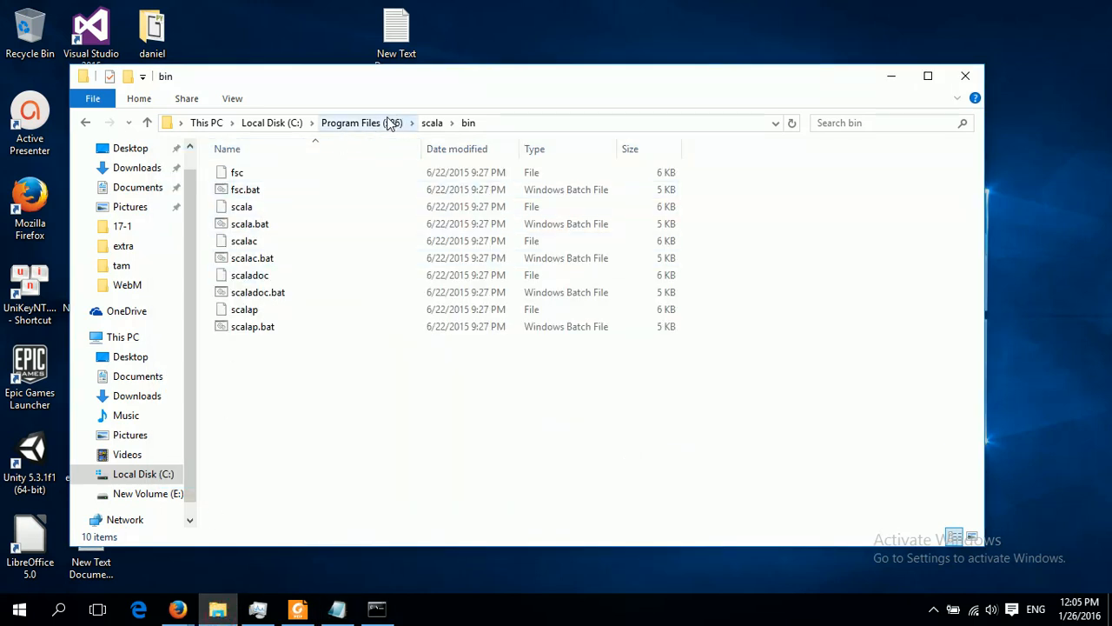
Cut the scala folder from Program Files (x86) and paste it into C:\, granting permission.
{"action": "left_click", "coordinate": [362, 123]}
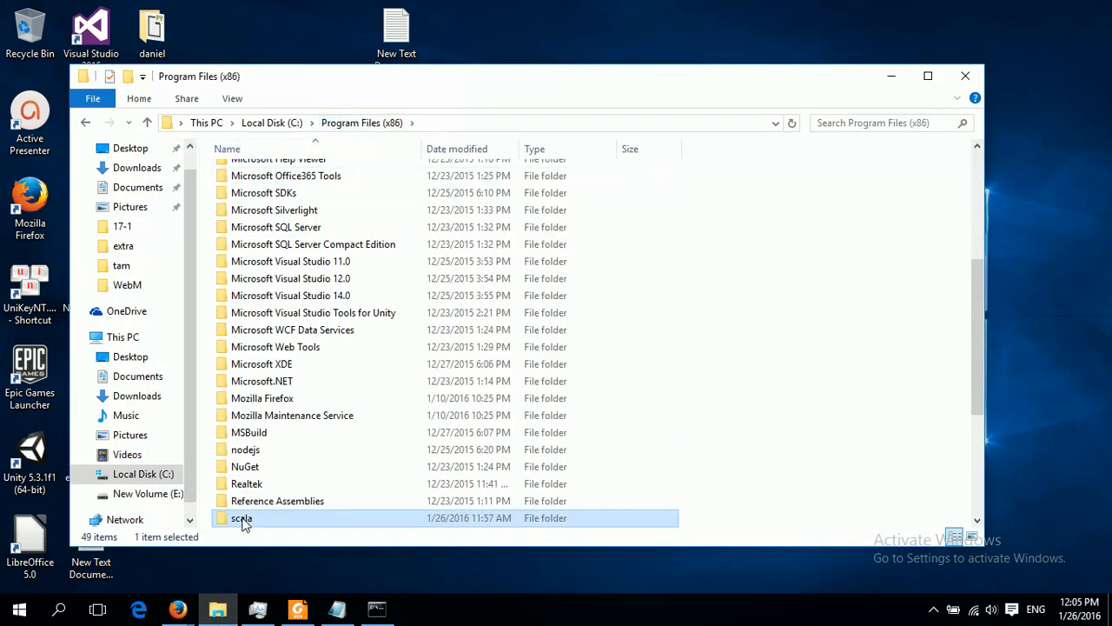
{"action": "right_click", "coordinate": [242, 518]}
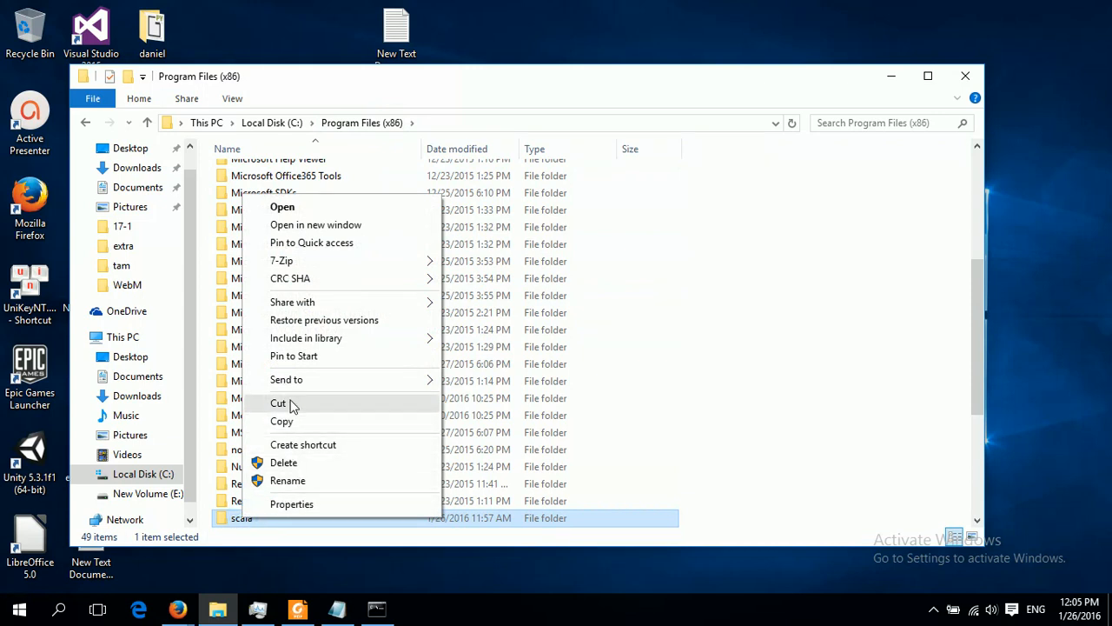
{"action": "left_click", "coordinate": [378, 178]}
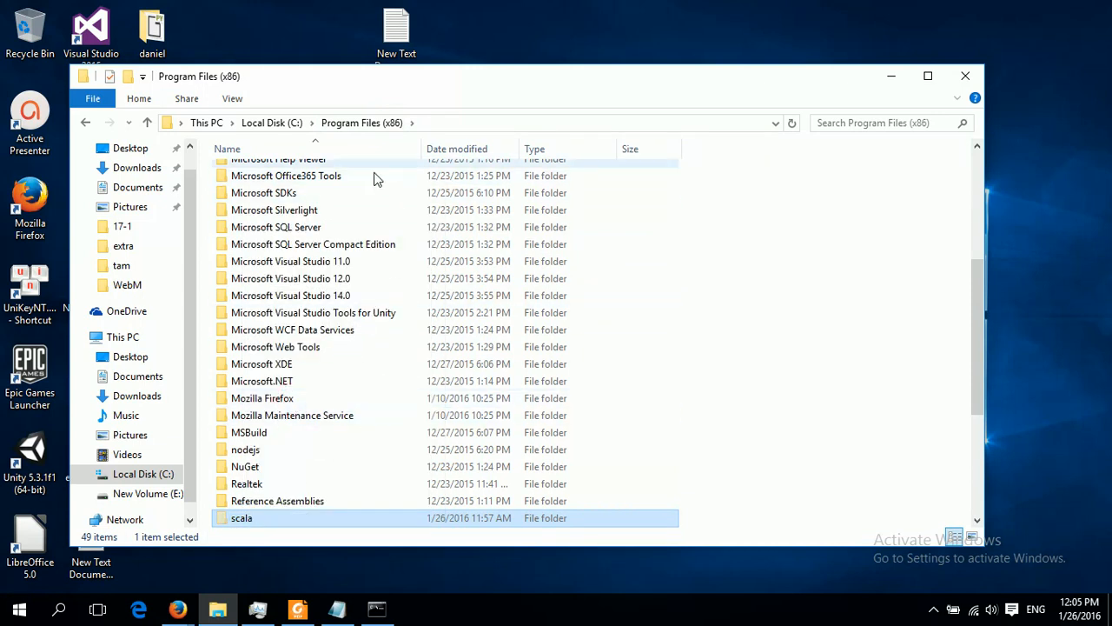
{"action": "left_click", "coordinate": [272, 122]}
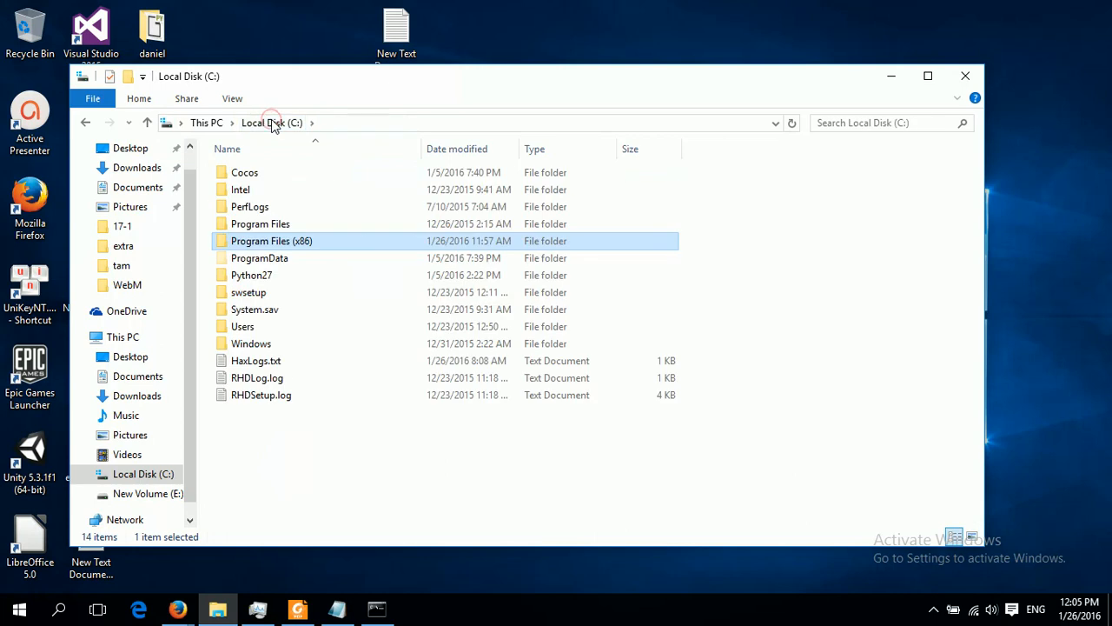
{"action": "mouse_move", "coordinate": [298, 489]}
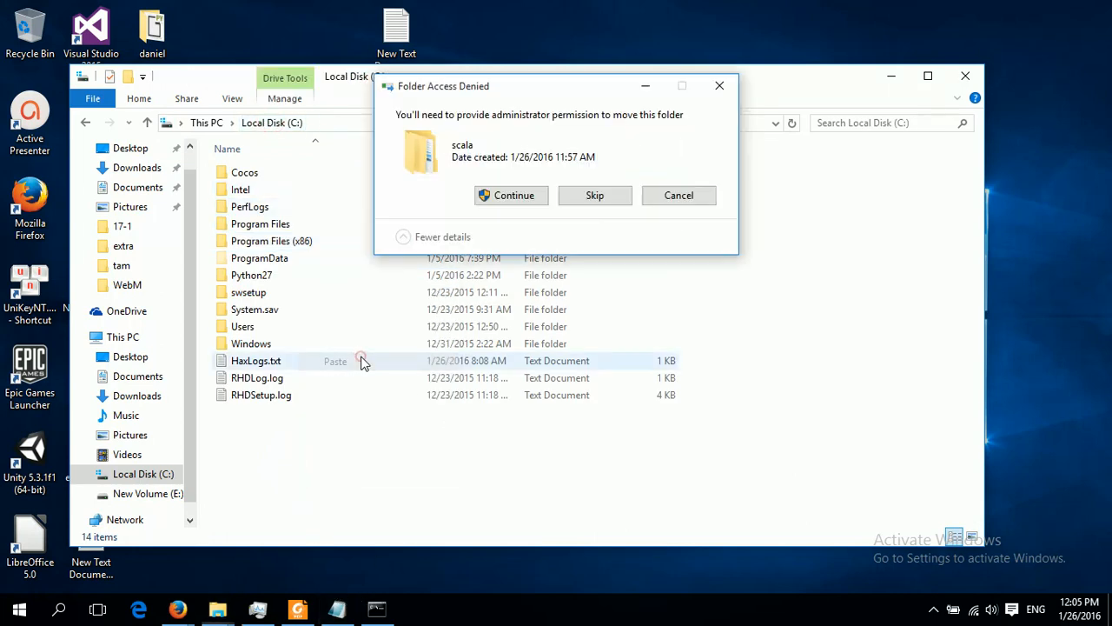
{"action": "left_click", "coordinate": [513, 195]}
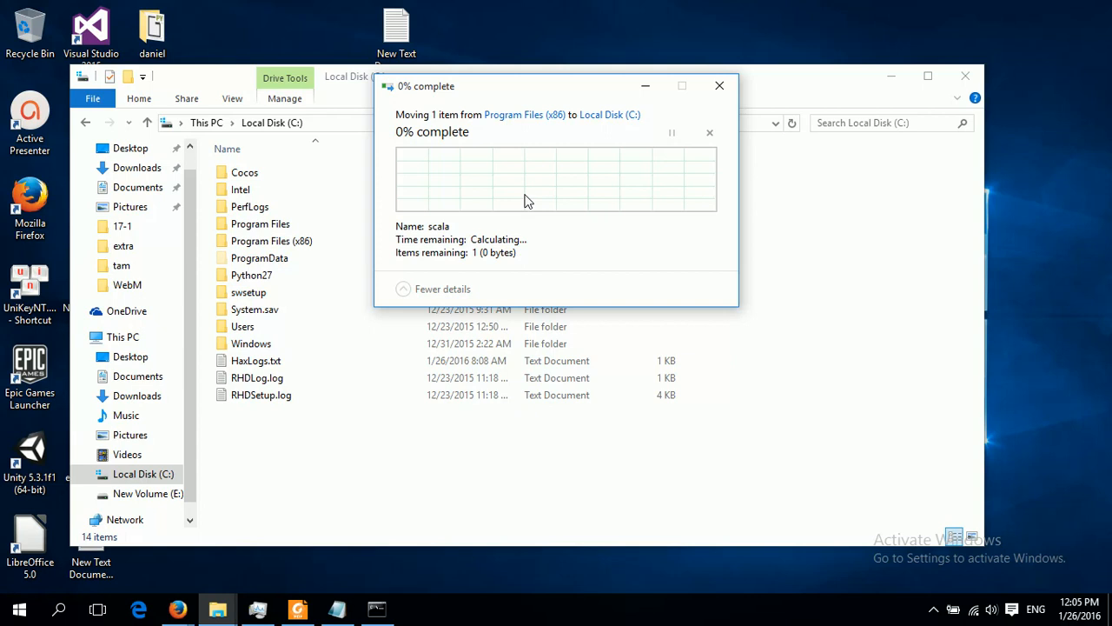
{"action": "mouse_move", "coordinate": [620, 440]}
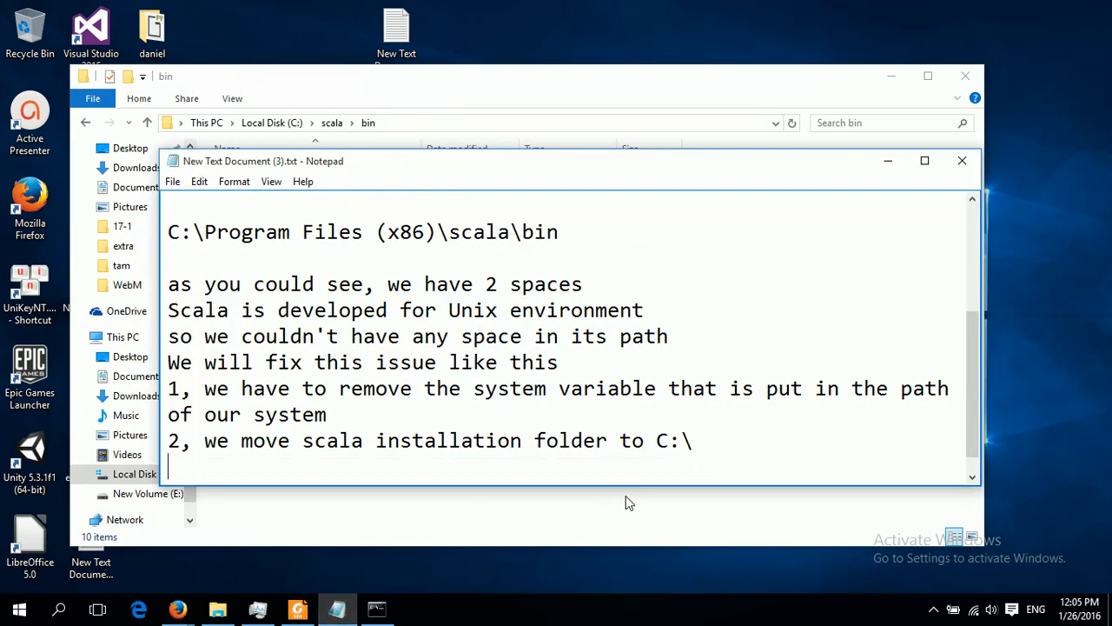
Type 'the new path' on a new note line below step 2.
{"action": "type", "text": "the n"}
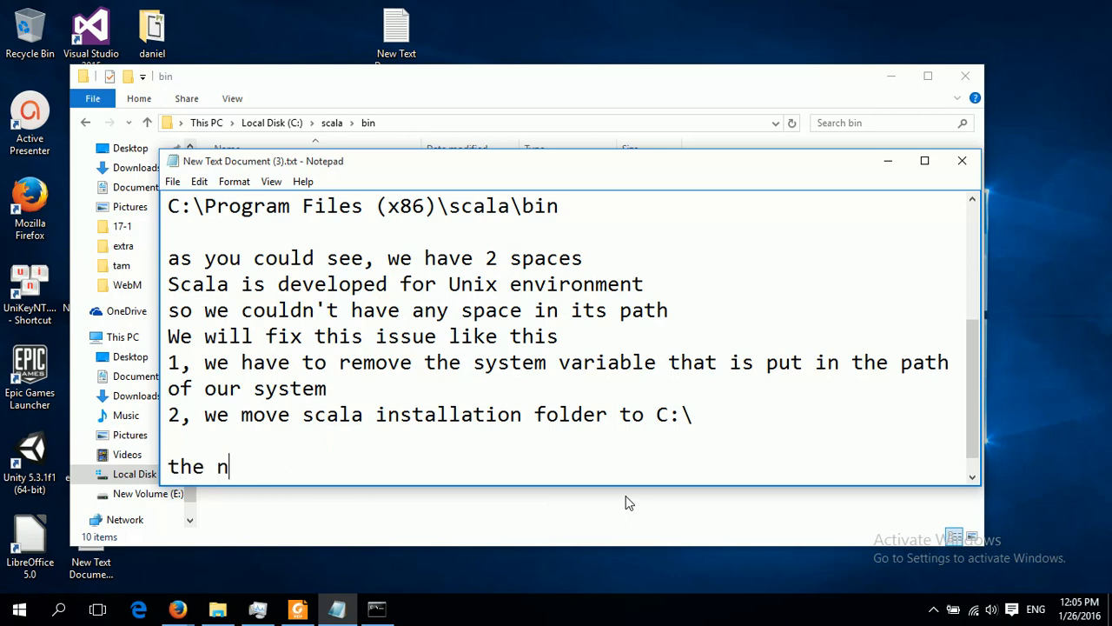
{"action": "type", "text": "ew path"}
{"action": "type", "text": "var"}
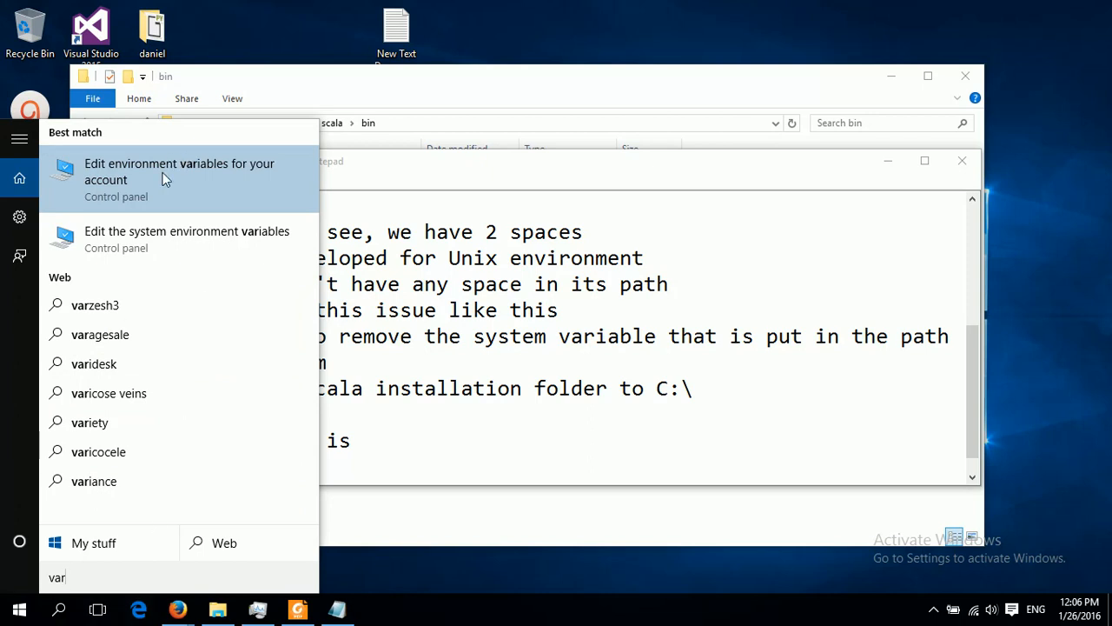
Choose 'Edit environment variables for your account' from the search results.
{"action": "left_click", "coordinate": [179, 171]}
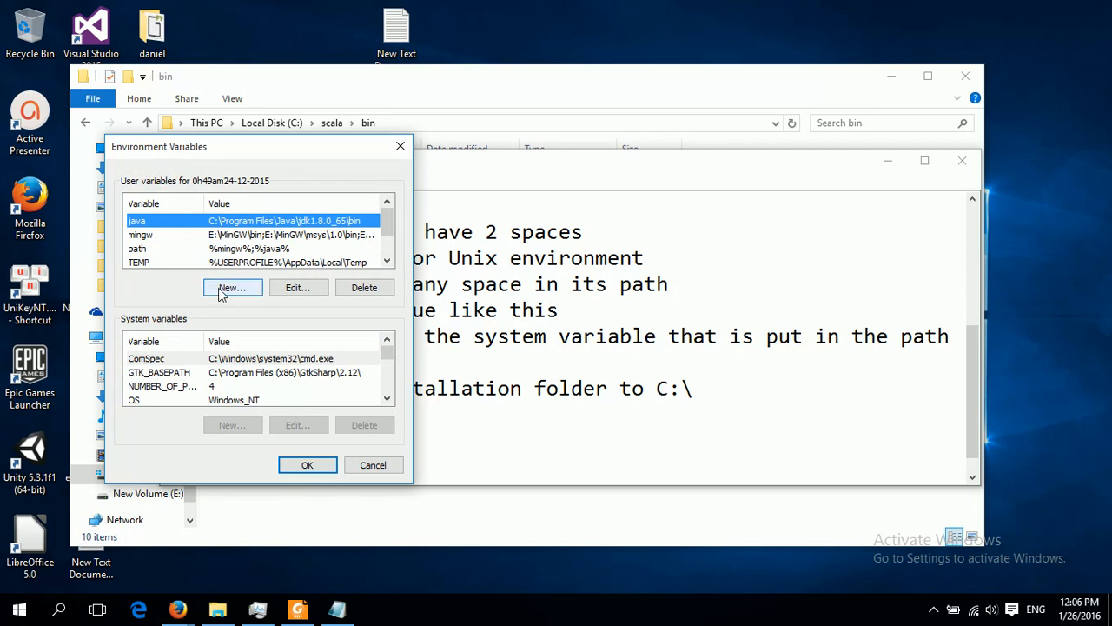
Create user variable 'scala' with value C:\scala\bin and confirm it.
{"action": "left_click", "coordinate": [232, 288]}
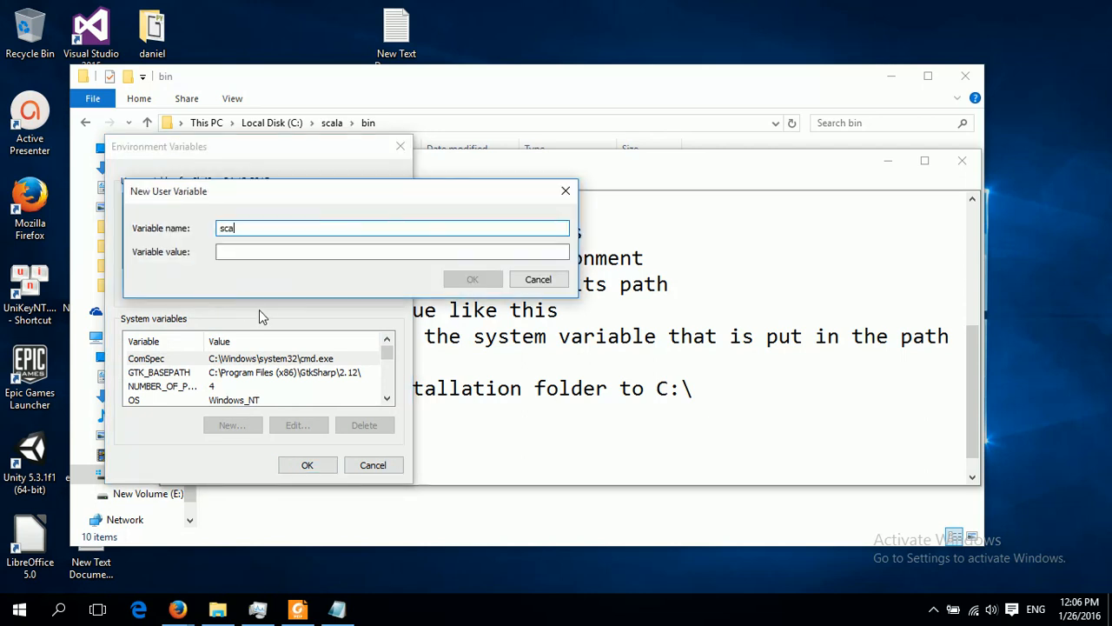
{"action": "type", "text": "la"}
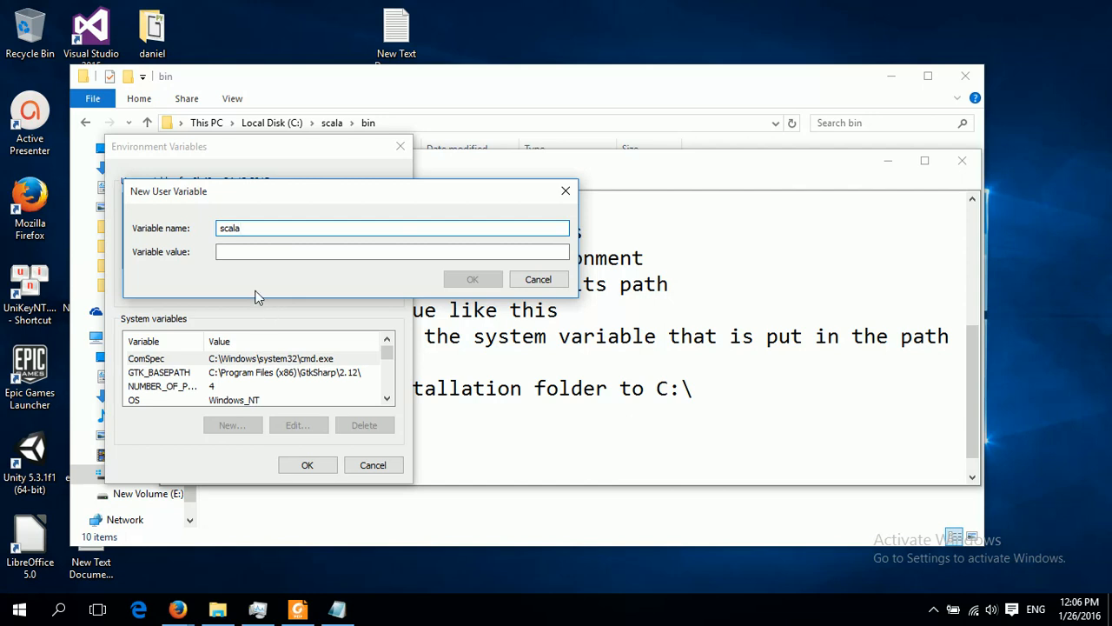
{"action": "type", "text": "C:\\scala\\bin"}
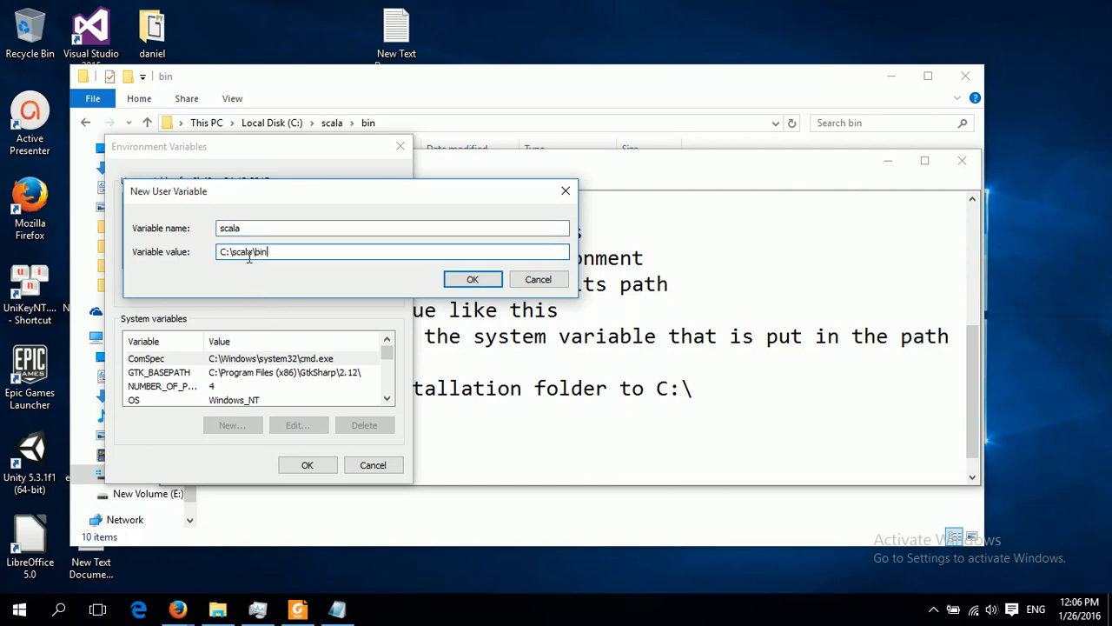
{"action": "double_click", "coordinate": [230, 251]}
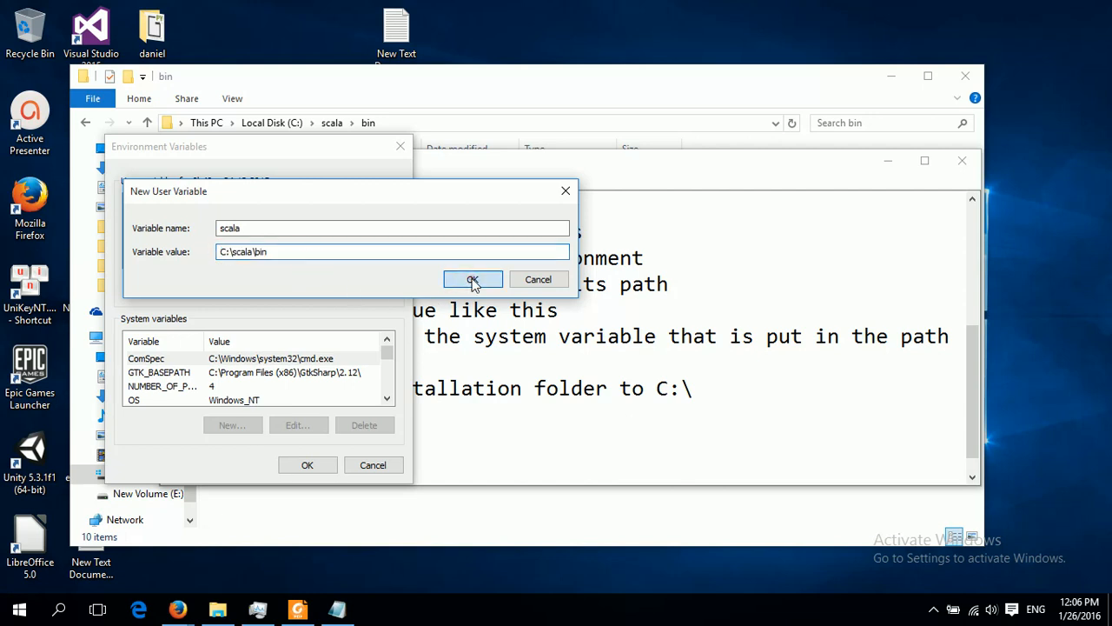
{"action": "left_click", "coordinate": [472, 279]}
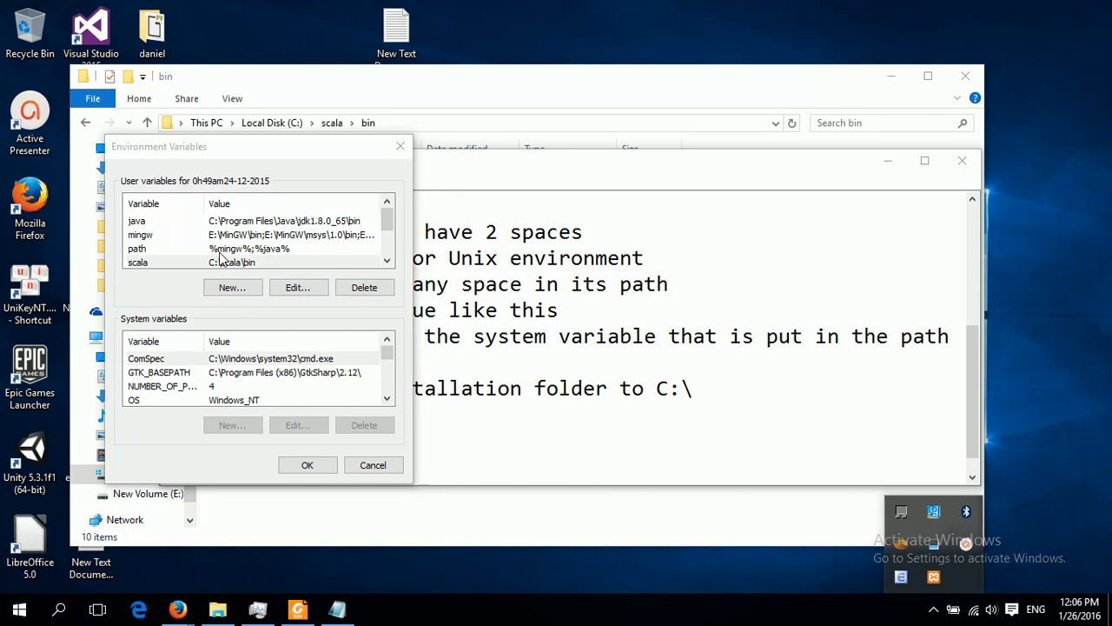
Append ';scala' to the user Path variable and apply the environment variable changes.
{"action": "left_click", "coordinate": [137, 248]}
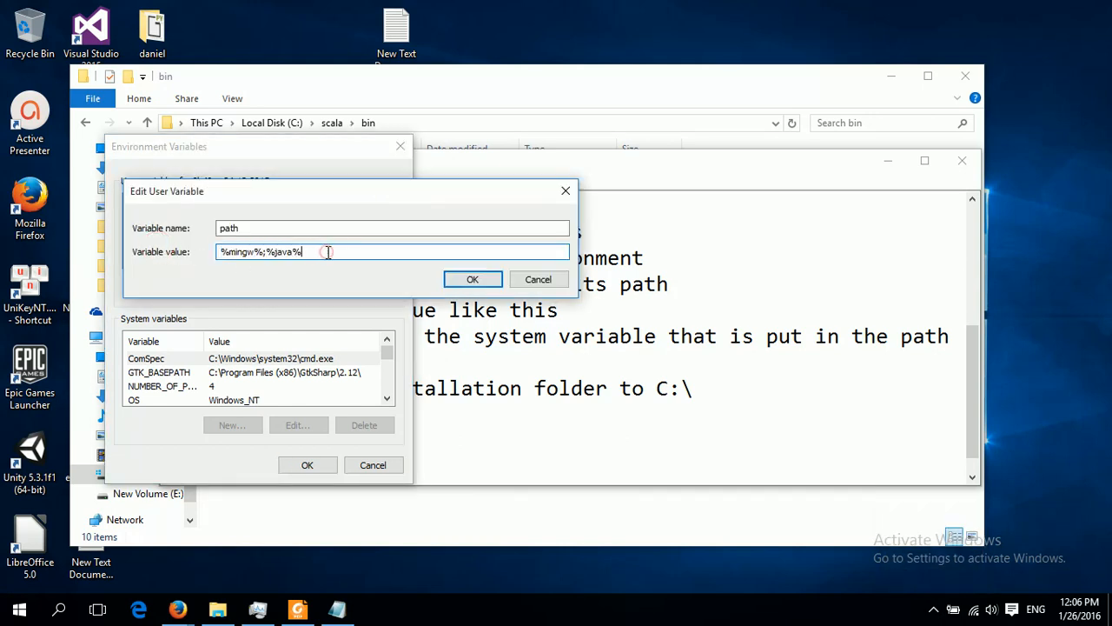
{"action": "type", "text": ";%s%"}
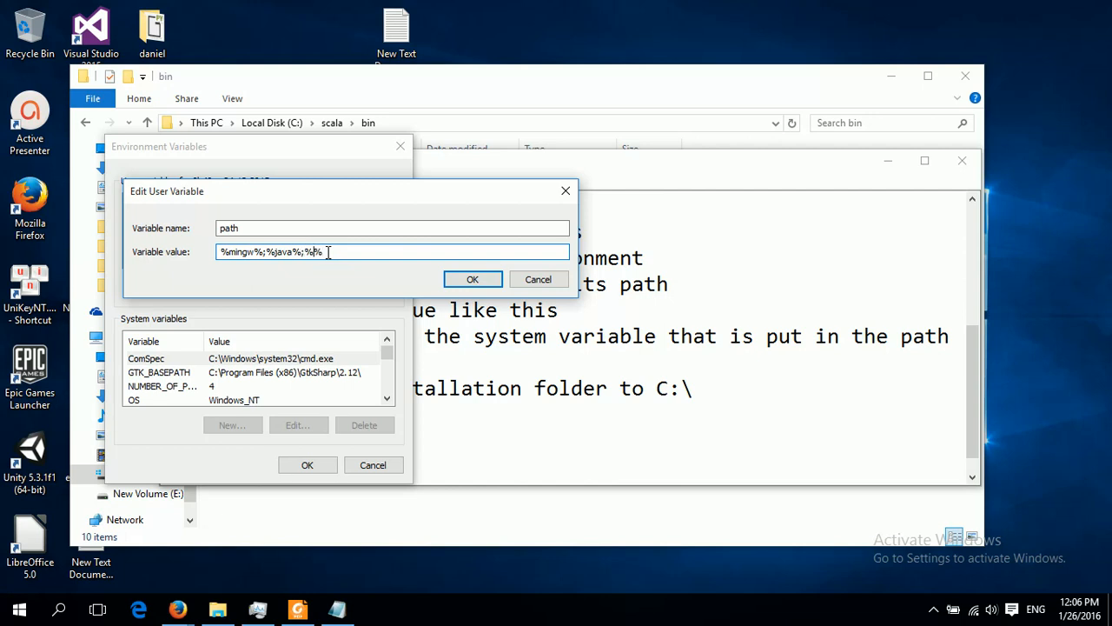
{"action": "type", "text": "scala"}
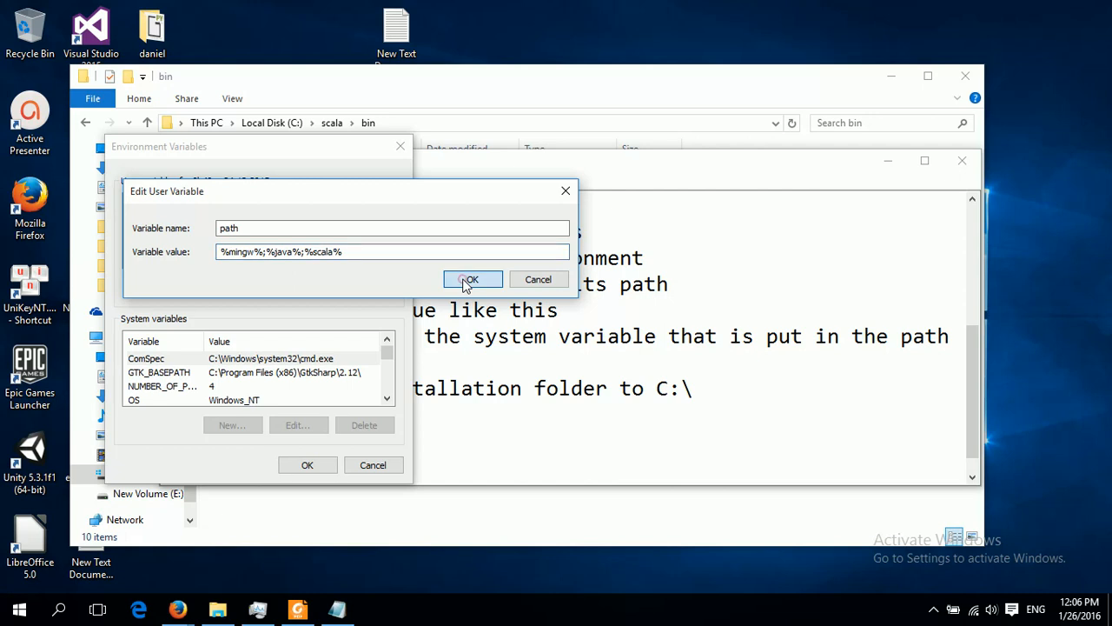
{"action": "left_click", "coordinate": [472, 279]}
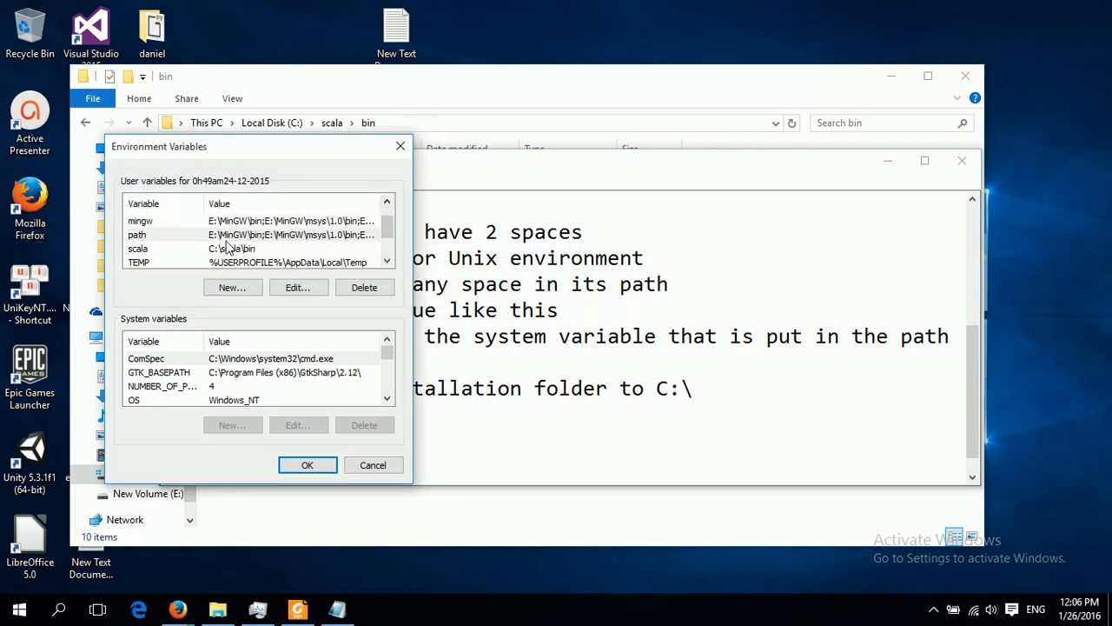
{"action": "left_click", "coordinate": [137, 234]}
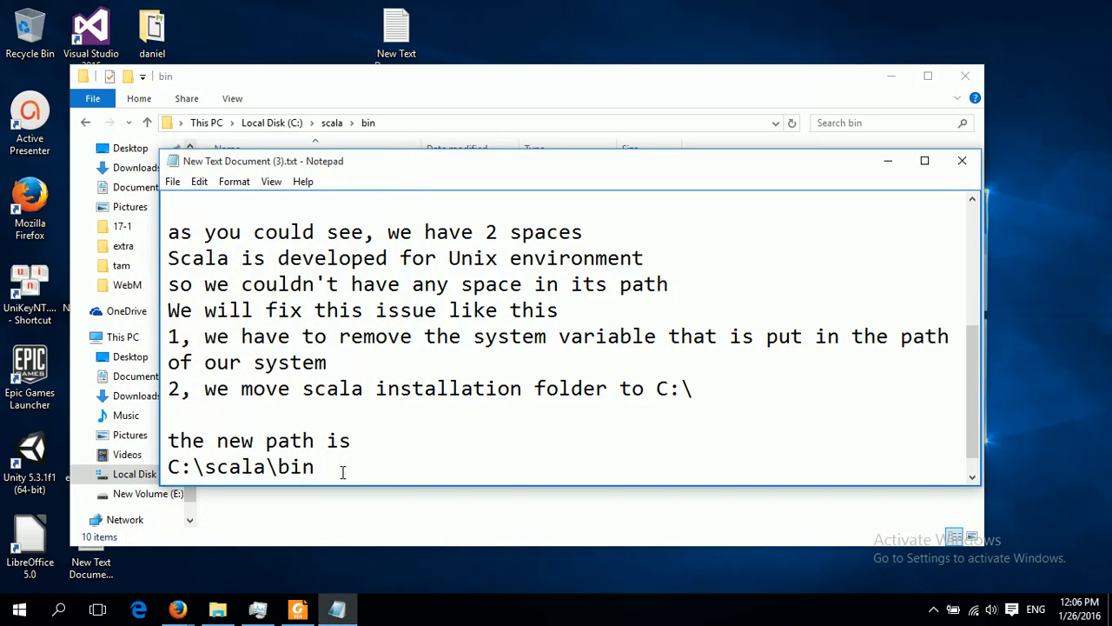
Add step 3, 'we modify our path', to the note.
{"action": "type", "text": "3"}
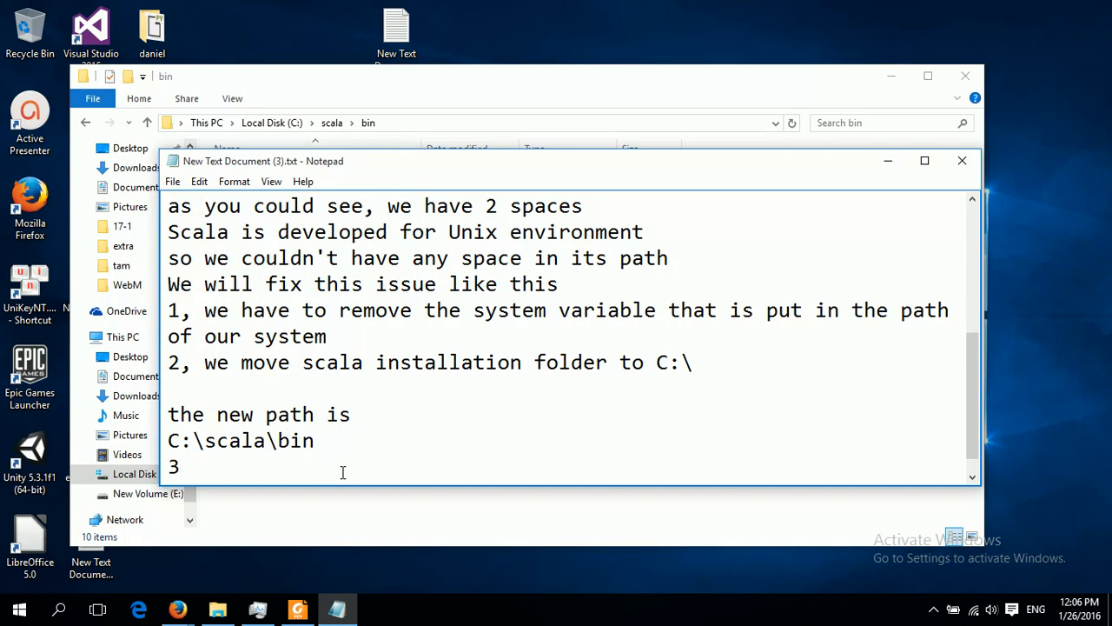
{"action": "type", "text": ", we mo"}
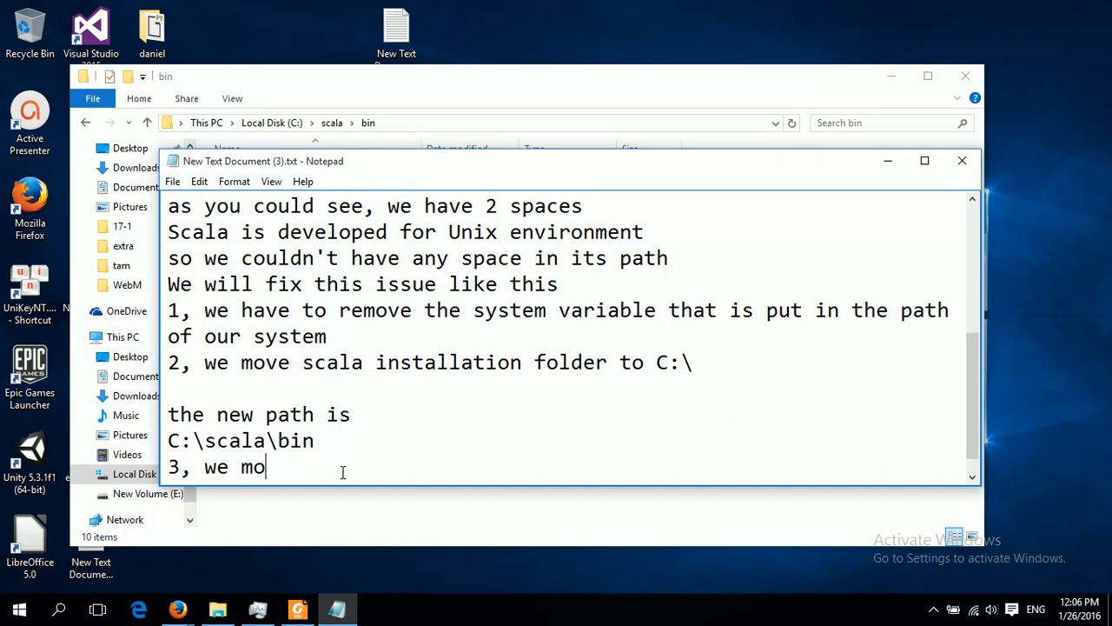
{"action": "type", "text": "dify"}
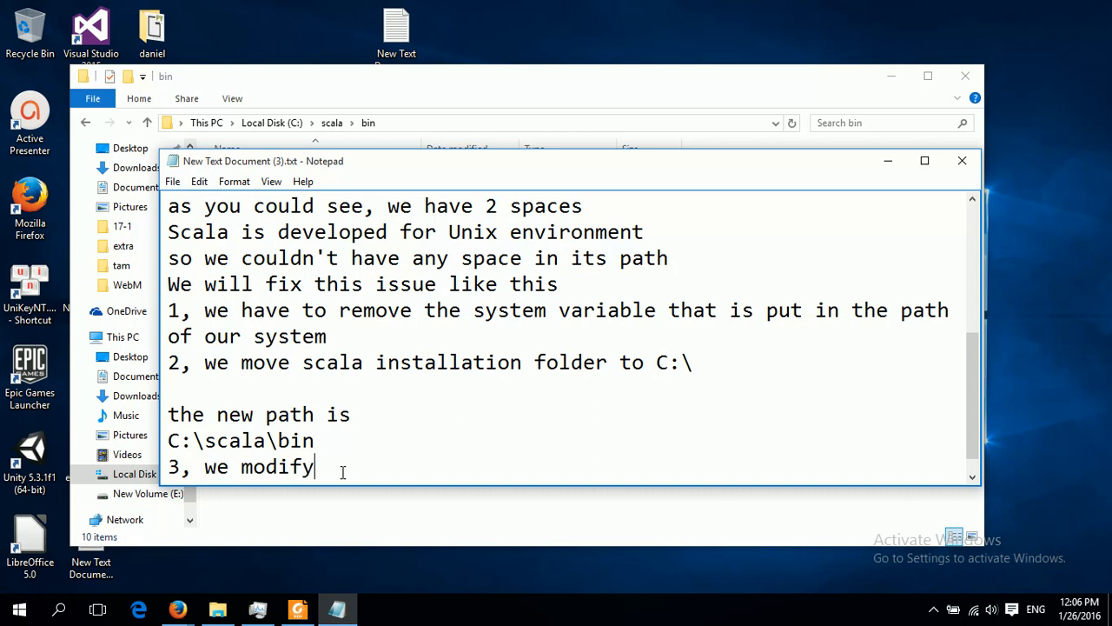
{"action": "type", "text": "our t"}
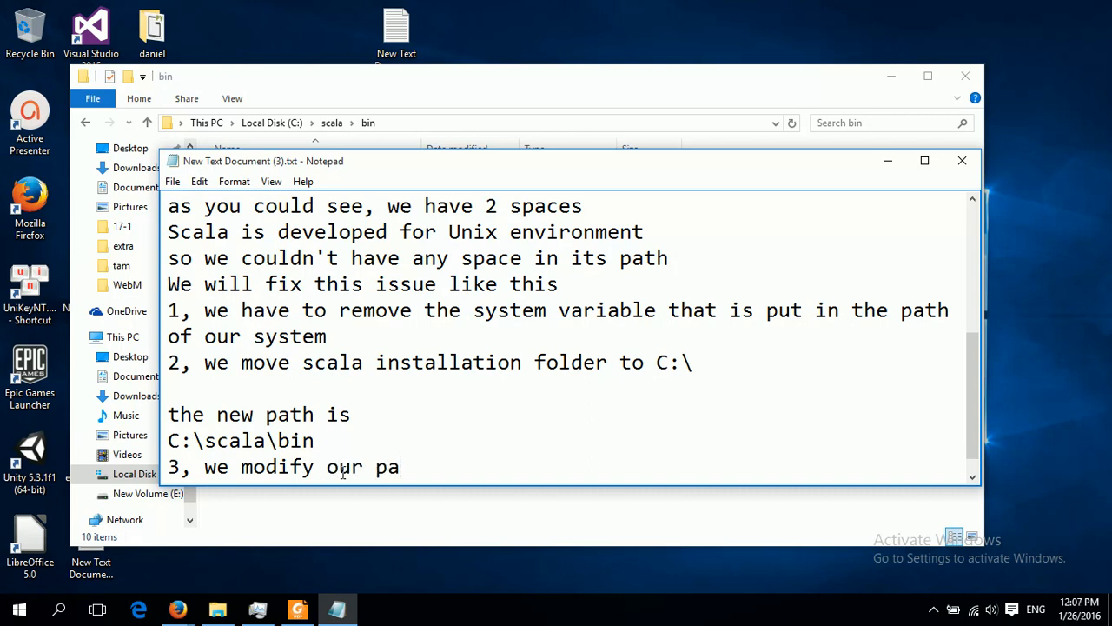
{"action": "type", "text": "th"}
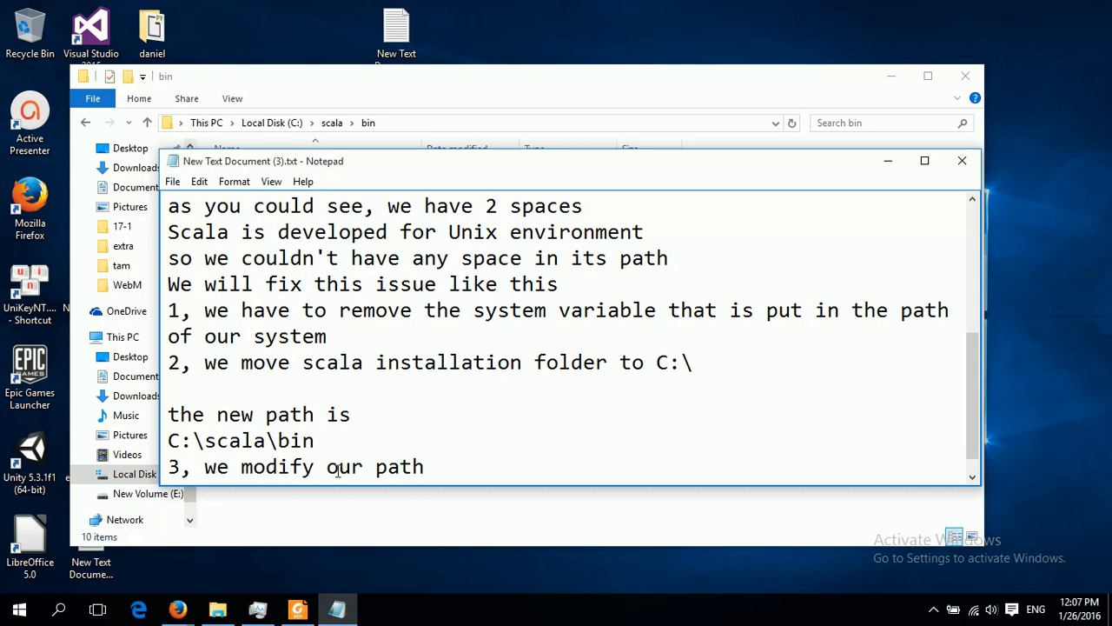
Add step 4, 'we run scala', on the next line.
{"action": "type", "text": "4"}
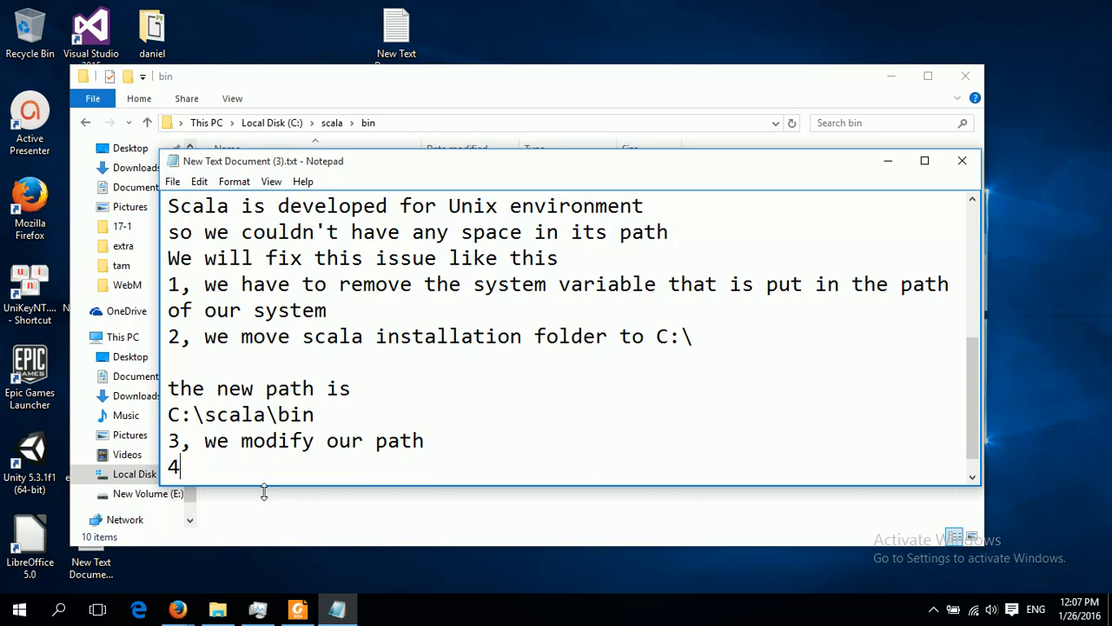
{"action": "type", "text": ", we"}
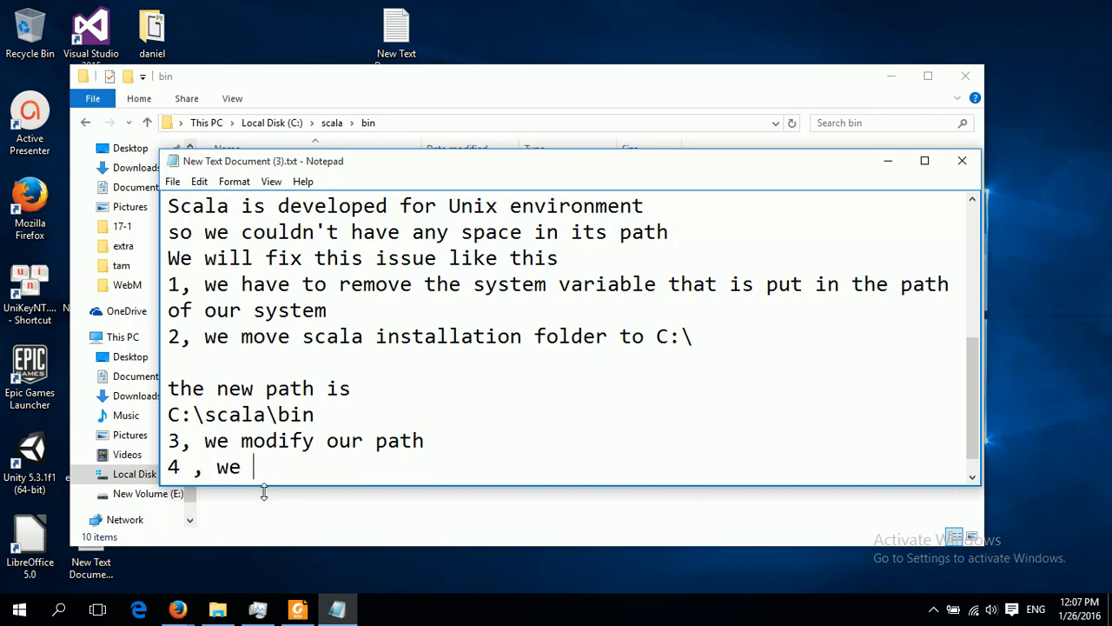
{"action": "type", "text": "run scala"}
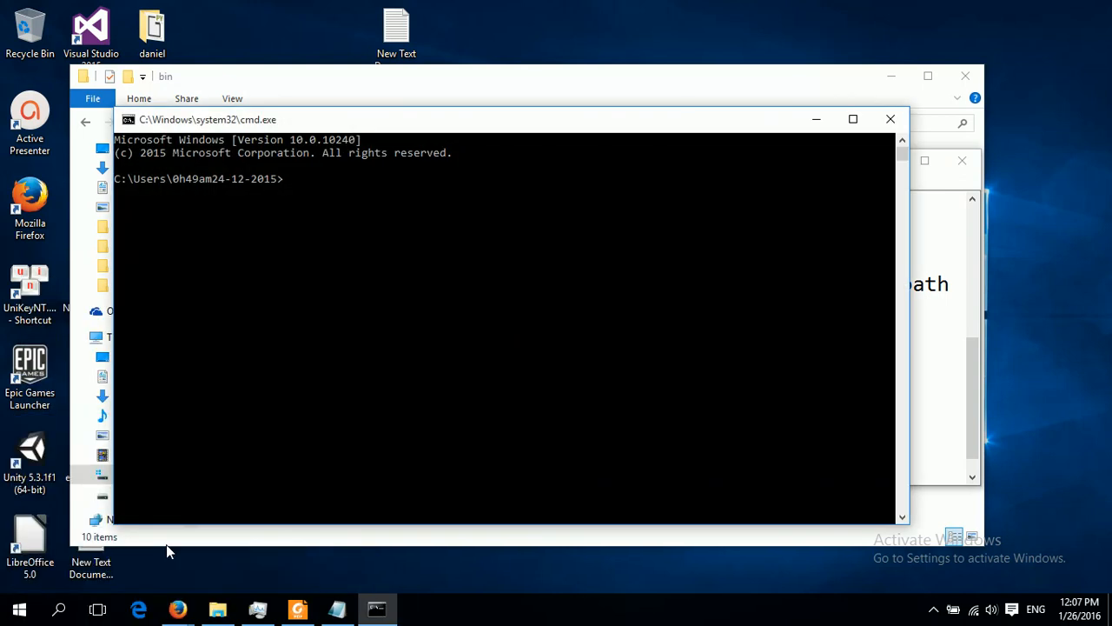
Run the scala command in Command Prompt to reach the scala> prompt.
{"action": "type", "text": "scala"}
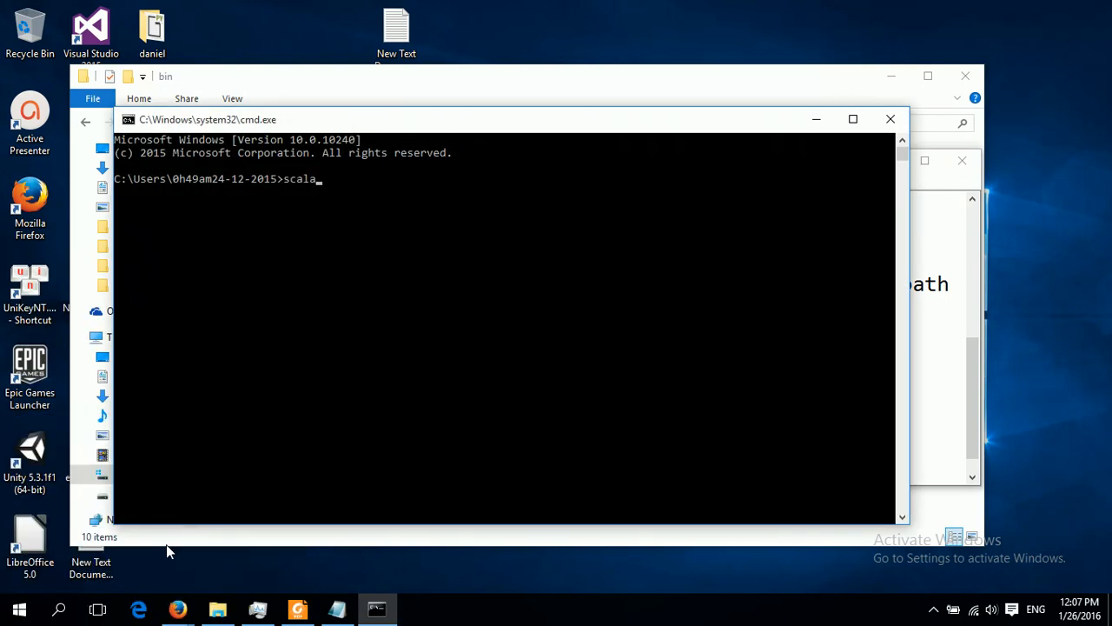
{"action": "key", "text": "Return"}
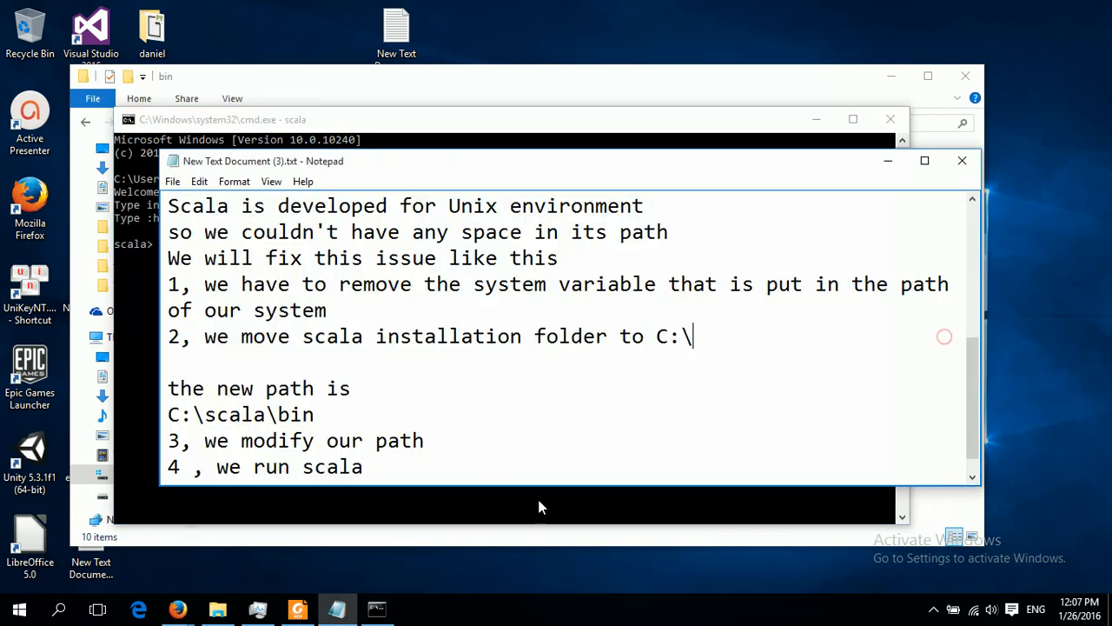
Add the line 'It runs now' to the note.
{"action": "type", "text": "t"}
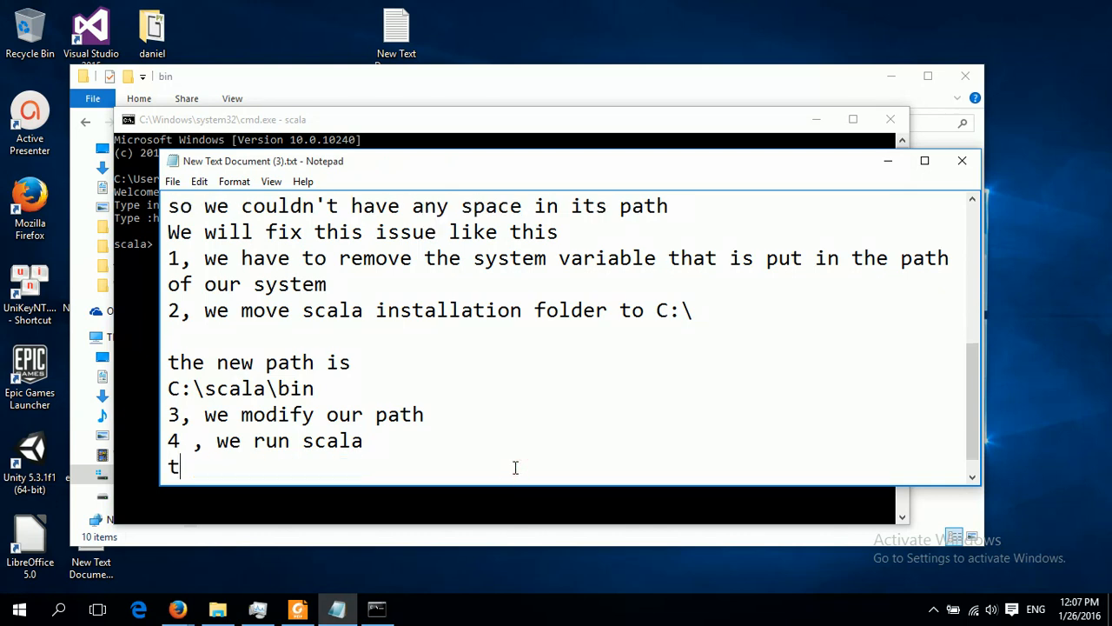
{"action": "type", "text": "I runs"}
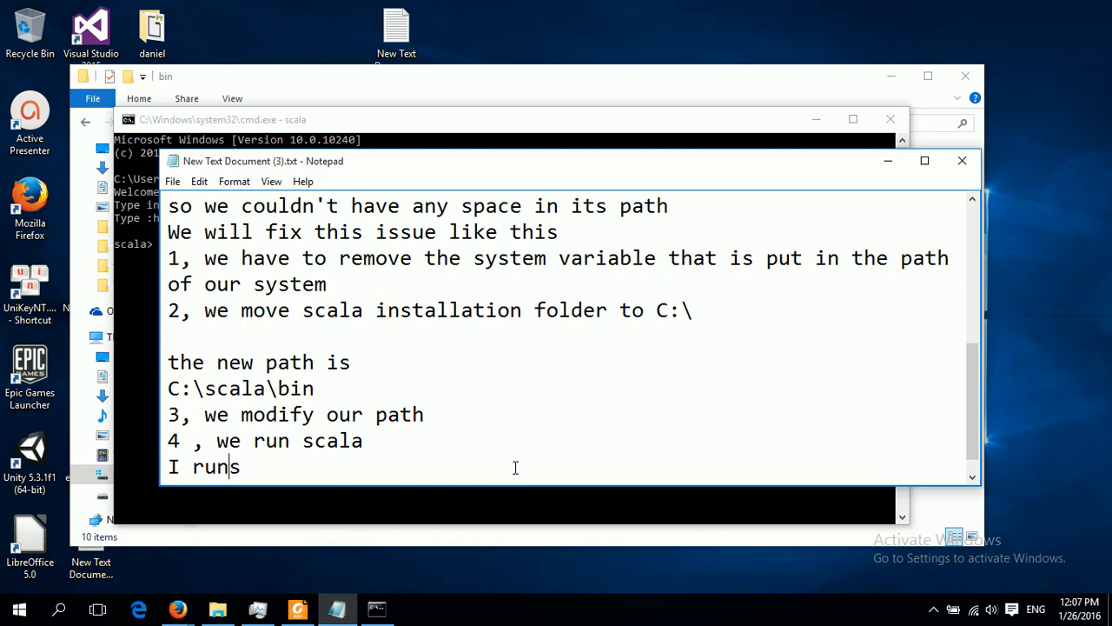
{"action": "type", "text": "t"}
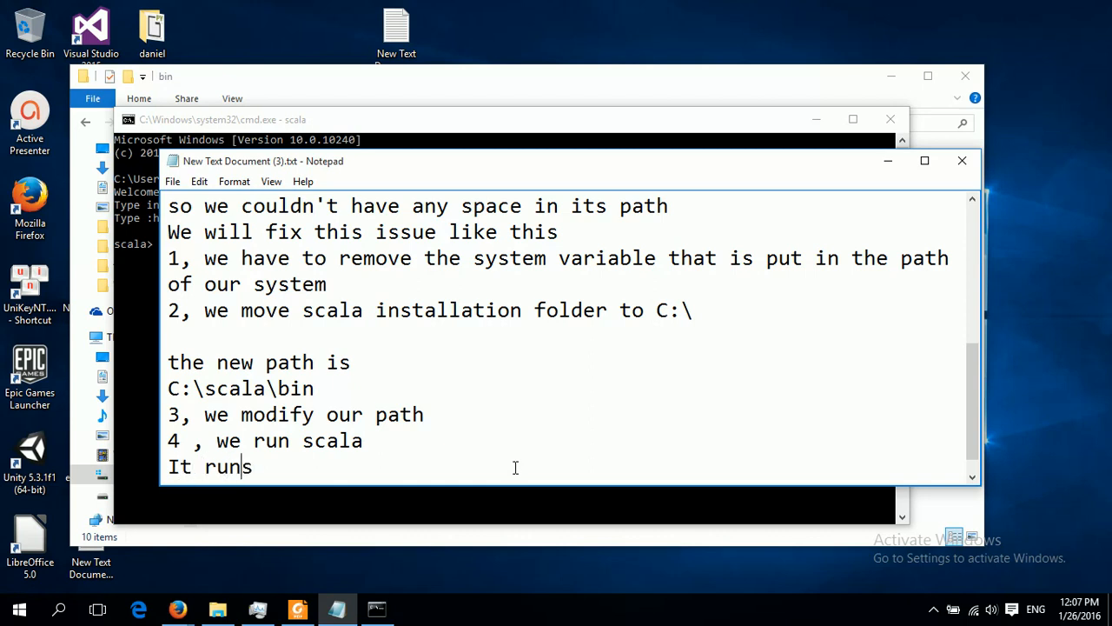
{"action": "type", "text": "s now"}
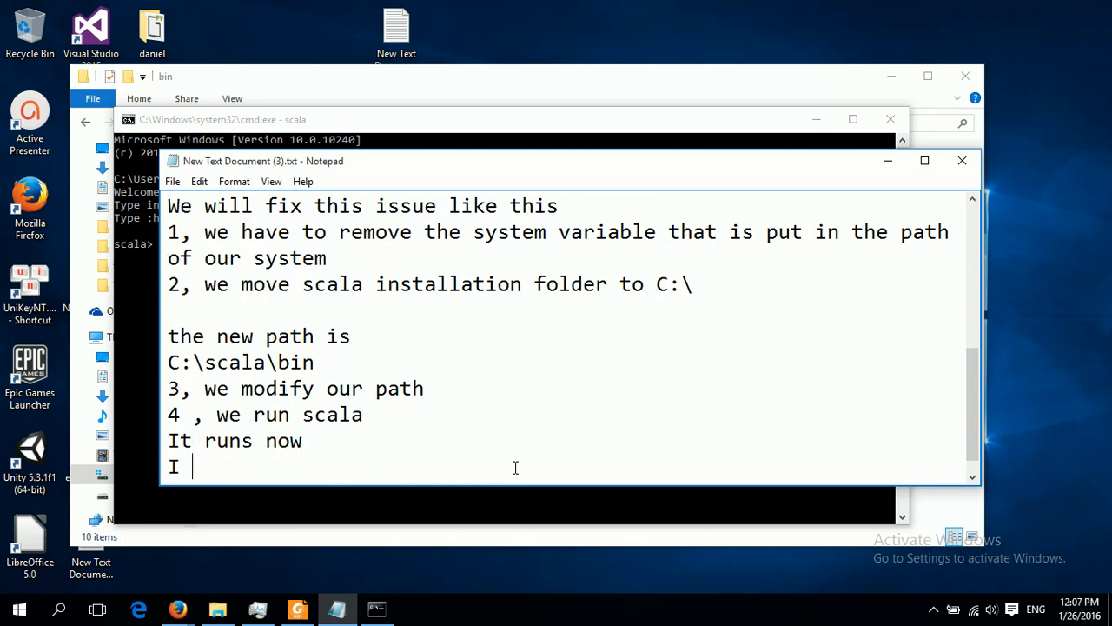
Add a line hoping the video could help you solve your problem.
{"action": "type", "text": "ho"}
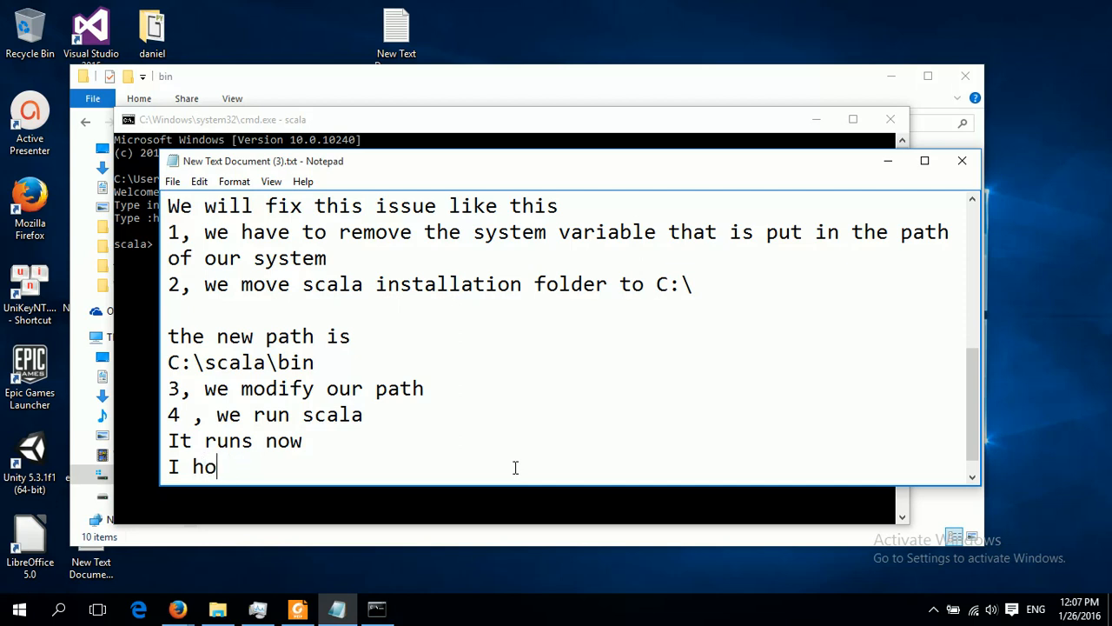
{"action": "type", "text": "pe that my"}
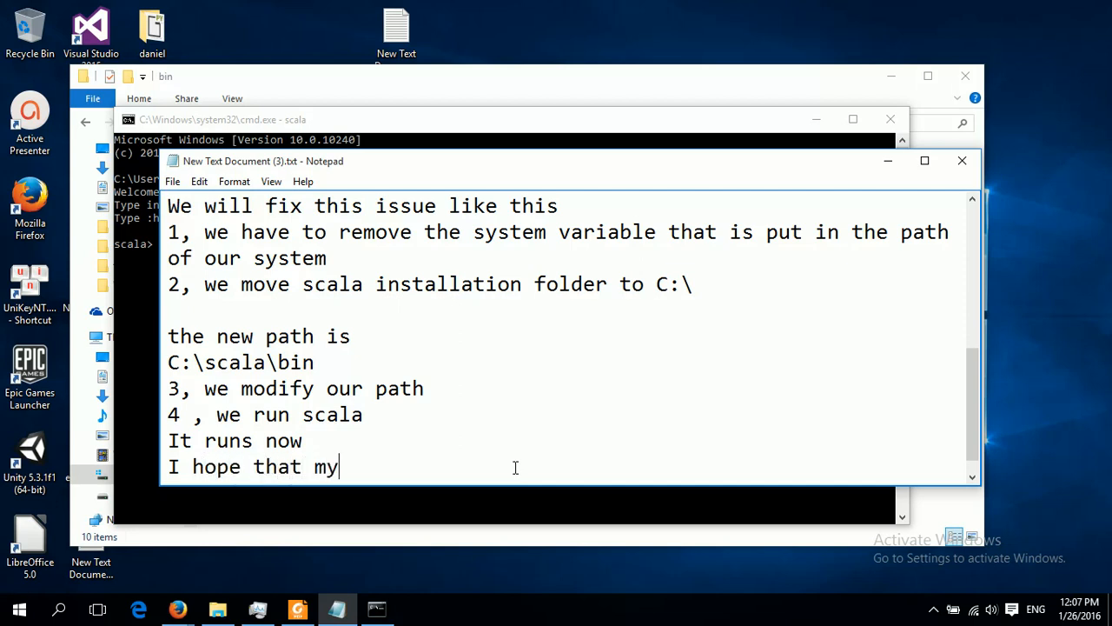
{"action": "type", "text": "vi"}
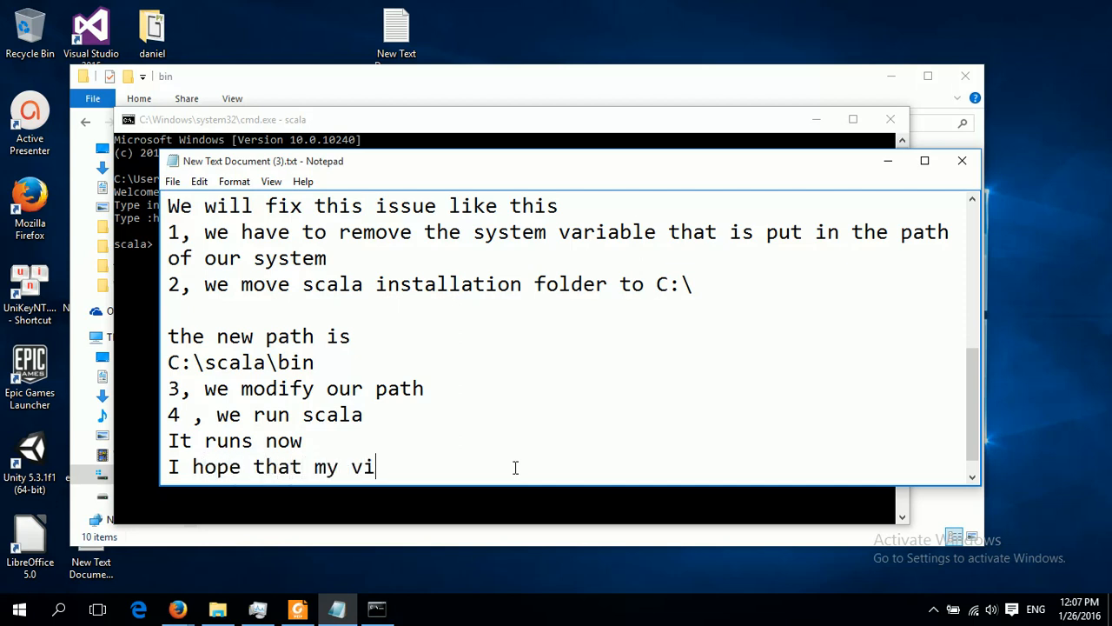
{"action": "type", "text": "dep"}
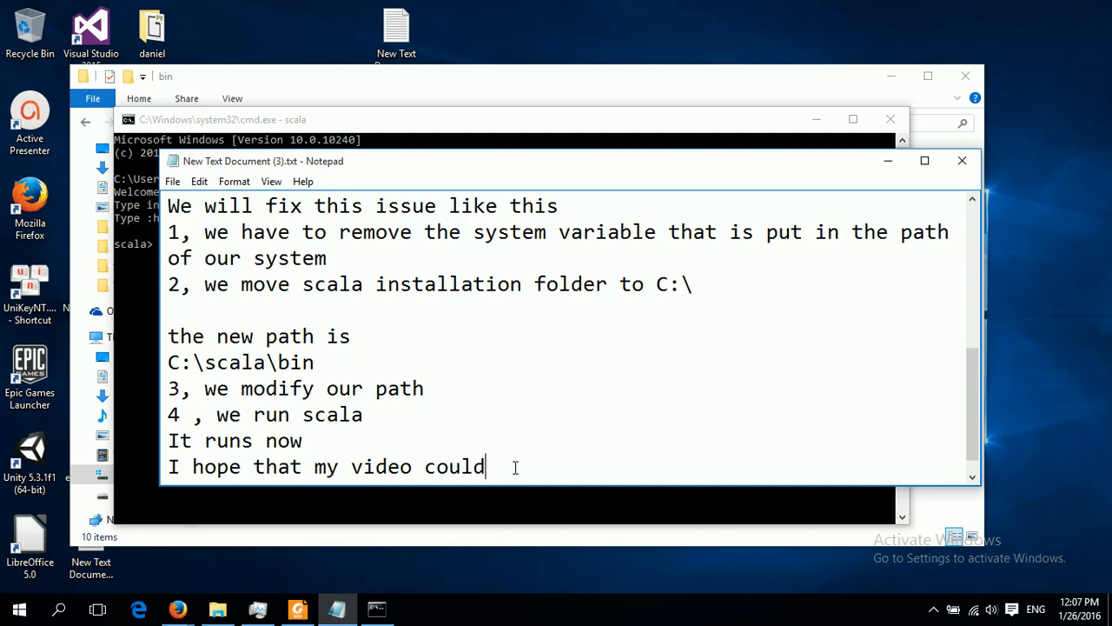
{"action": "type", "text": "help you"}
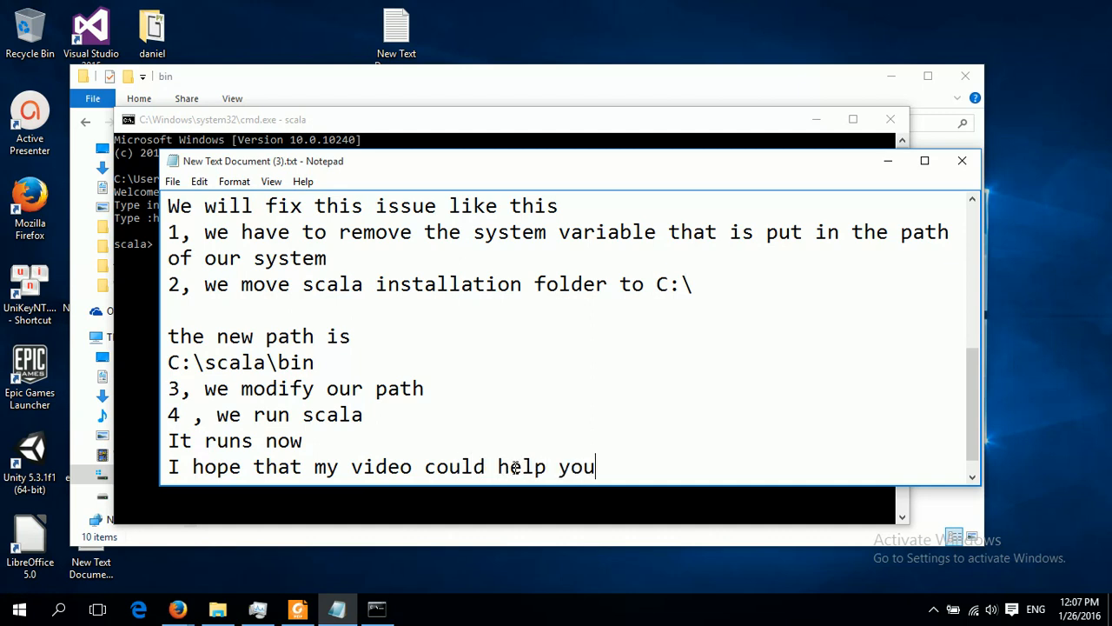
{"action": "type", "text": "to s"}
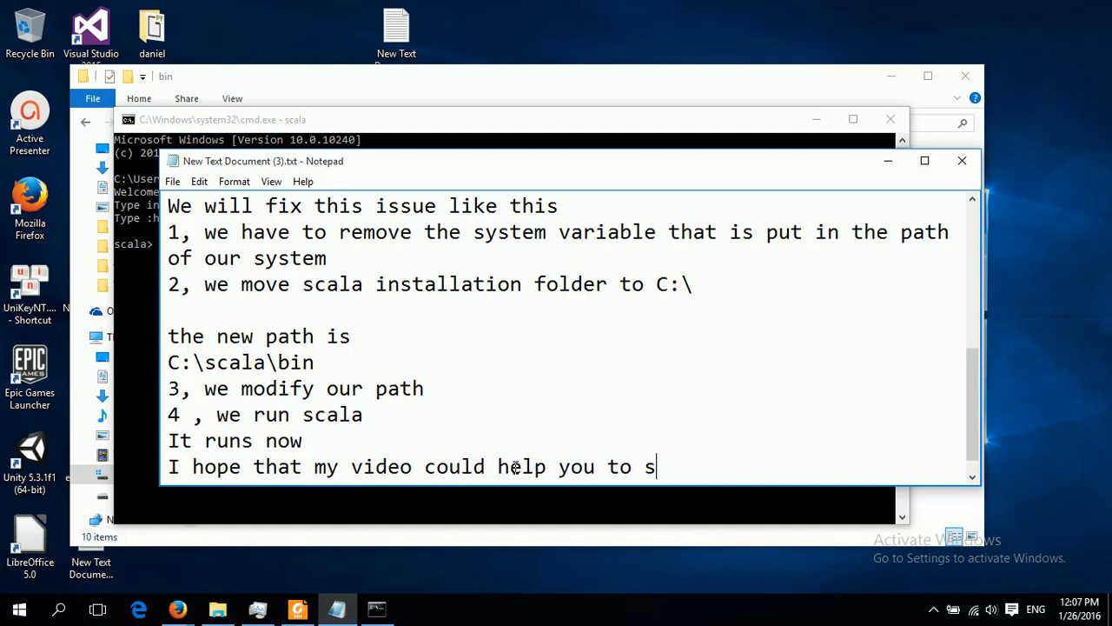
{"action": "type", "text": "olve your problem"}
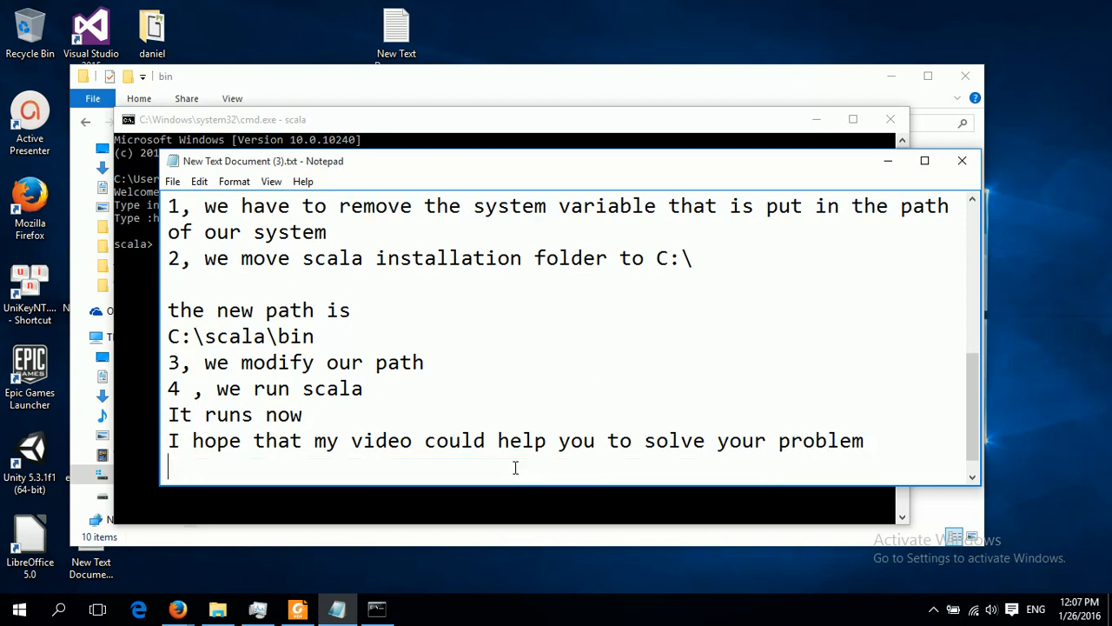
Finish the note with 'Thank you for watching'.
{"action": "type", "text": "TH"}
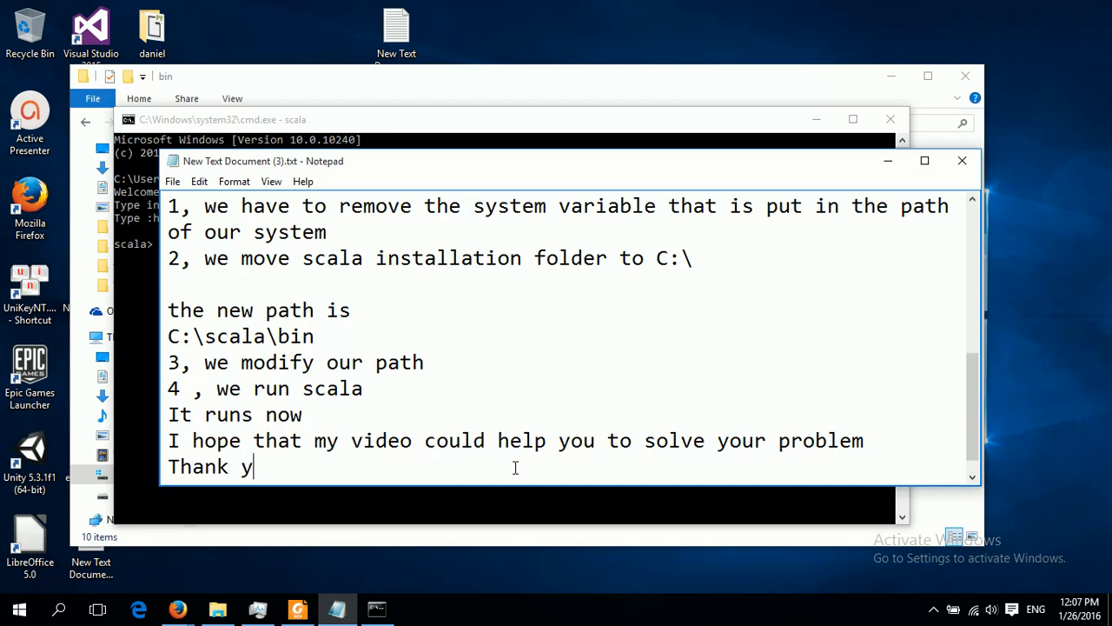
{"action": "type", "text": "ou for"}
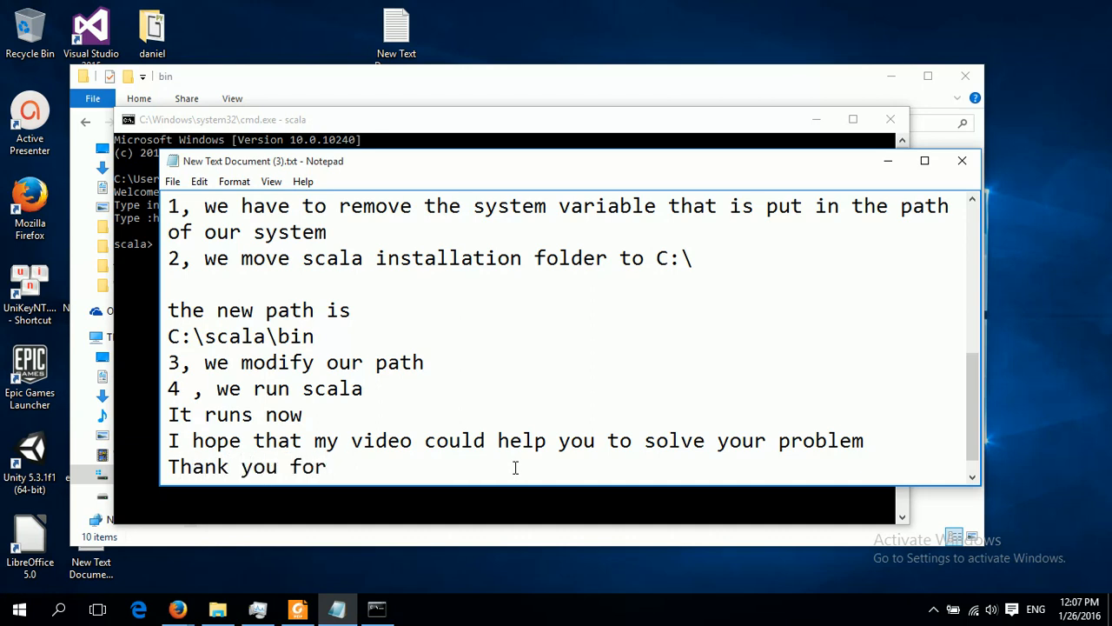
{"action": "type", "text": "watch"}
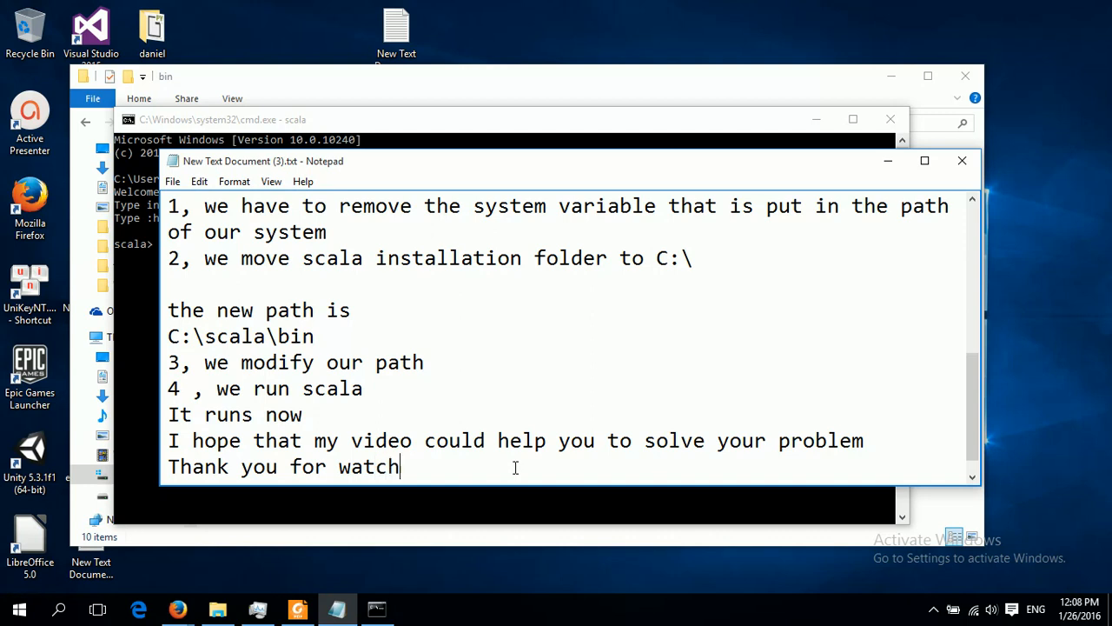
{"action": "type", "text": "ing"}
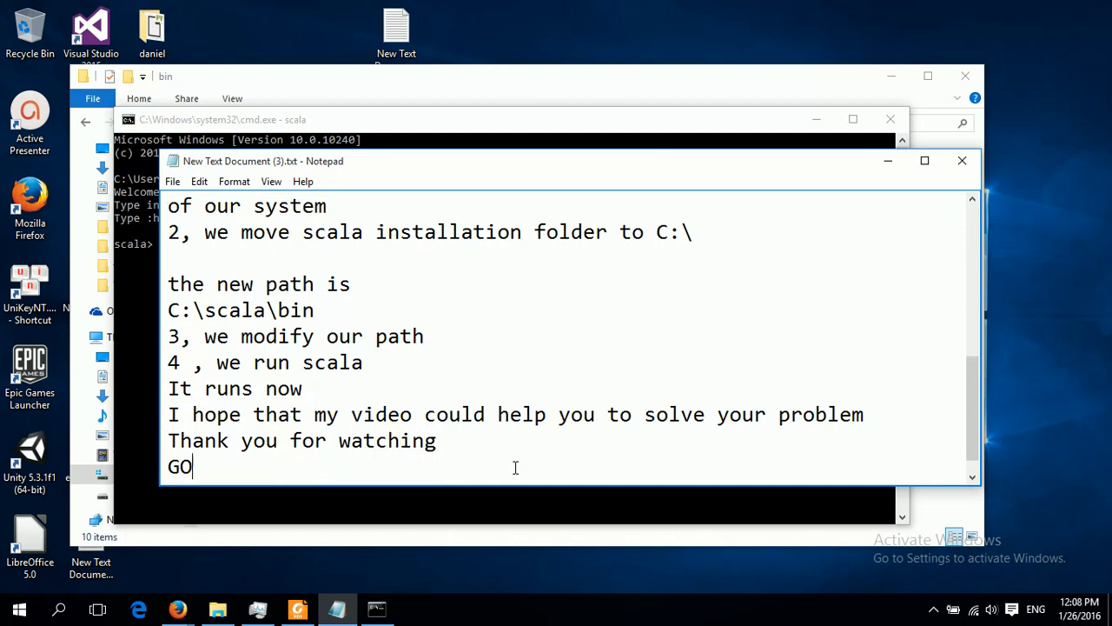